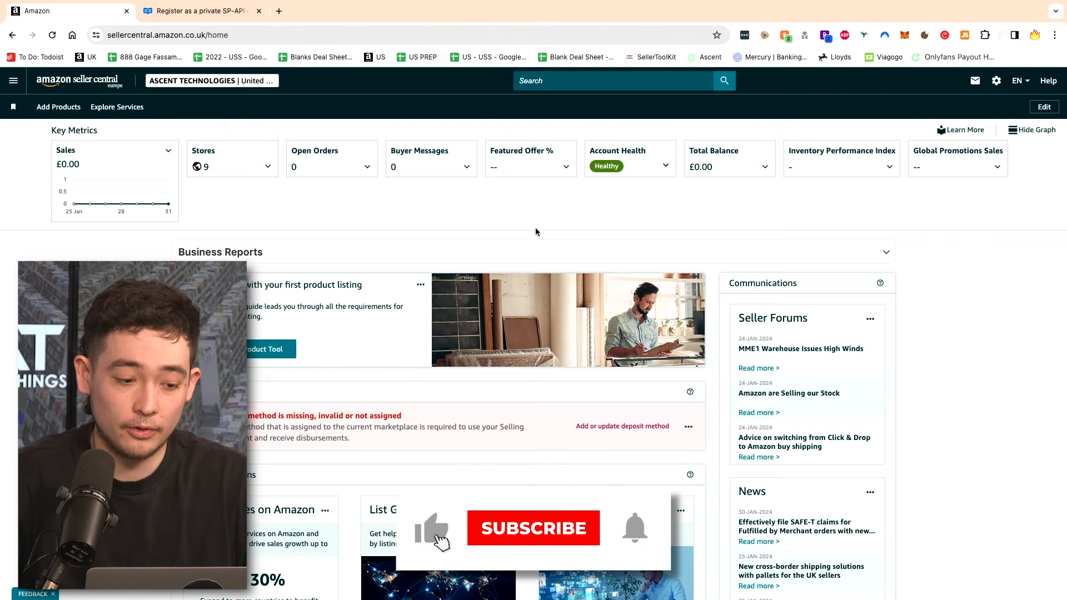
- Scroll to the Seller Central footer and go to Develop Apps under Apps and Services
left_click(532, 527)
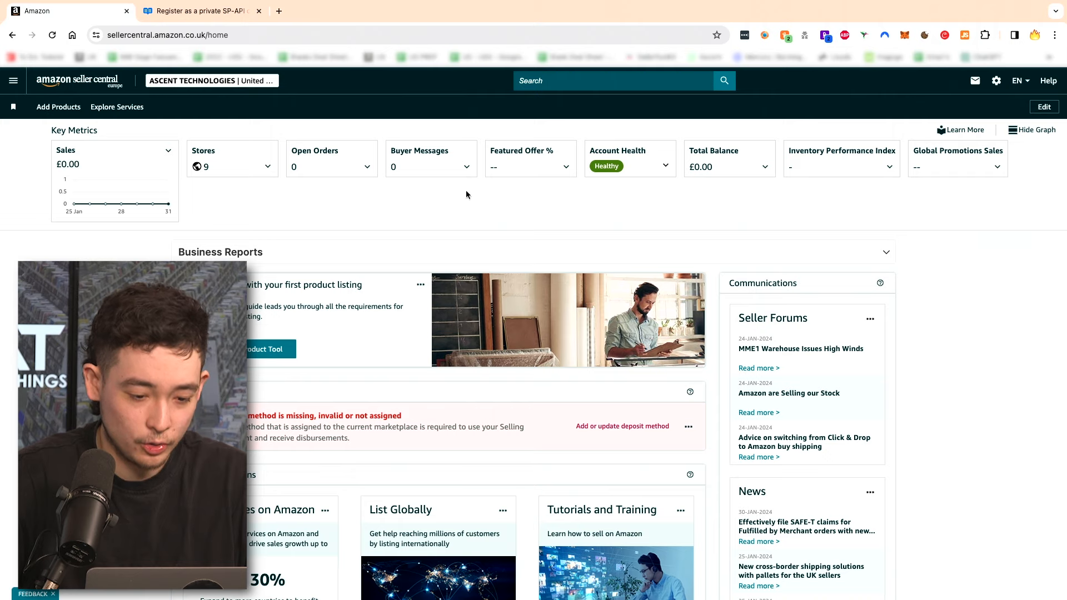
mouse_move(436, 201)
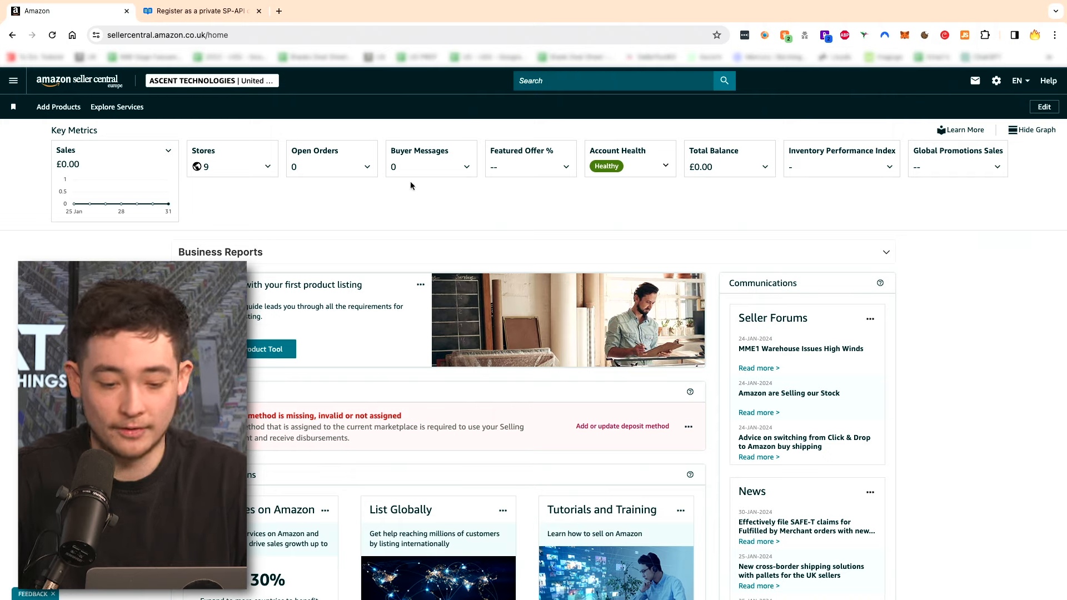
scroll("down", 3)
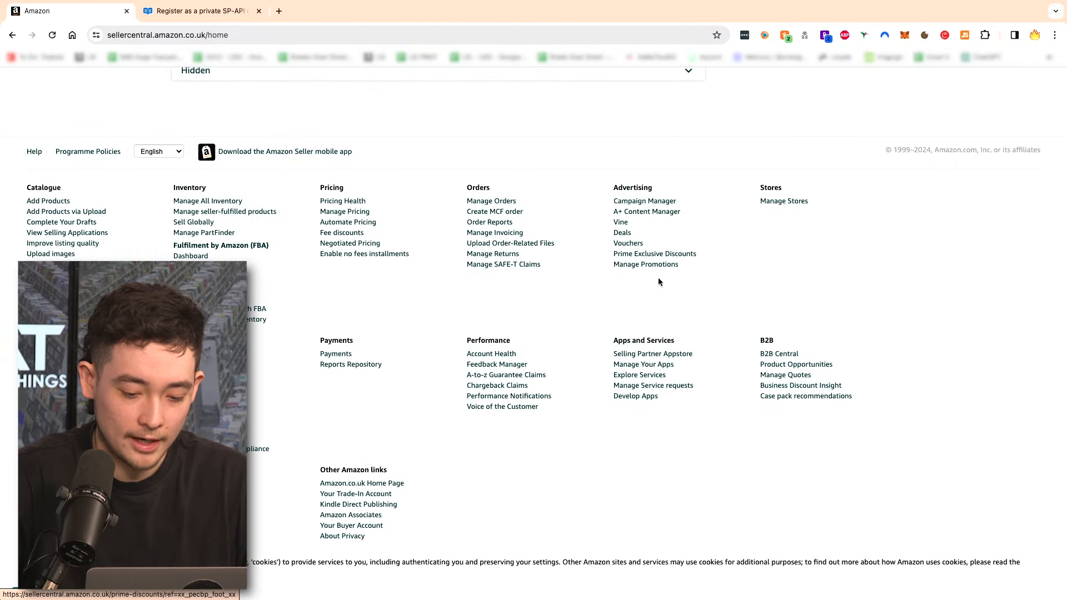
mouse_move(635, 395)
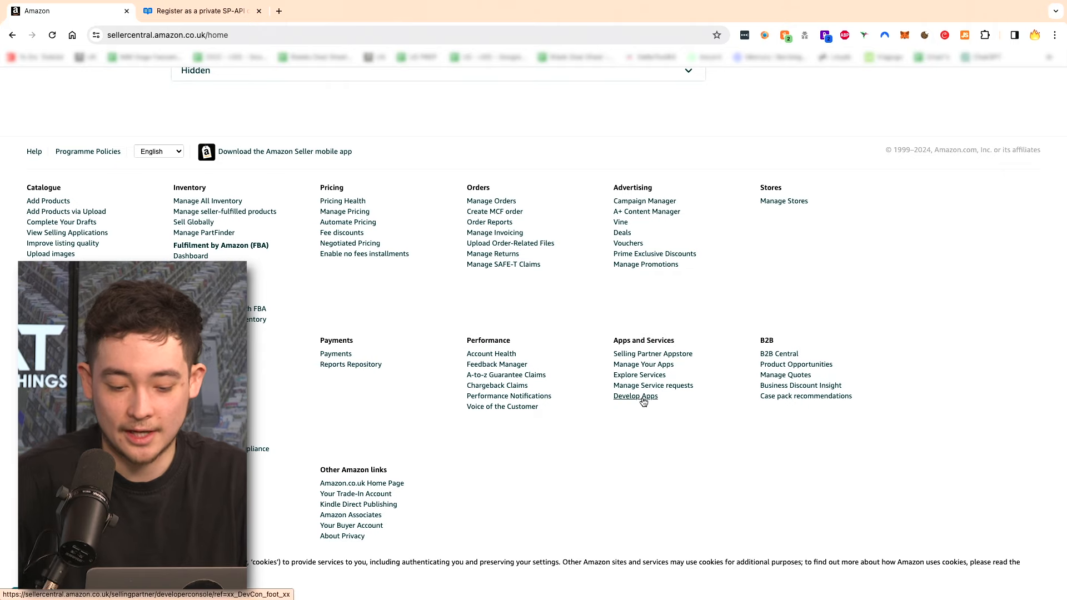
left_click(634, 396)
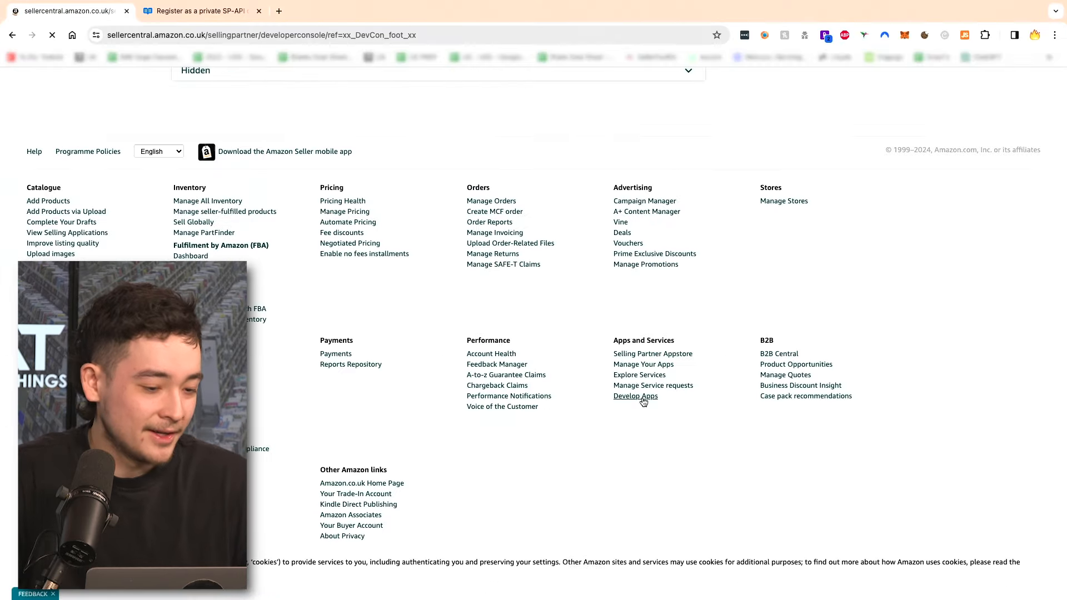
- View the developer profile and review its requested Roles section
left_click(635, 396)
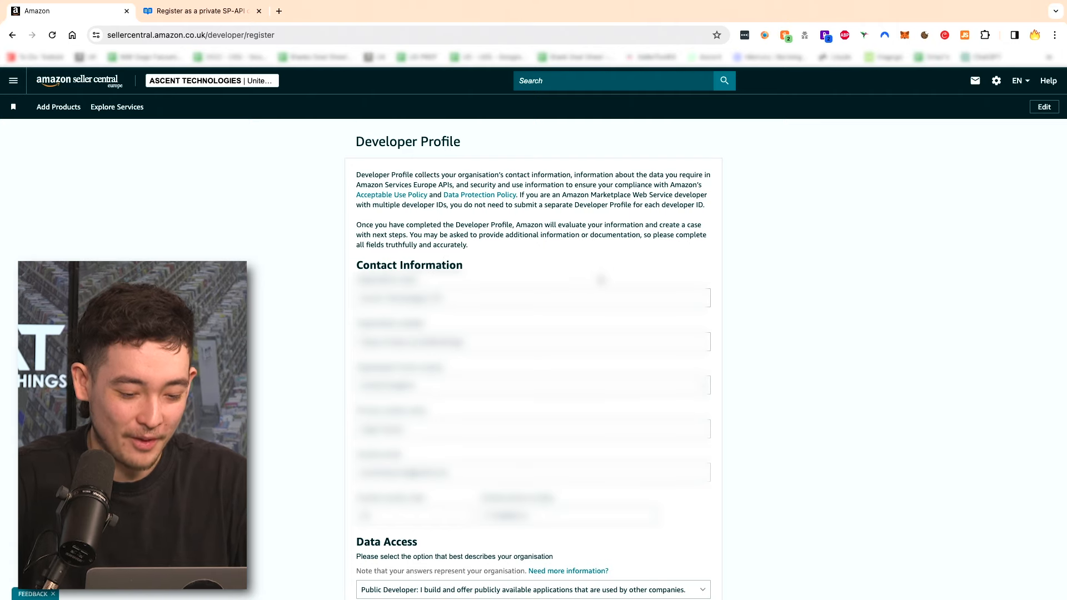
scroll("down", 3)
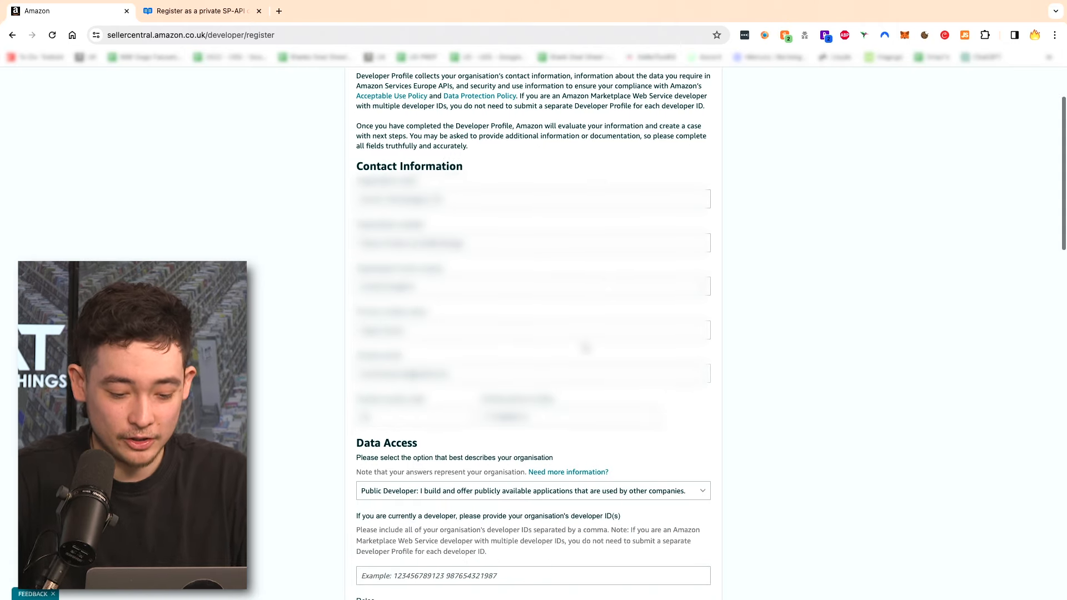
scroll("down", 3)
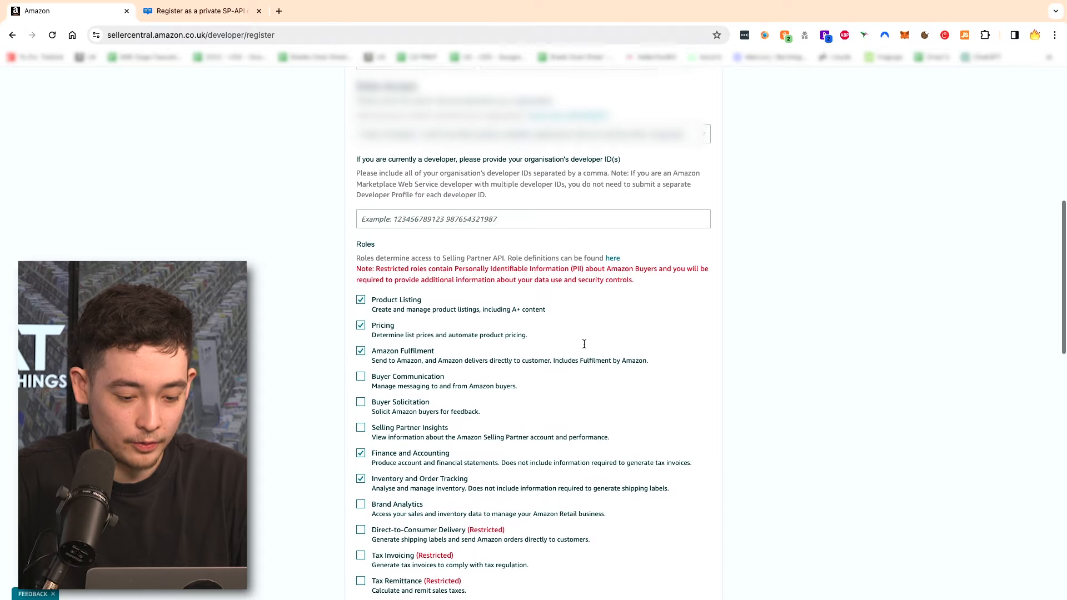
scroll("down", 3)
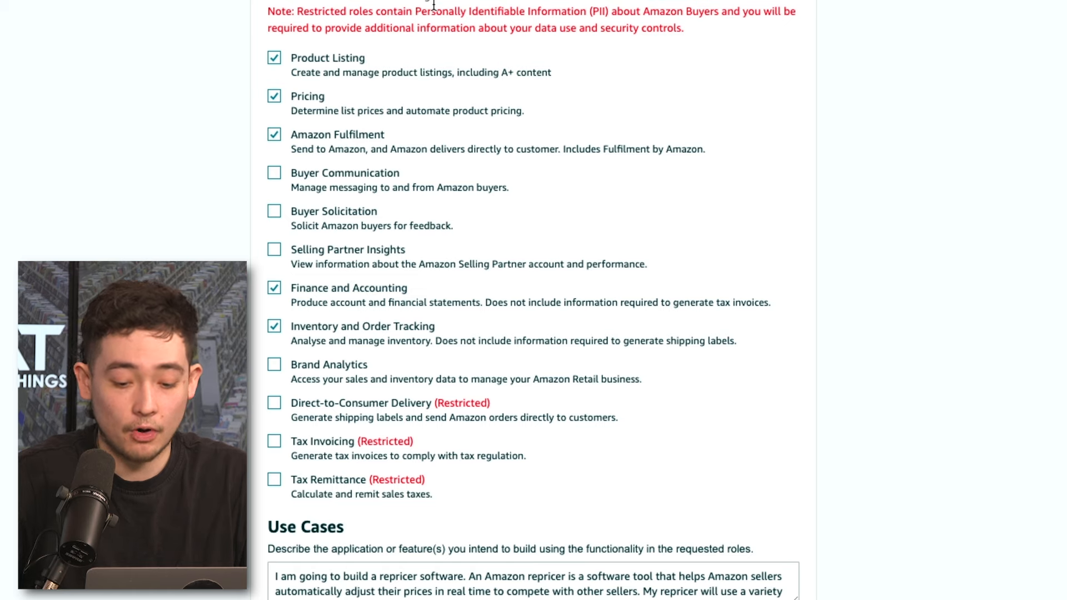
mouse_move(390, 357)
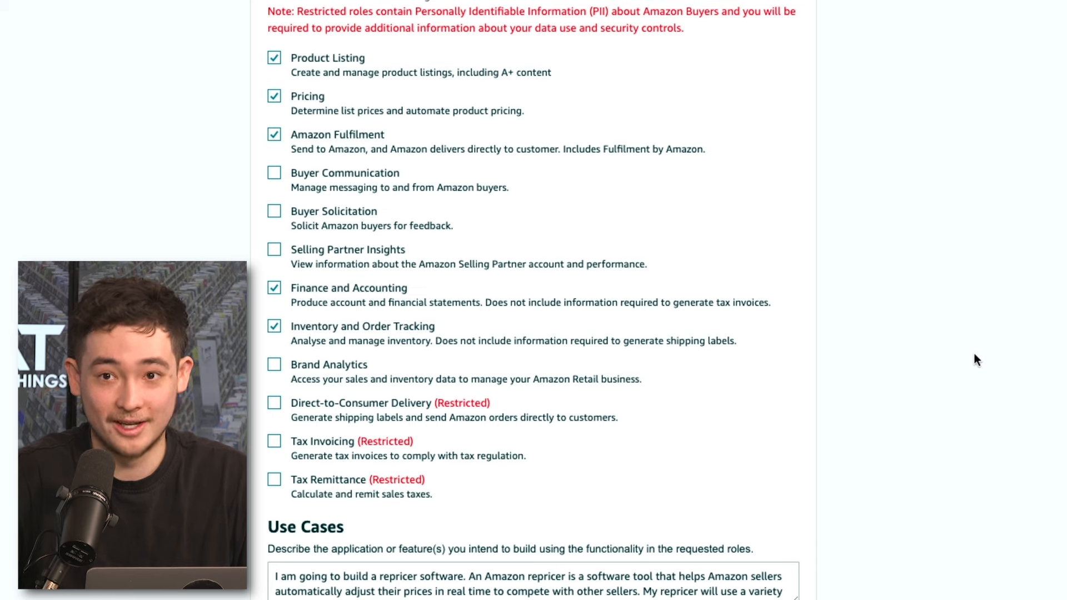
- Review the Use Cases and Security Controls answers, then return to Developer Central
scroll("down", 3)
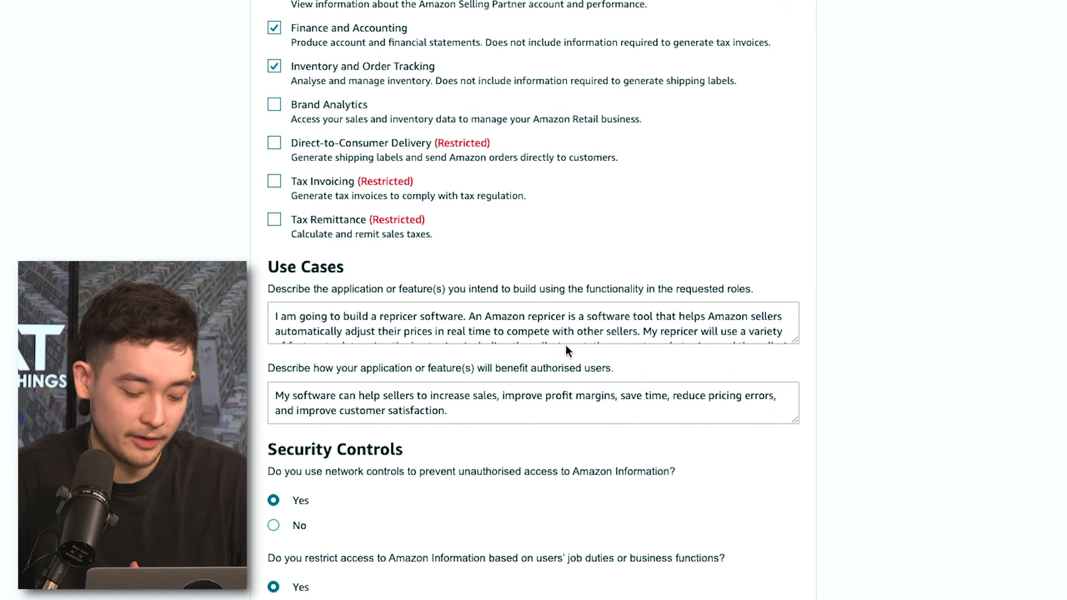
scroll("down", 3)
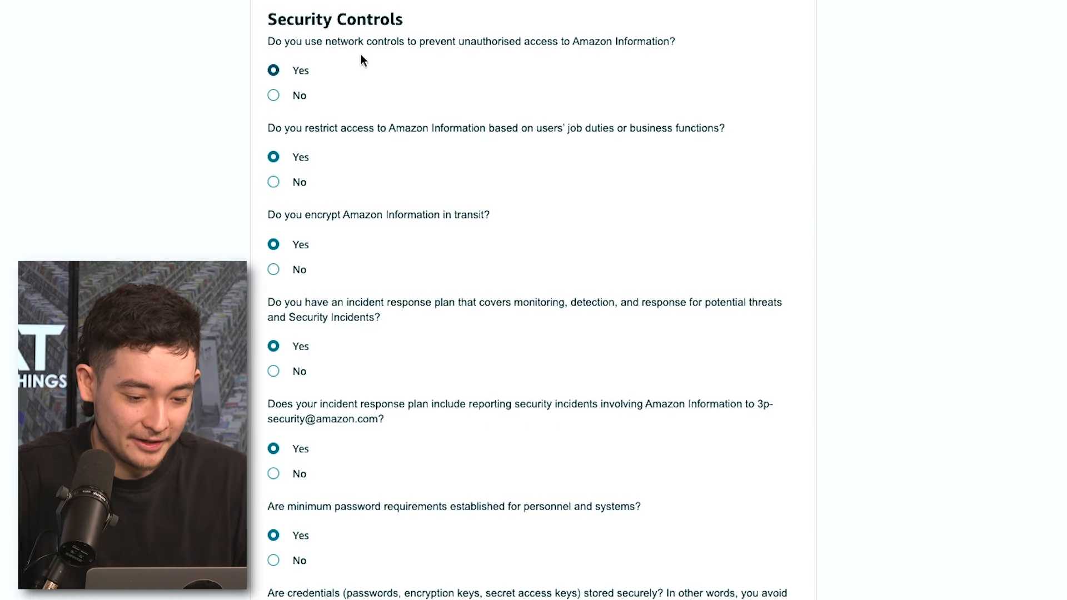
scroll("down", 3)
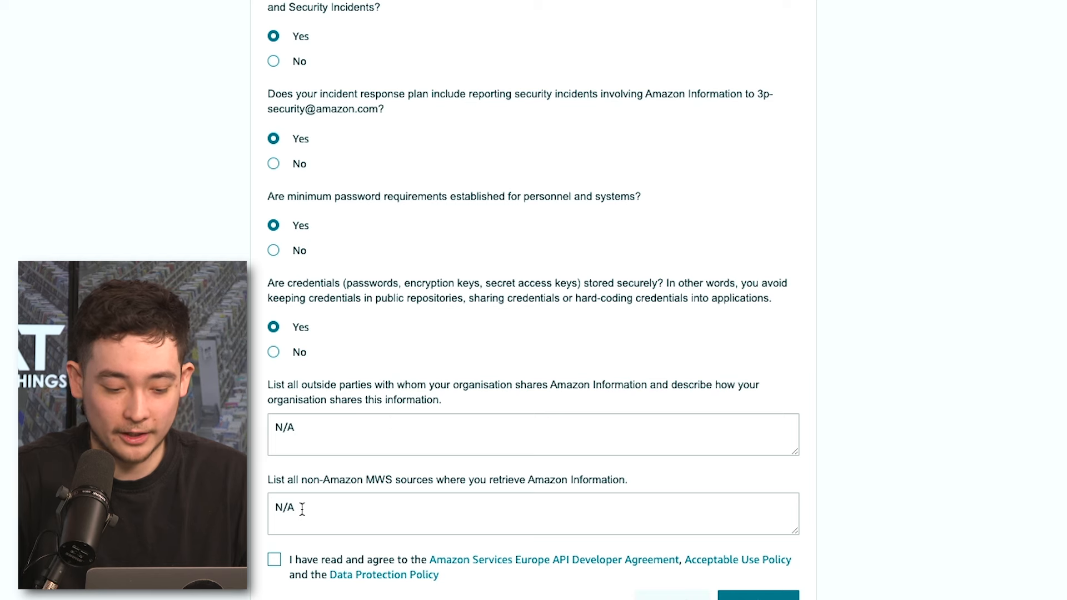
left_click(68, 11)
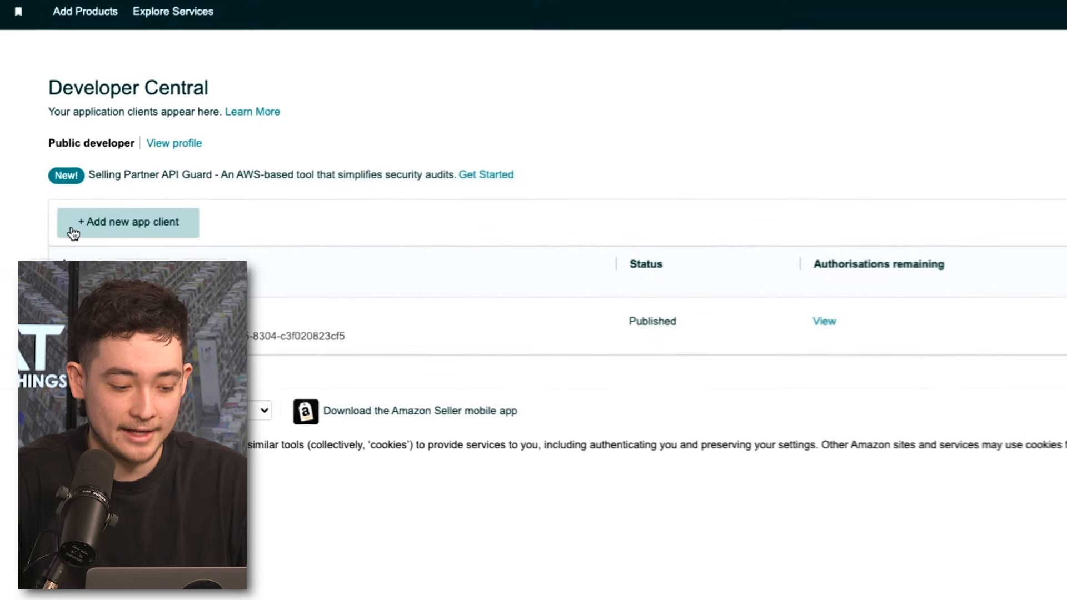
- Start a new app client named 'Video Series' of type SP API supporting Sellers
left_click(128, 223)
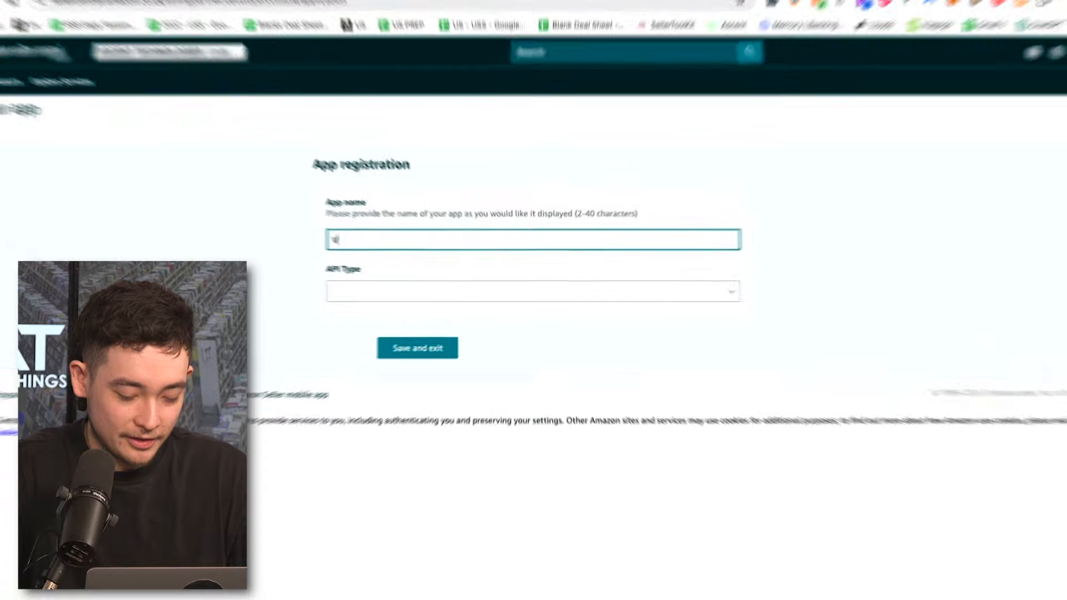
type("Video Series Utube")
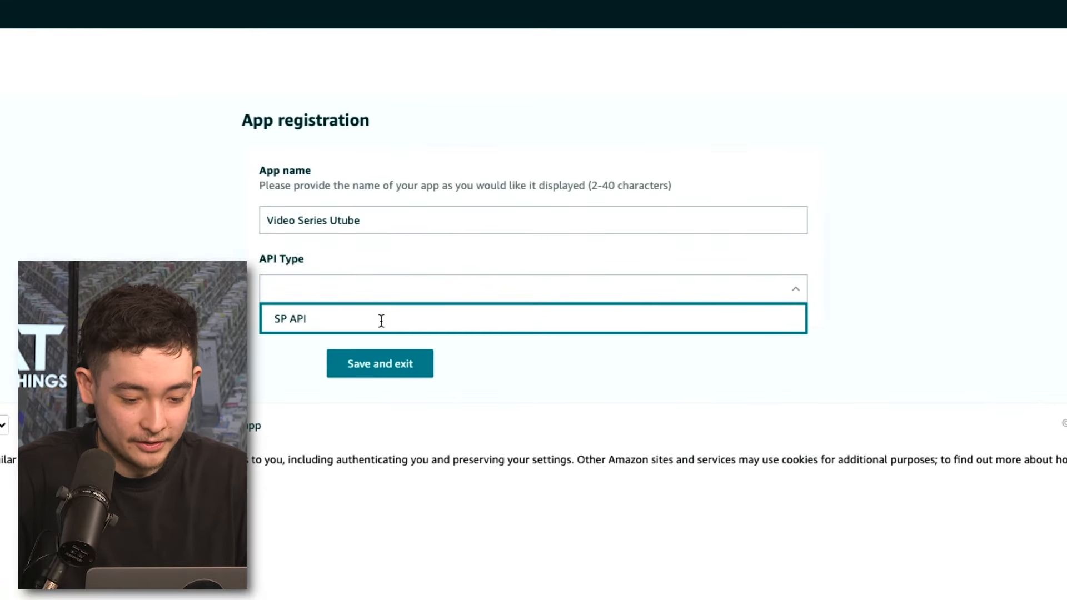
left_click(291, 319)
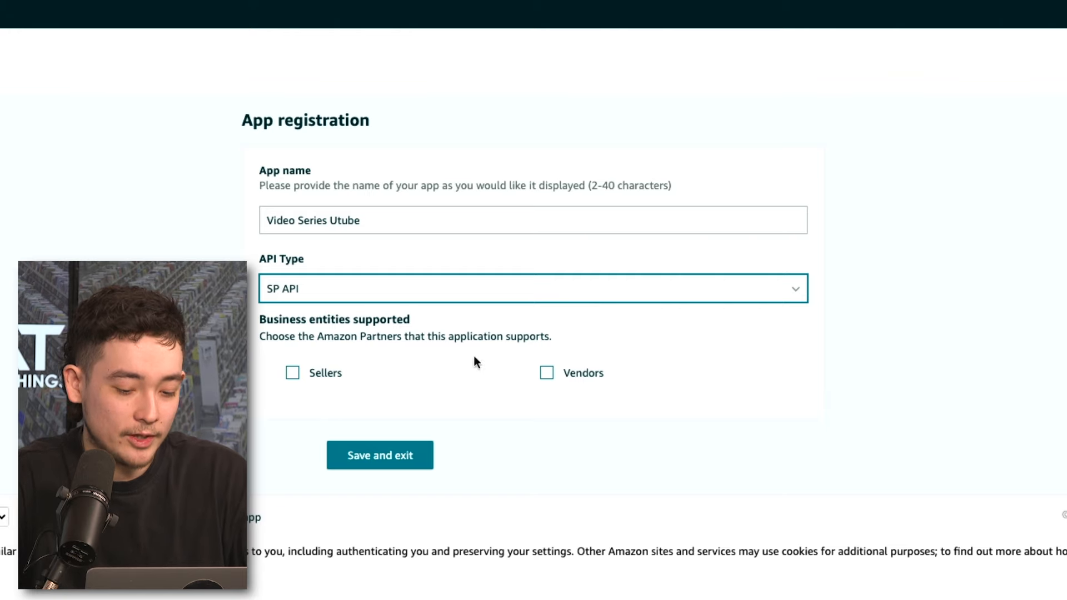
left_click(292, 373)
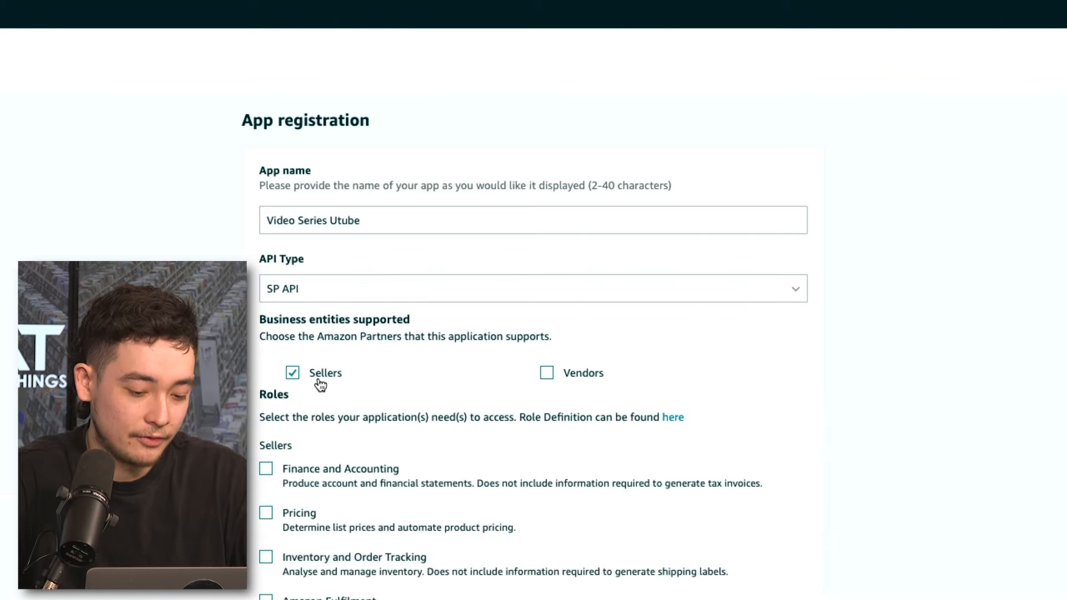
- Grant the finance, pricing, inventory and fulfilment roles and answer No to PII delegation
scroll("down", 3)
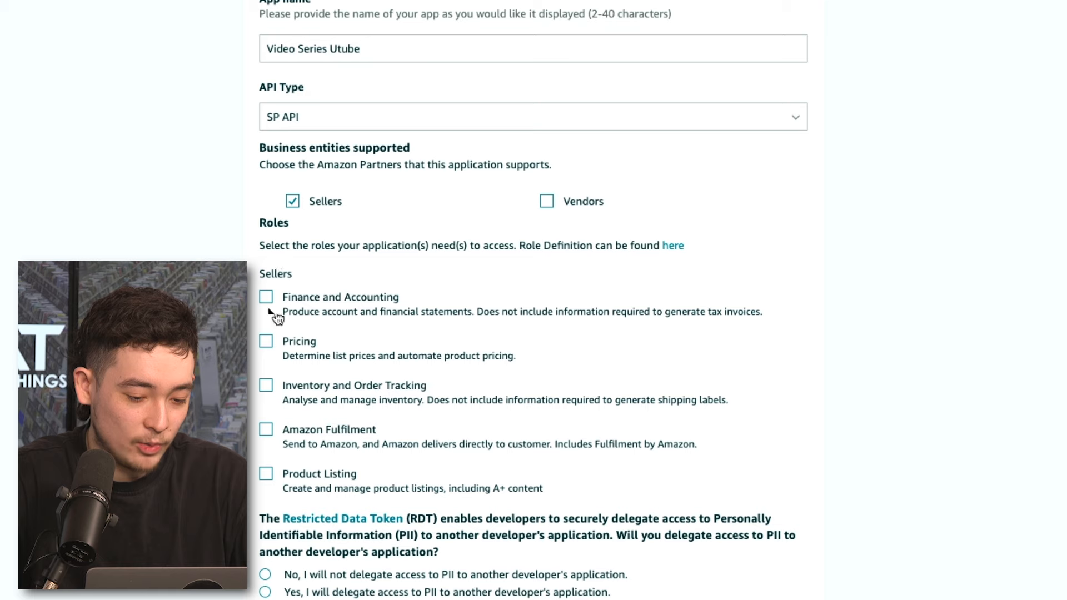
mouse_move(284, 350)
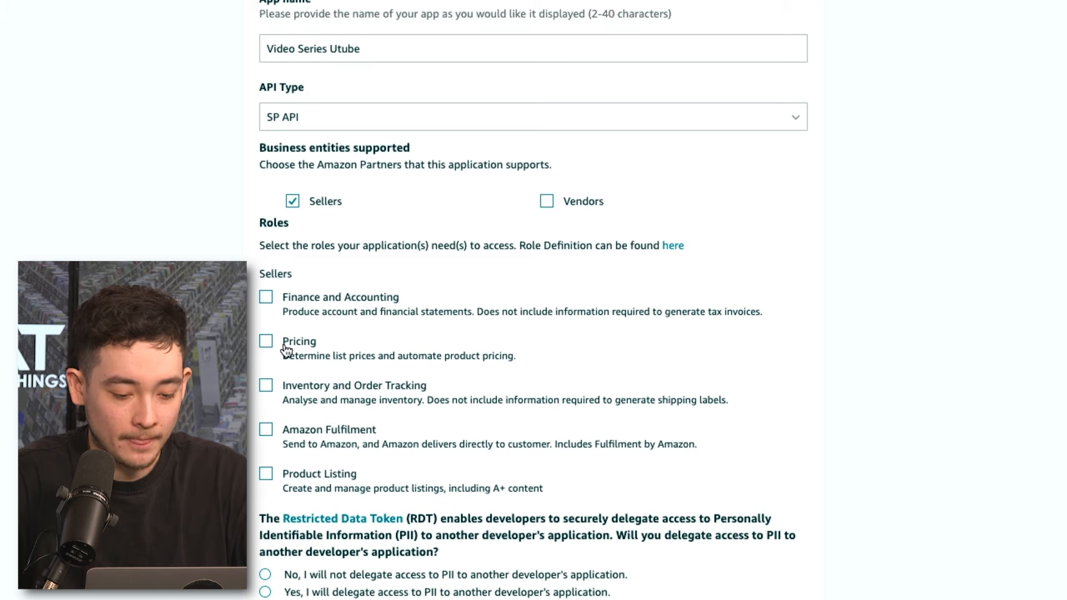
left_click(266, 385)
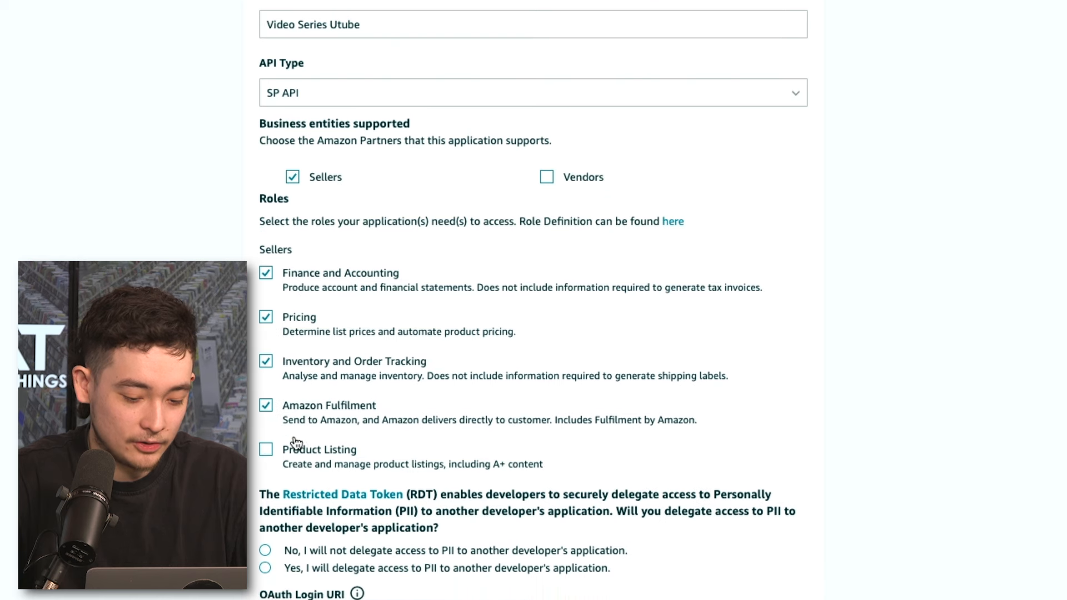
scroll("down", 3)
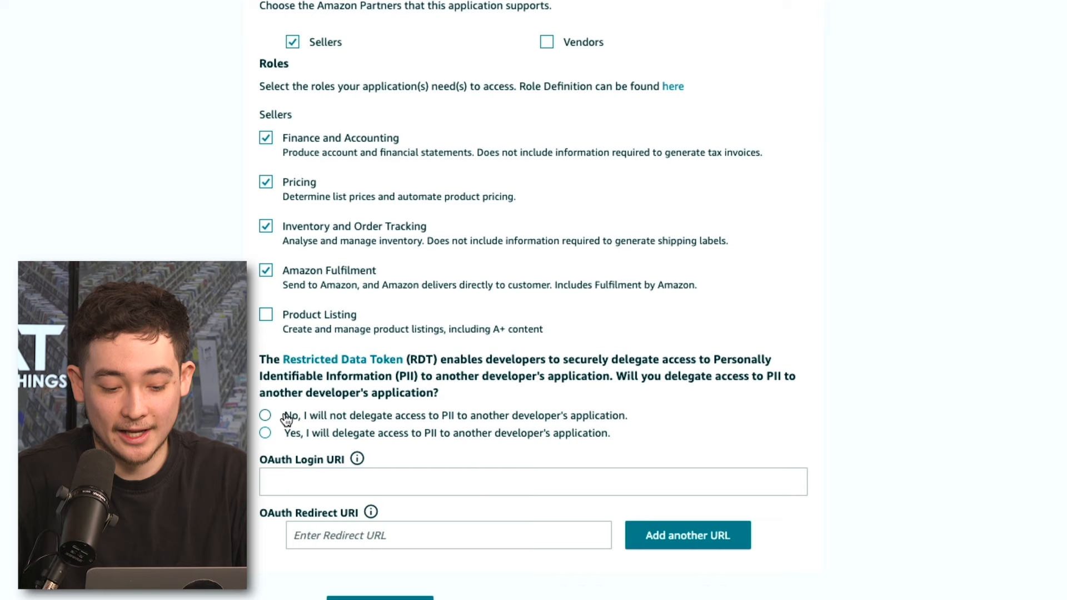
left_click(264, 415)
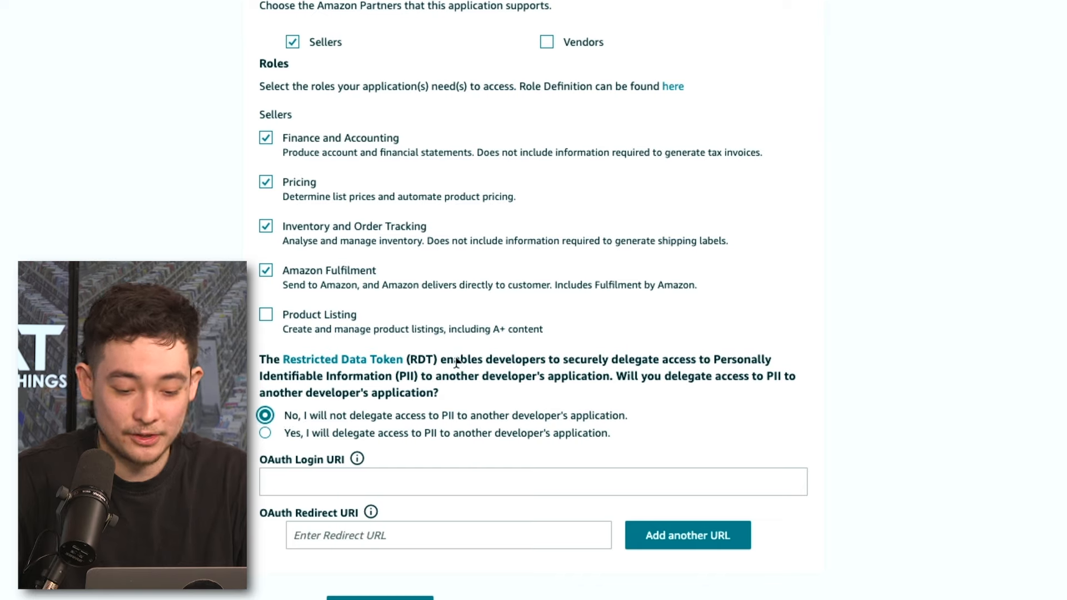
mouse_move(417, 443)
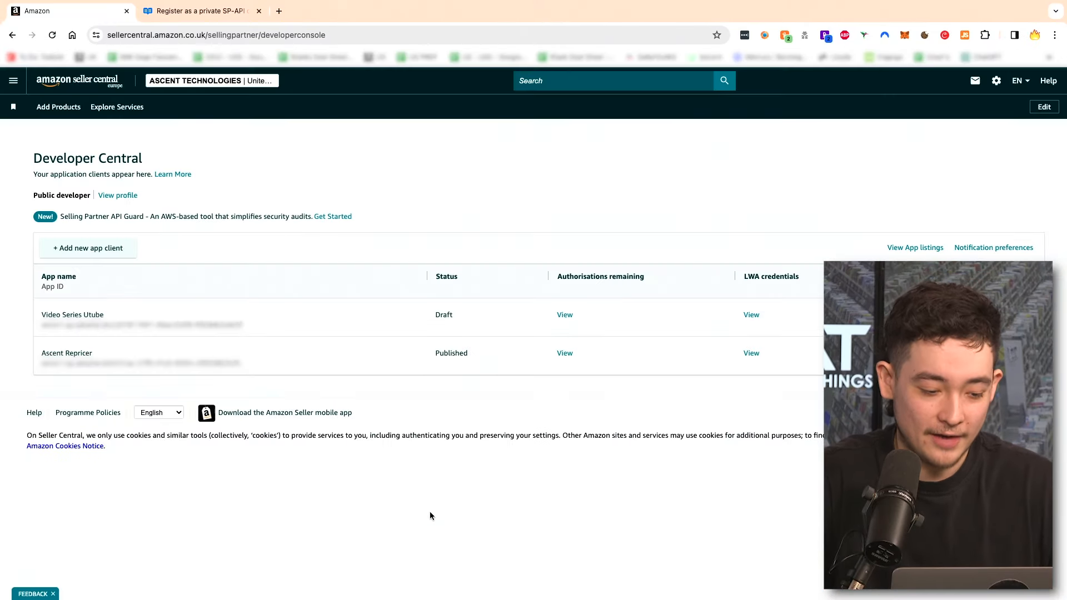
double_click(72, 315)
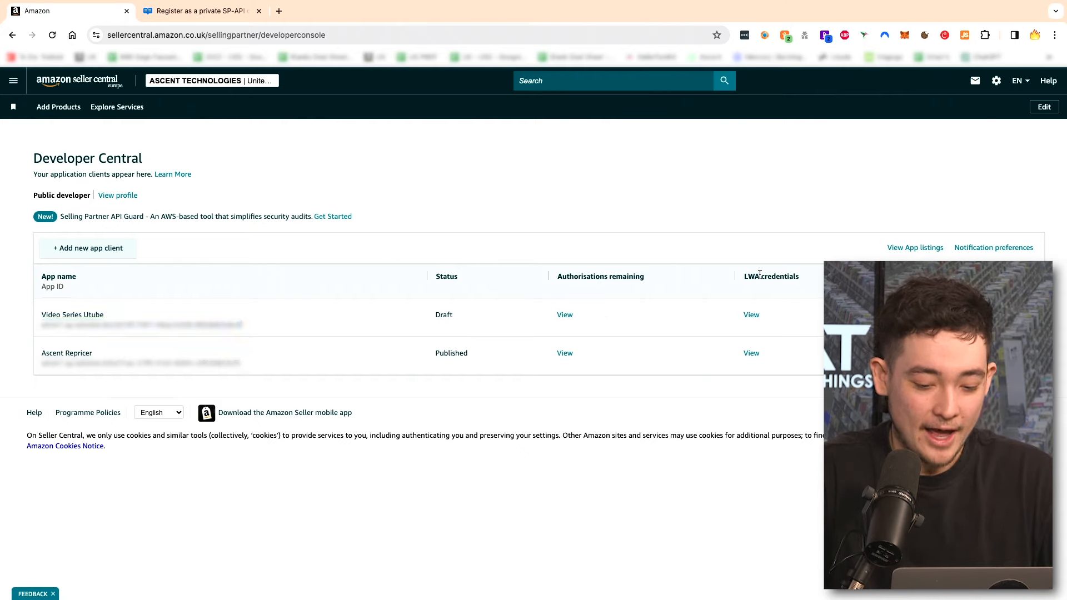
double_click(771, 276)
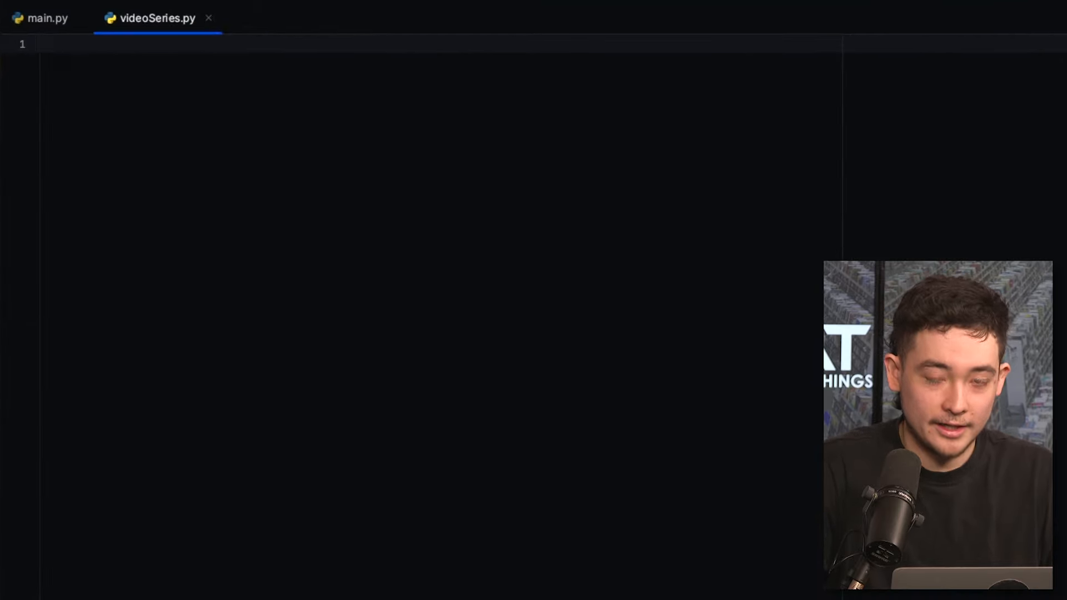
- Import Reports from sp_api, Marketplaces, ReportType, ProcessingStatus from sp_api.base, and time
type("from")
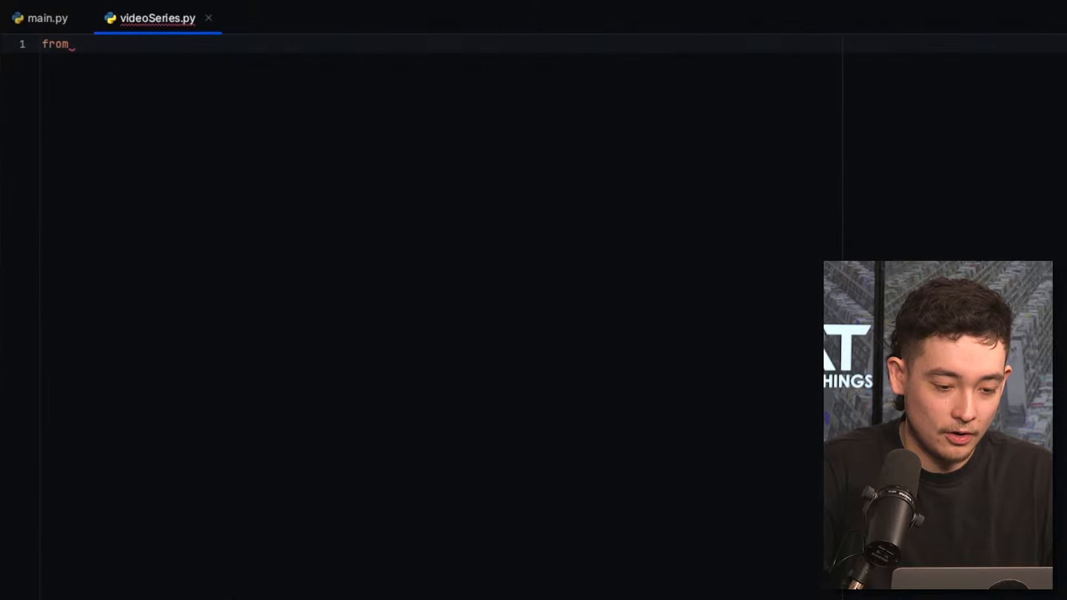
type("sp_api import Reports")
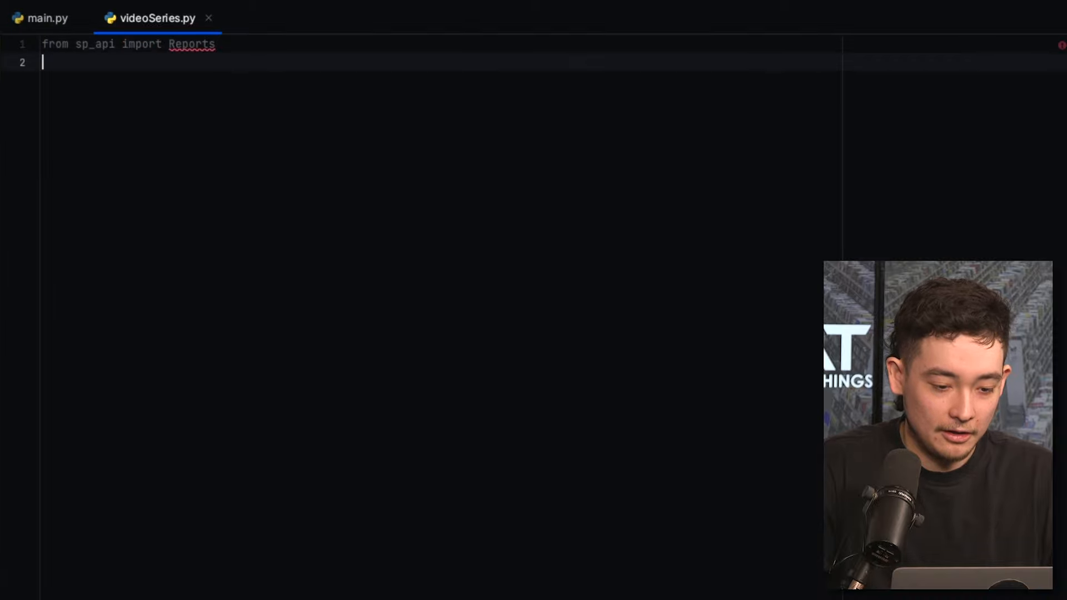
type("from sp_api.base import Marketplaces, ReportType, ProcessingStatus")
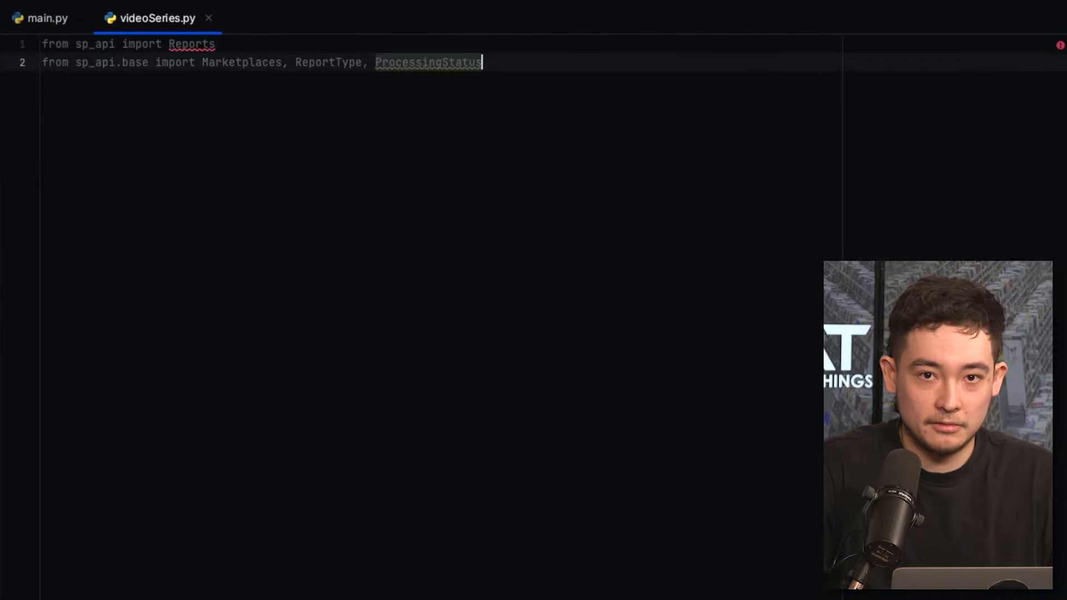
type("import time")
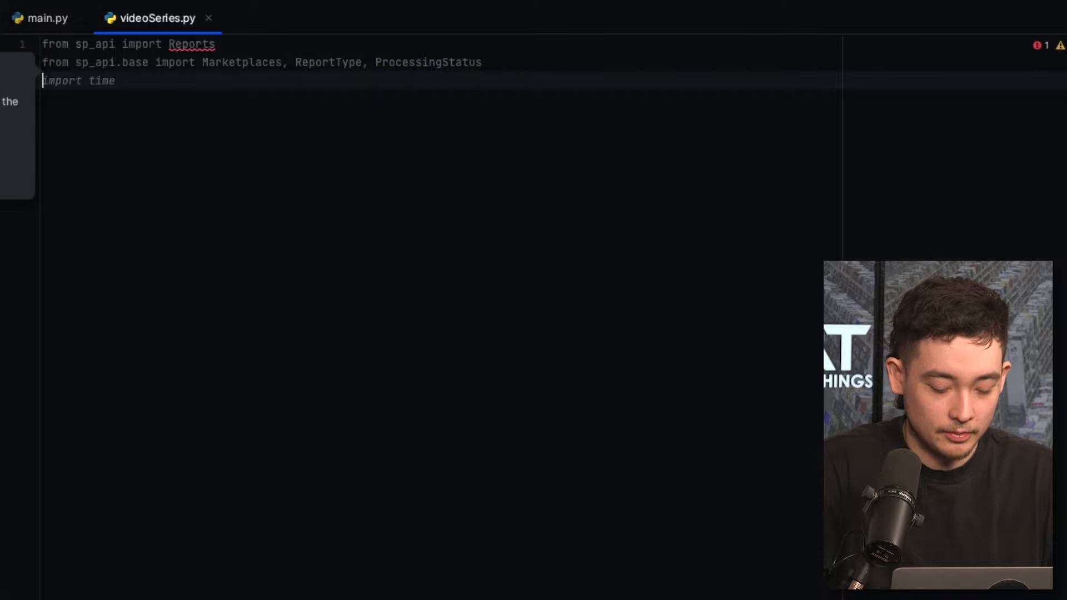
type("impo")
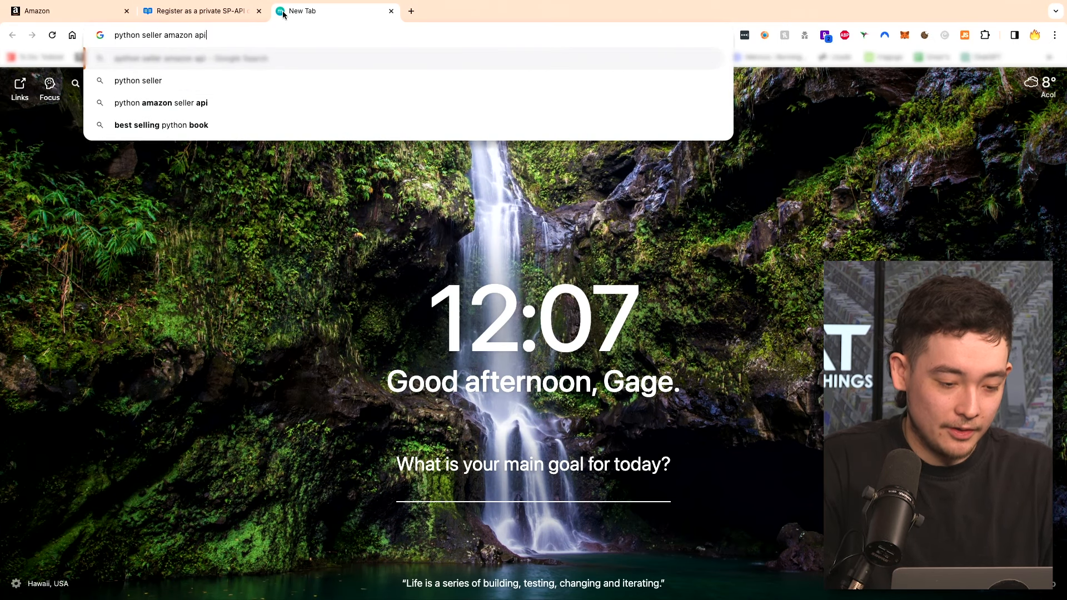
- Search 'python seller amazon api' and go to the python-amazon-sp-api PyPI result
key("Enter")
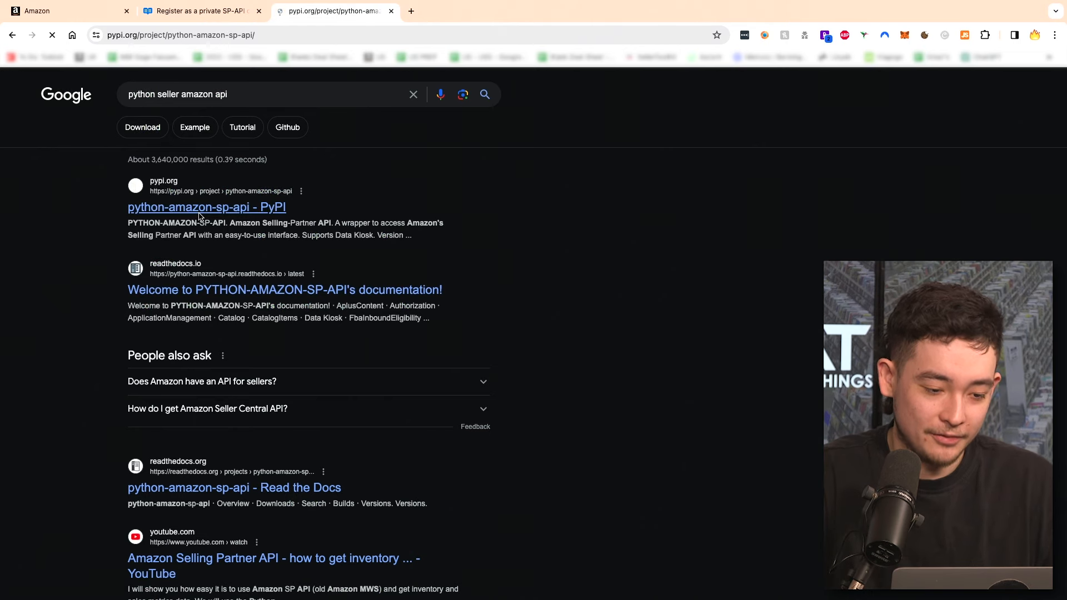
left_click(207, 207)
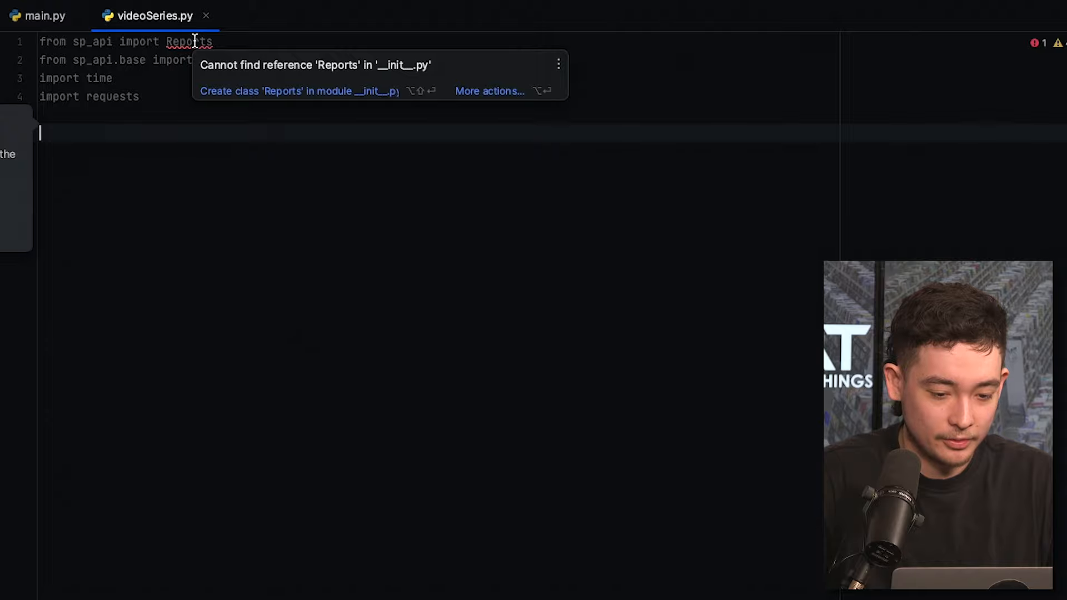
- Add import csv and begin credentials=dict()
type("import csv")
type("import json")
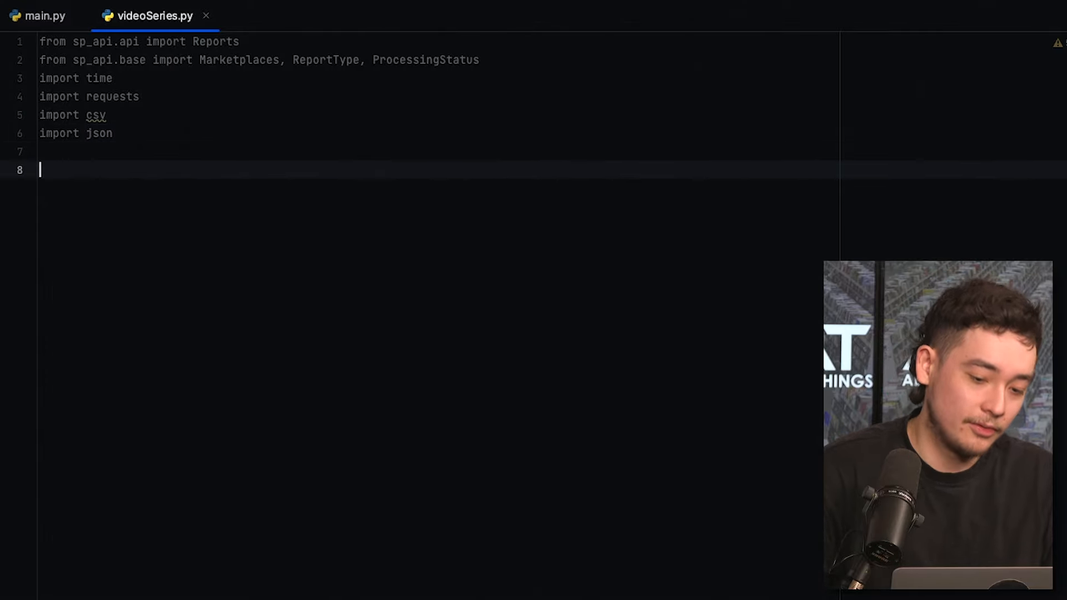
type("credentials=dict(")
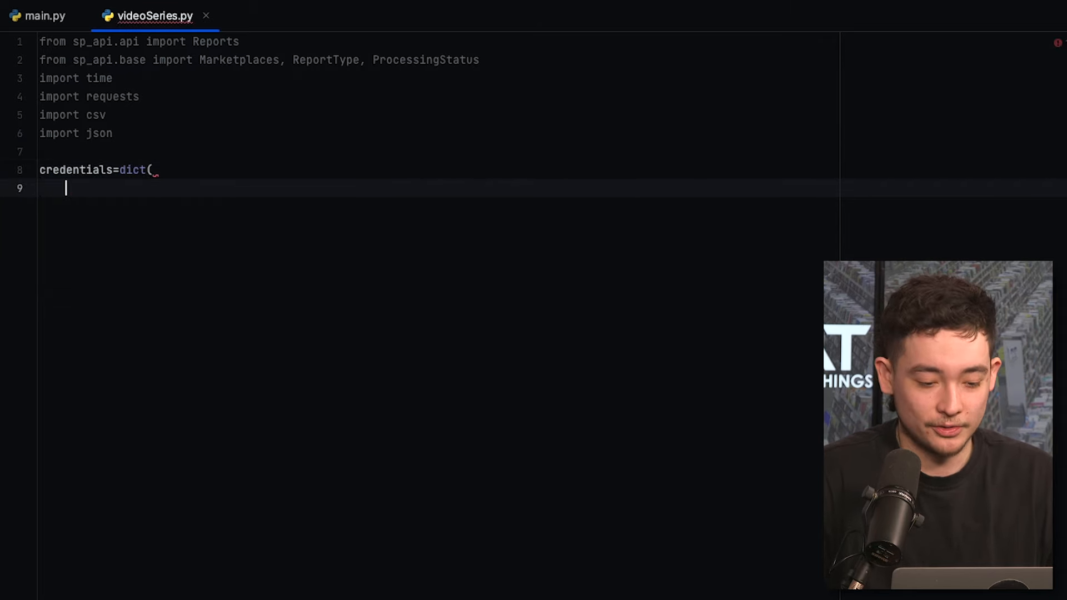
type(")")
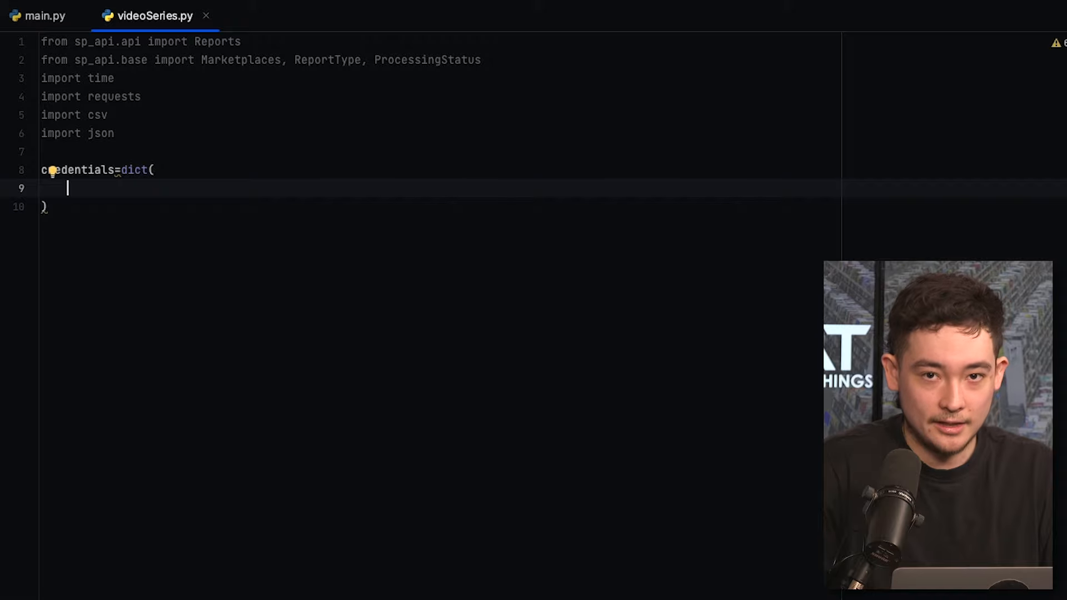
- Add empty refresh_token, lwa_app_id and lwa_client_secret keys to the credentials dict
type("refresh")
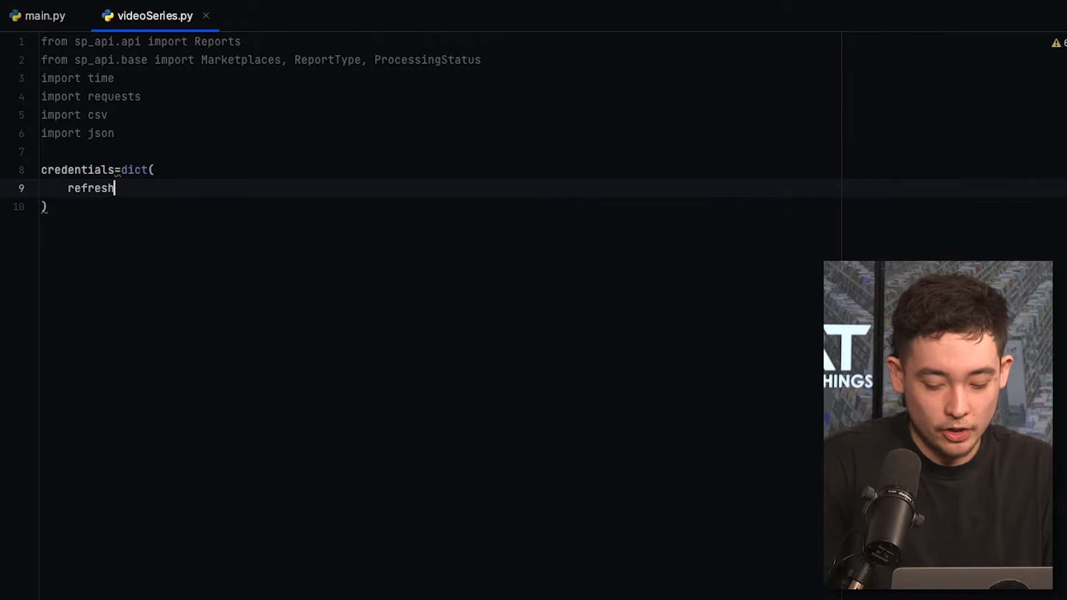
type("_token='")
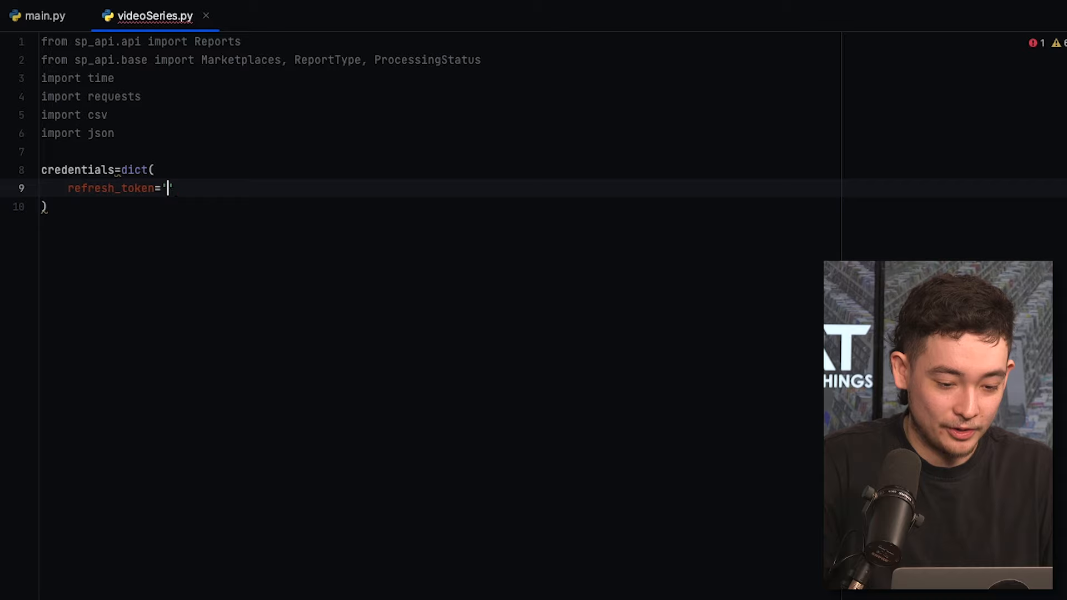
type("lwa_app_id=''")
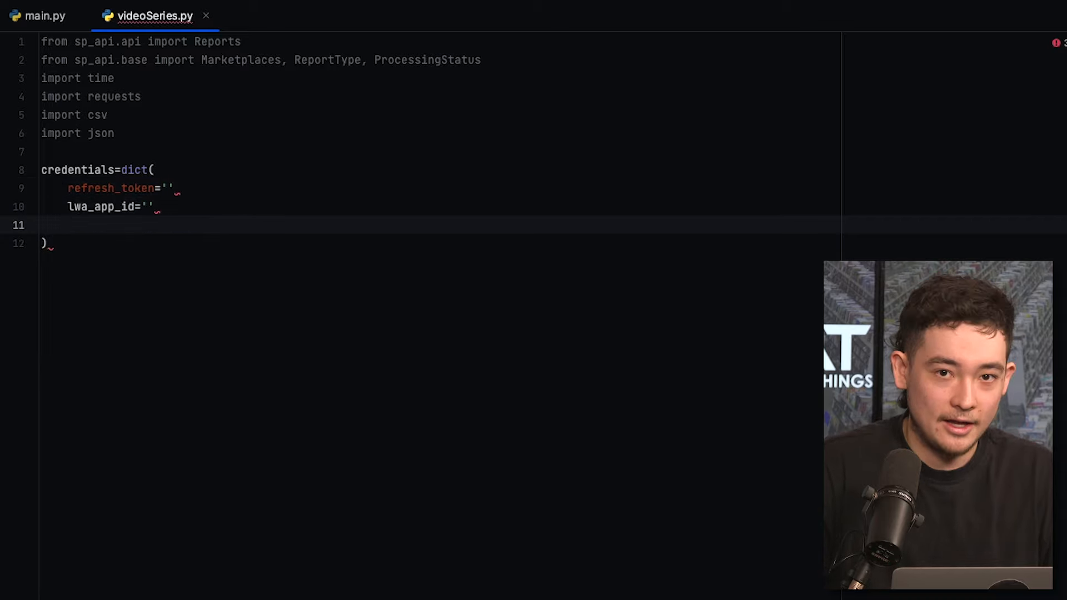
type("lwa_client_secret=''")
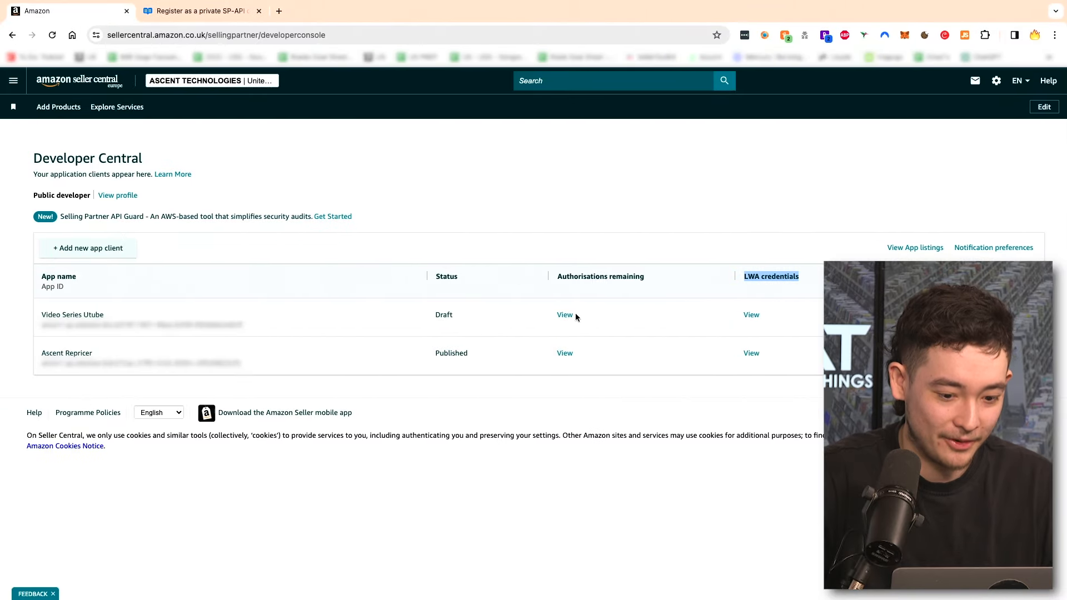
mouse_move(265, 344)
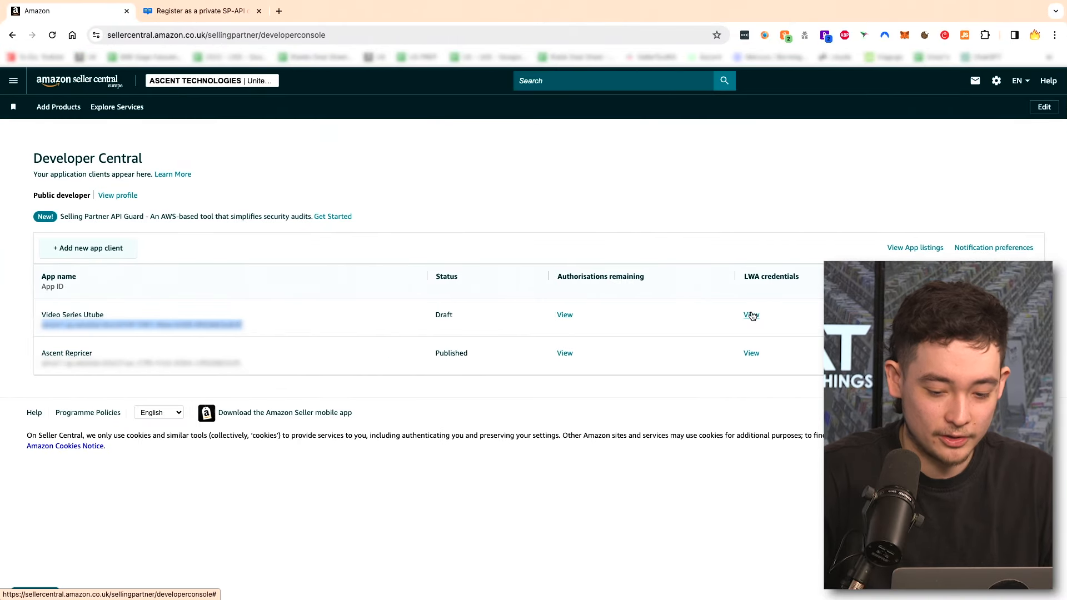
- View the LWA credentials of the Video Series Utube app client
left_click(751, 314)
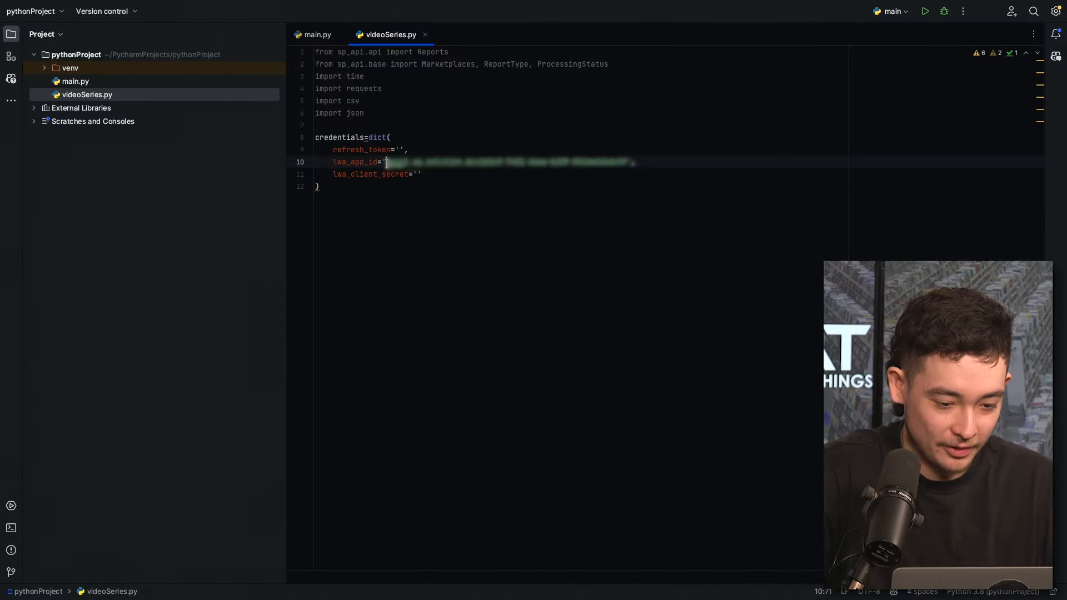
- Select the pasted LWA app ID value on the lwa_app_id line
left_click_drag(385, 162, 629, 161)
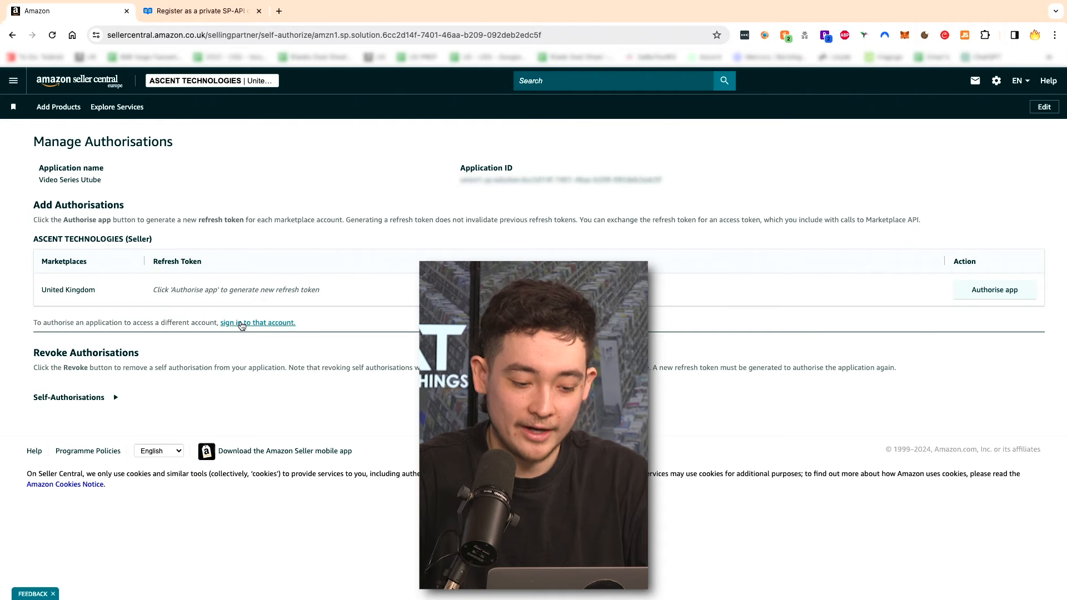
- Authorise the app on Manage Authorisations to generate a refresh token
left_click(257, 323)
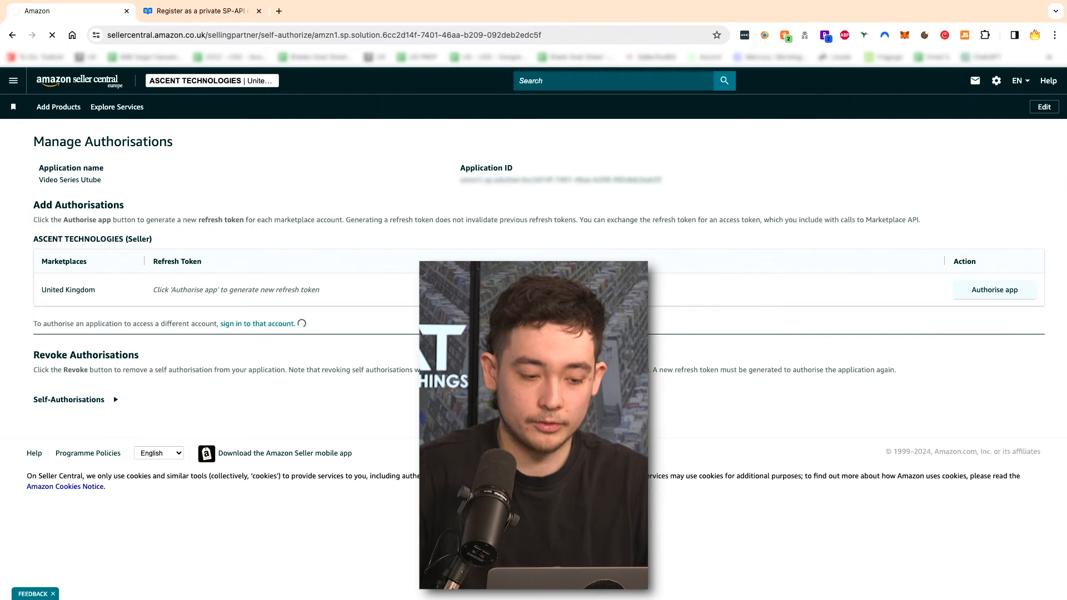
left_click(992, 289)
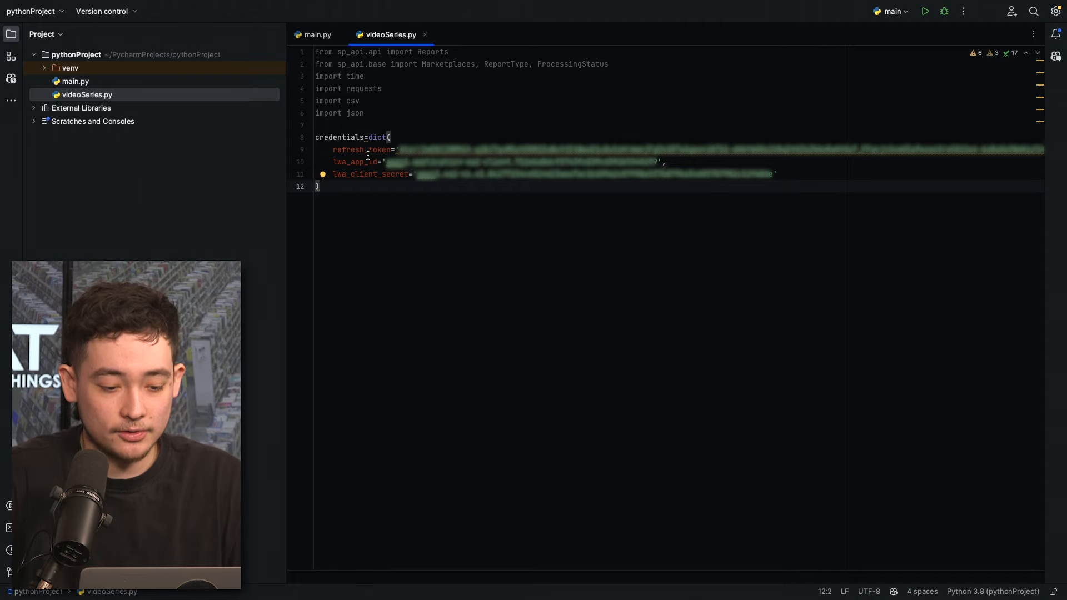
- Check the credential lines and set marketPlace to Marketplaces.UK below them
left_click(362, 161)
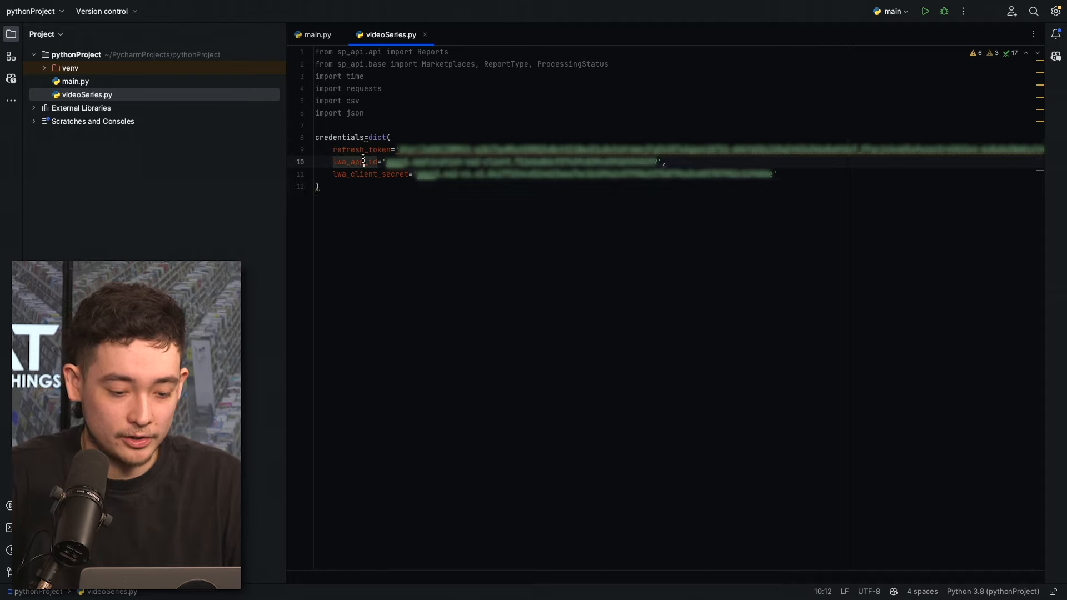
left_click(665, 162)
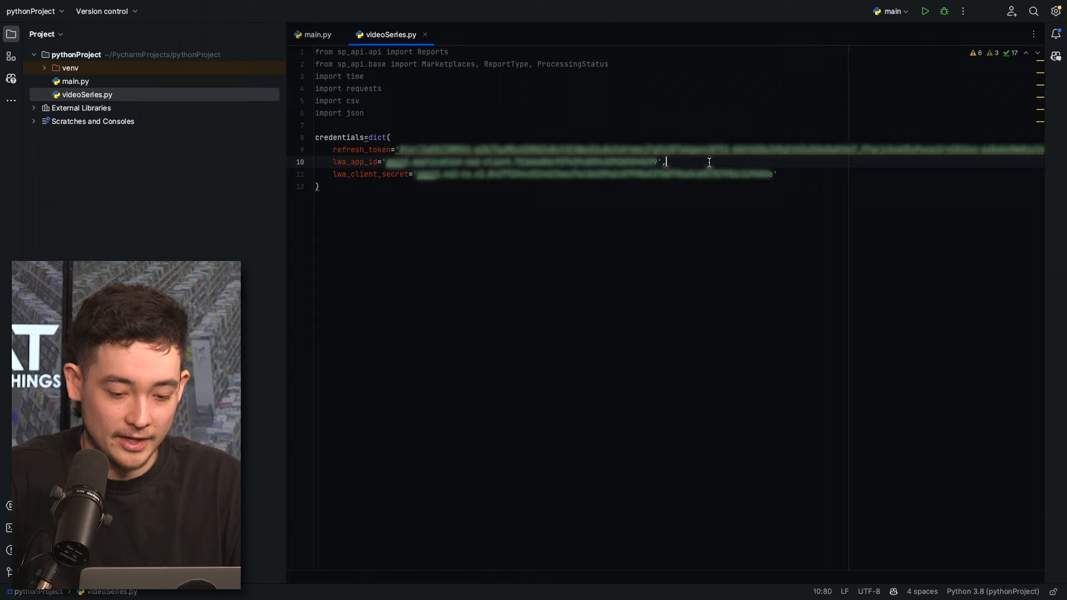
left_click(320, 186)
type("marketPlace = Marketplaces.US")
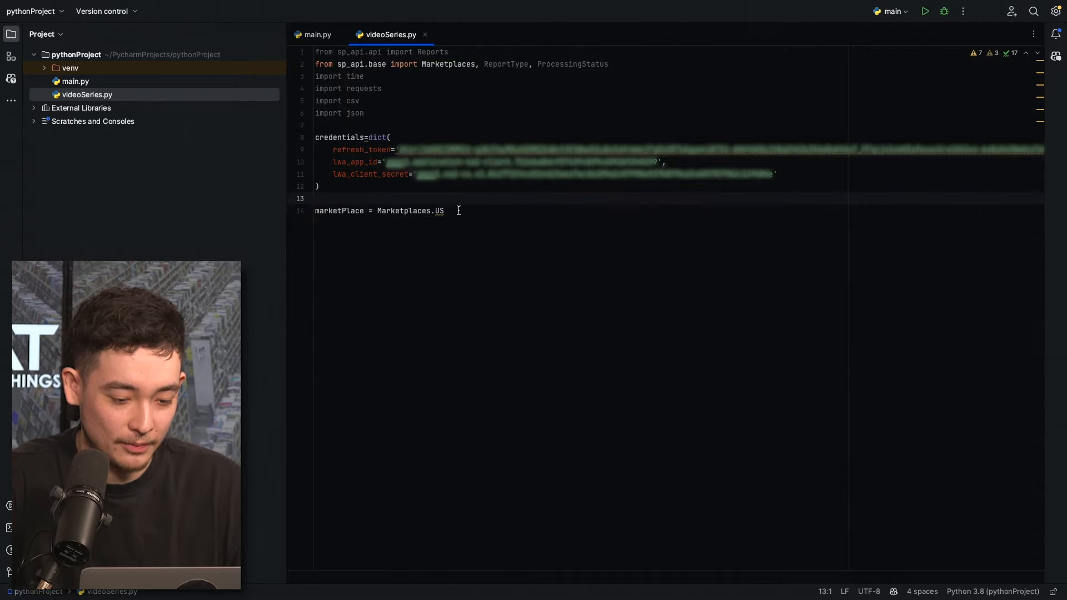
left_click(444, 210)
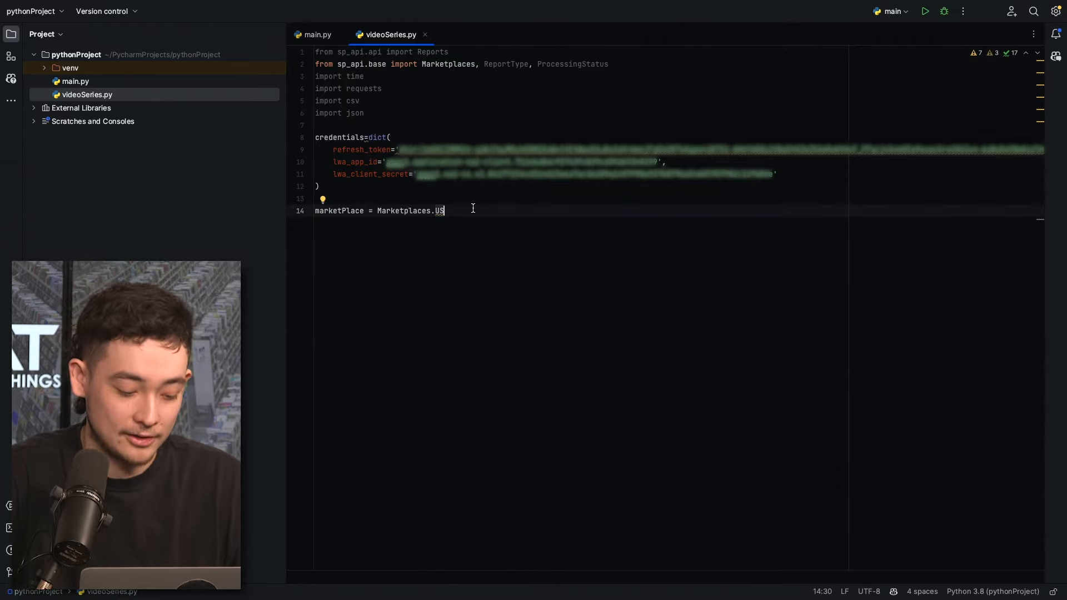
type("UK")
type("def getOrders():")
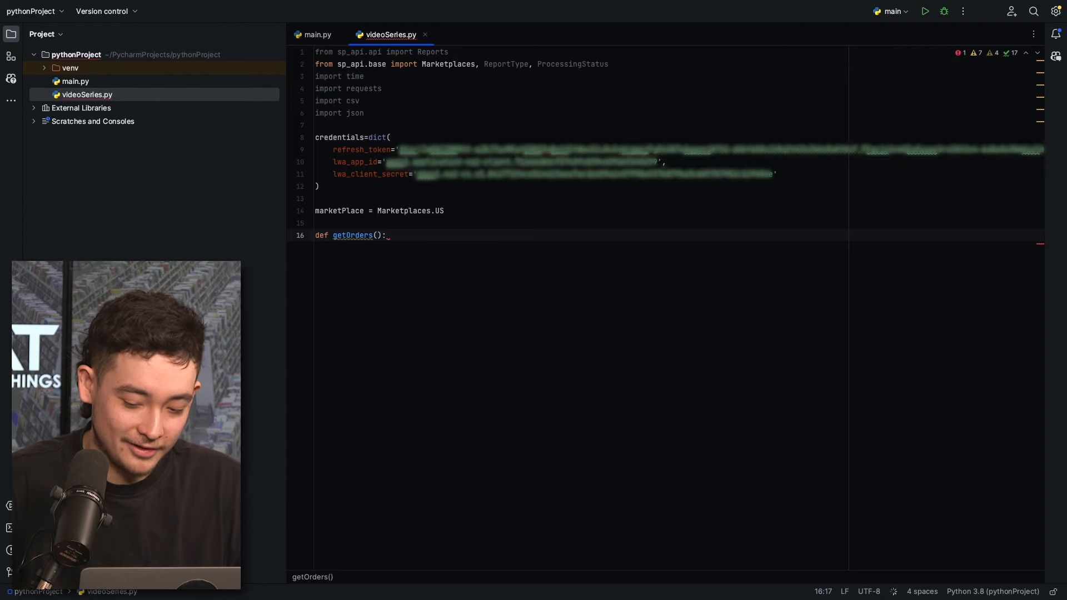
key("enter")
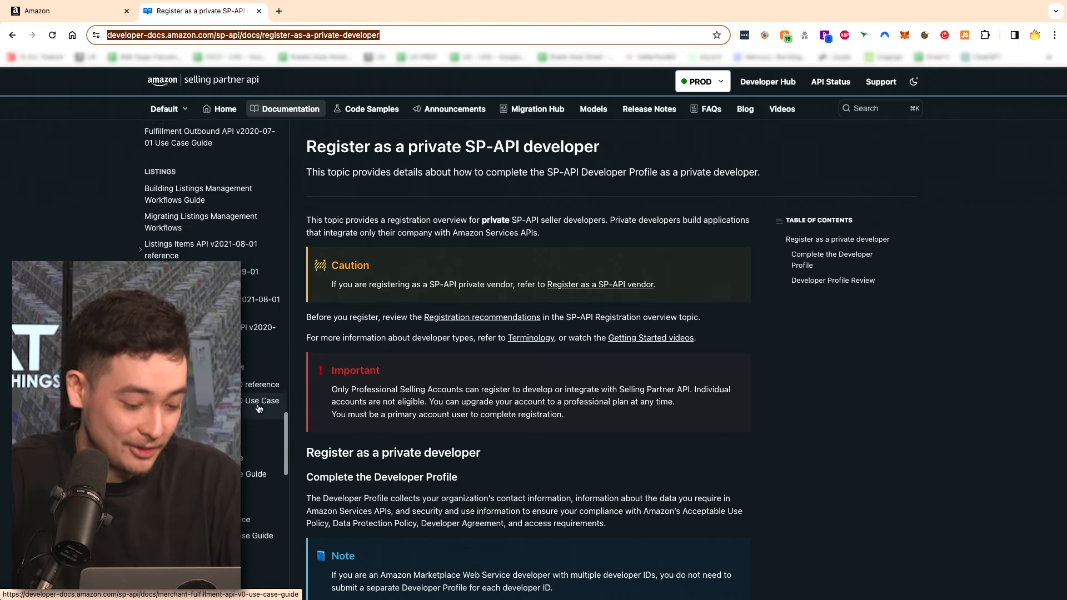
- Scroll the Order Report Type Values page down to the Order tracking reports table
scroll("down", 3)
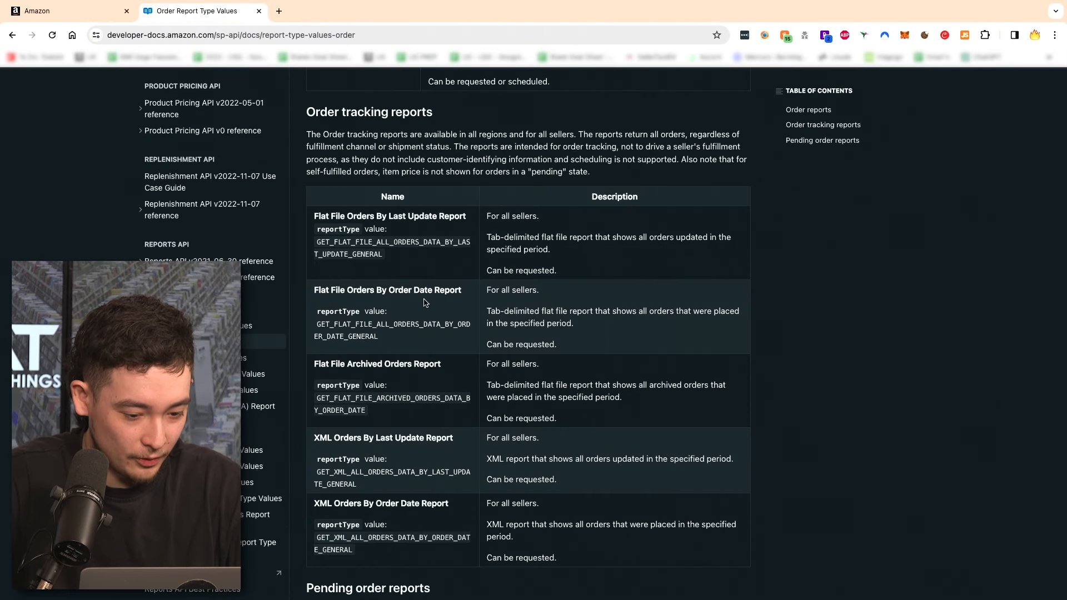
mouse_move(414, 359)
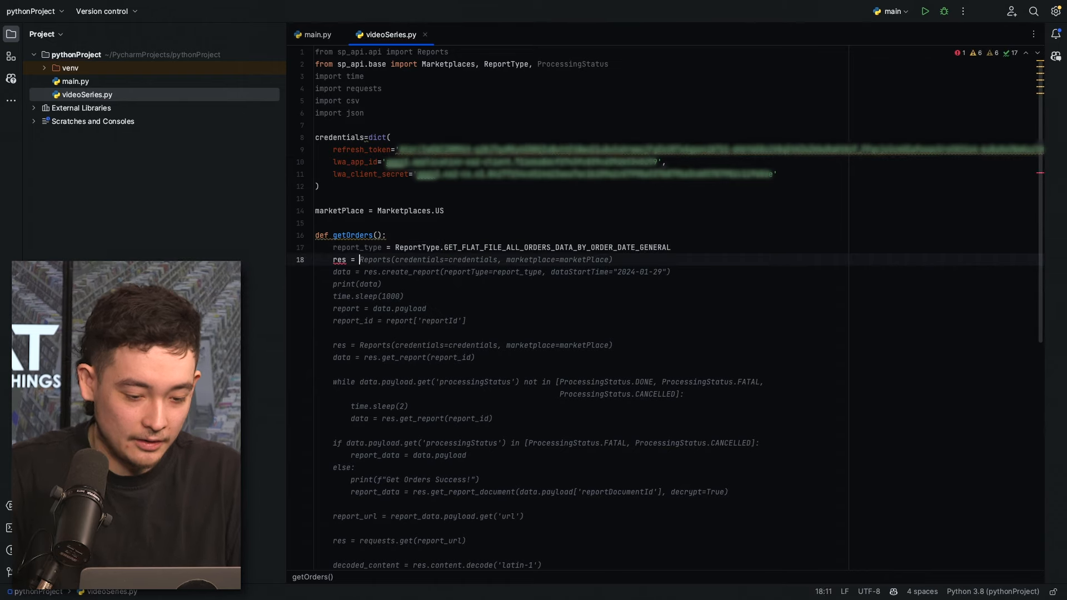
- Add data = res.create_report with the all-orders report type and an early-2021 dataStartTime
type("_report")
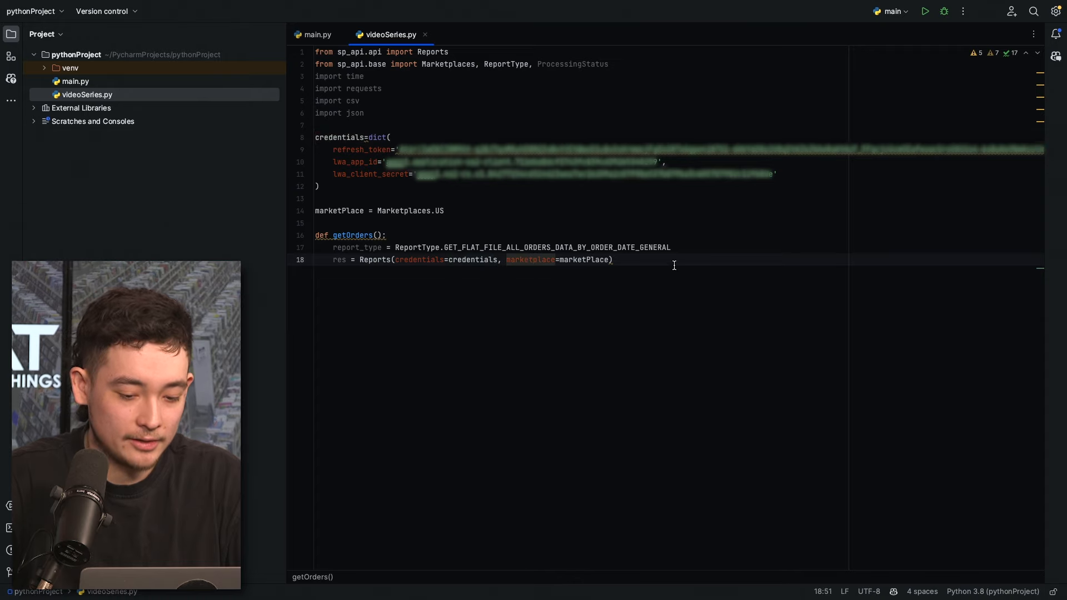
type("data = res.create_report(reportType=report_type, dataStartTime=\"2021-01-29\")")
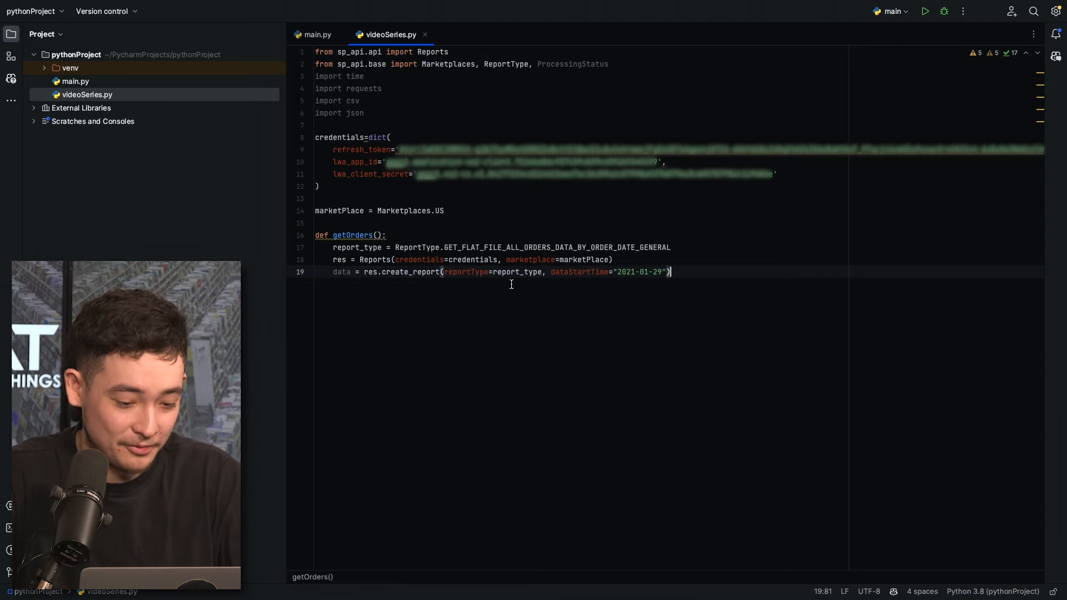
left_click(365, 271)
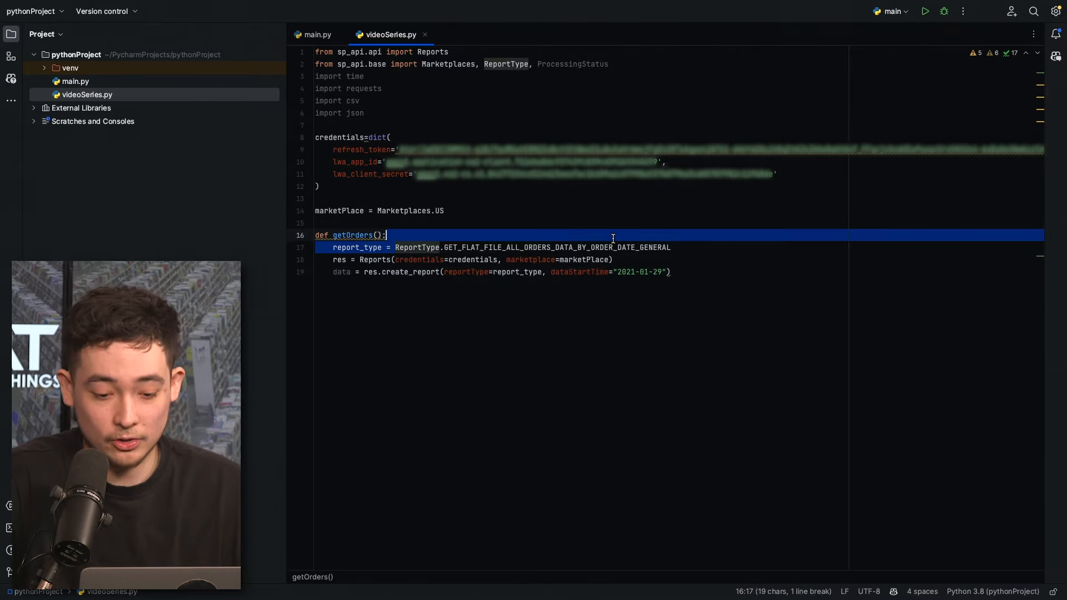
left_click(671, 247)
type("1")
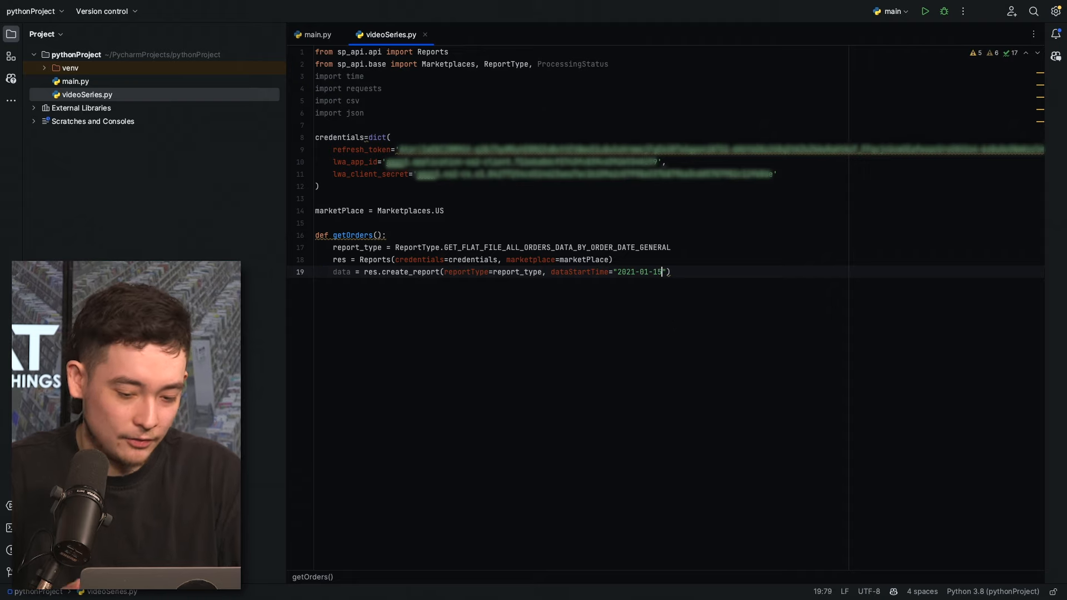
- Add print(data), time.sleep(1000) and report = data.payload inside getOrders
type("print(data)")
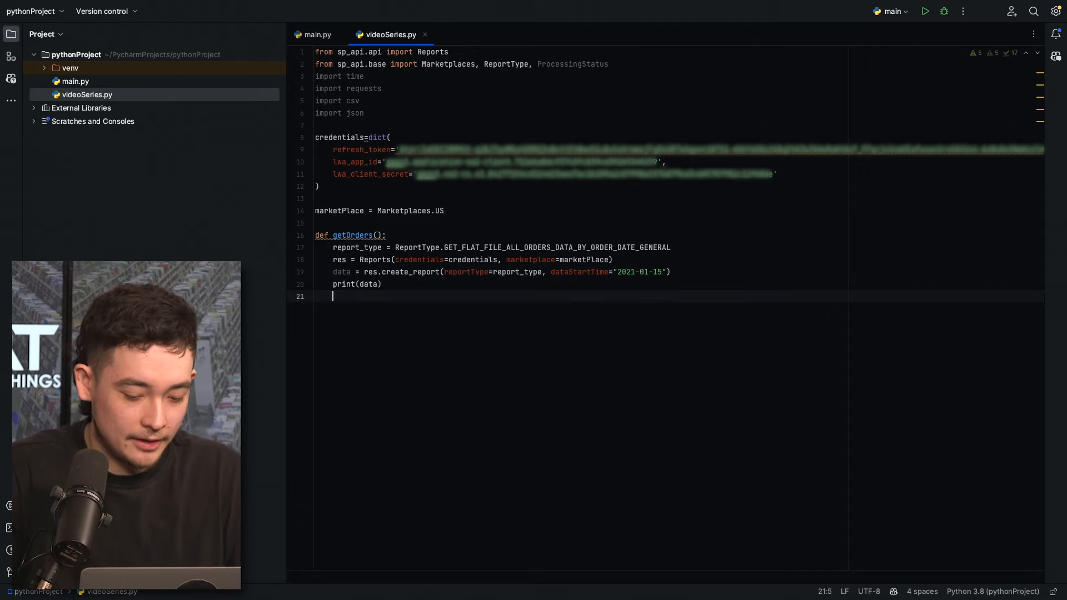
type("time.sleep(1000)")
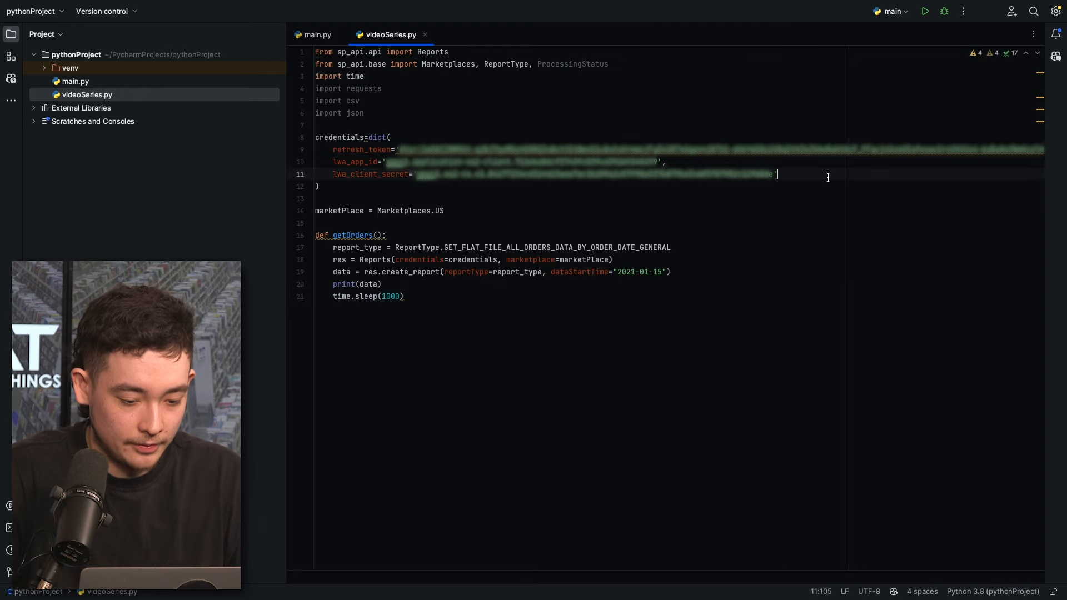
key("enter")
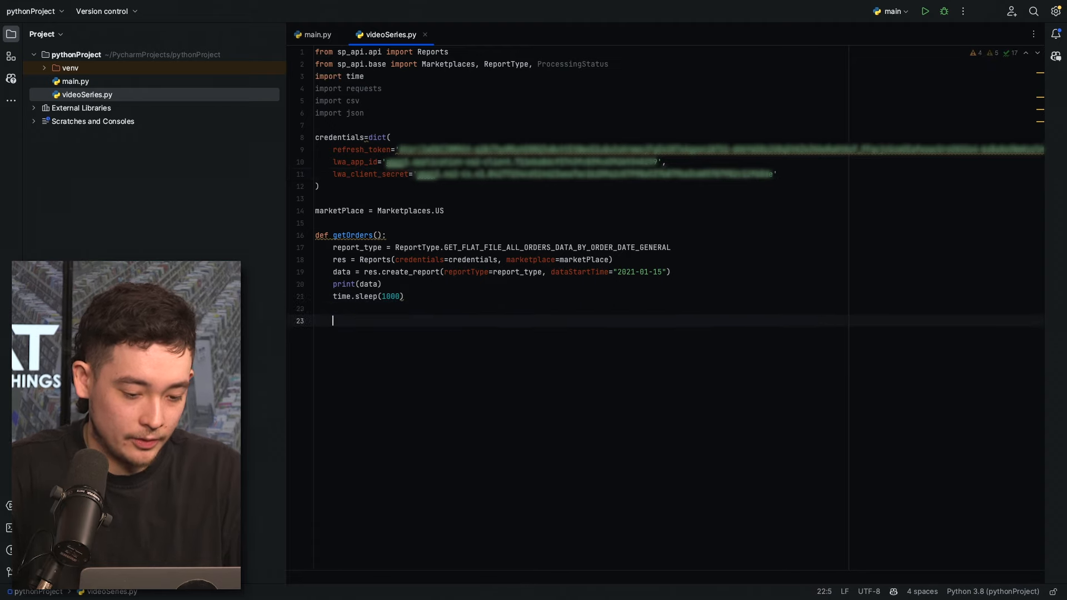
type("report = data.payload")
type("getOrders()")
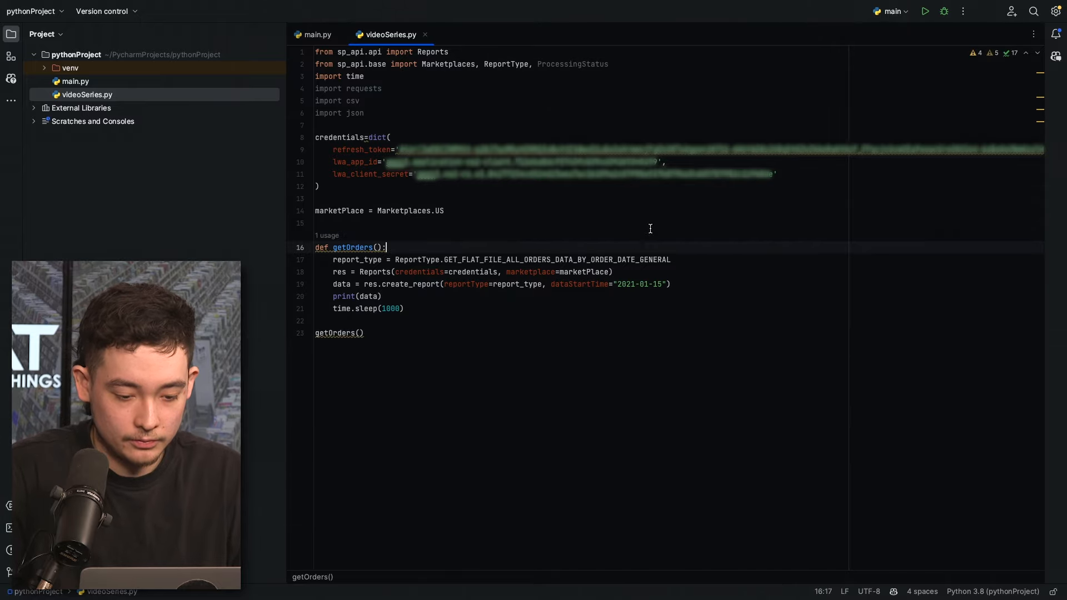
- Run videoSeries, stop the sleeping script and pick out the returned reportId in the console
right_click(391, 35)
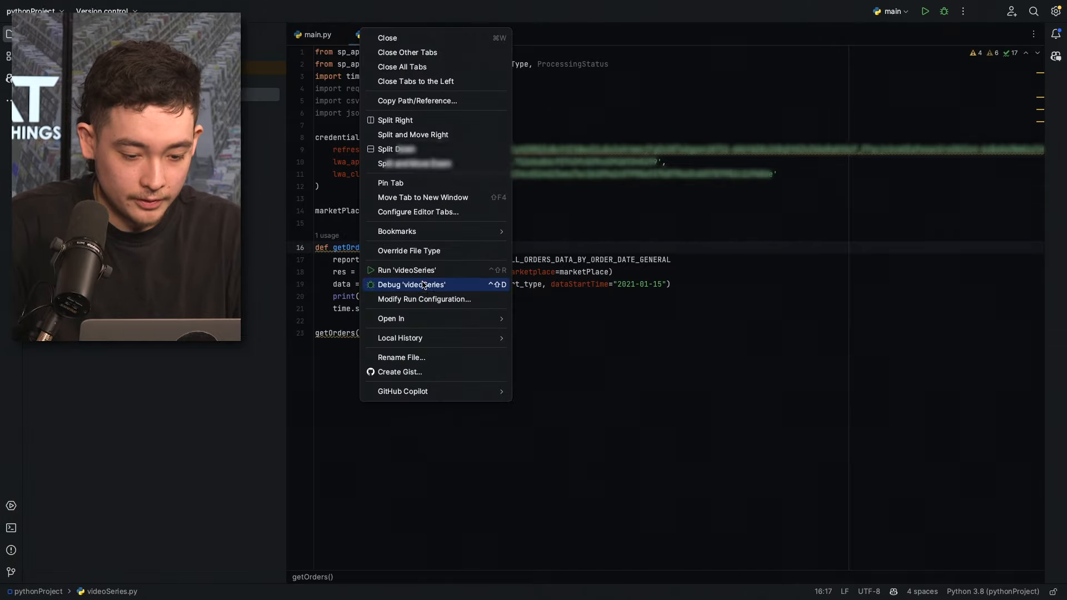
left_click(407, 270)
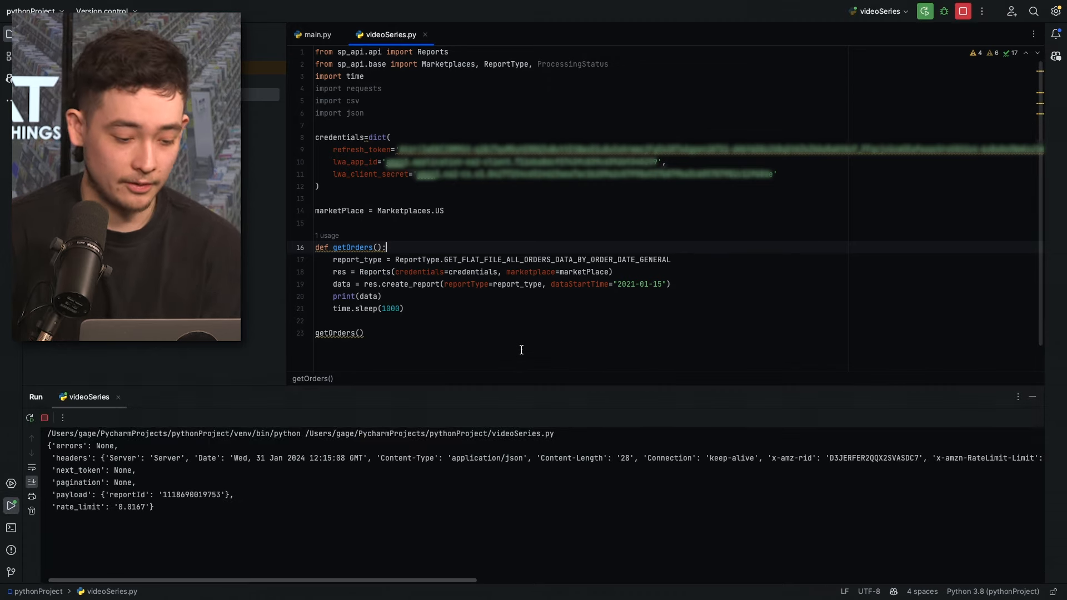
left_click(43, 418)
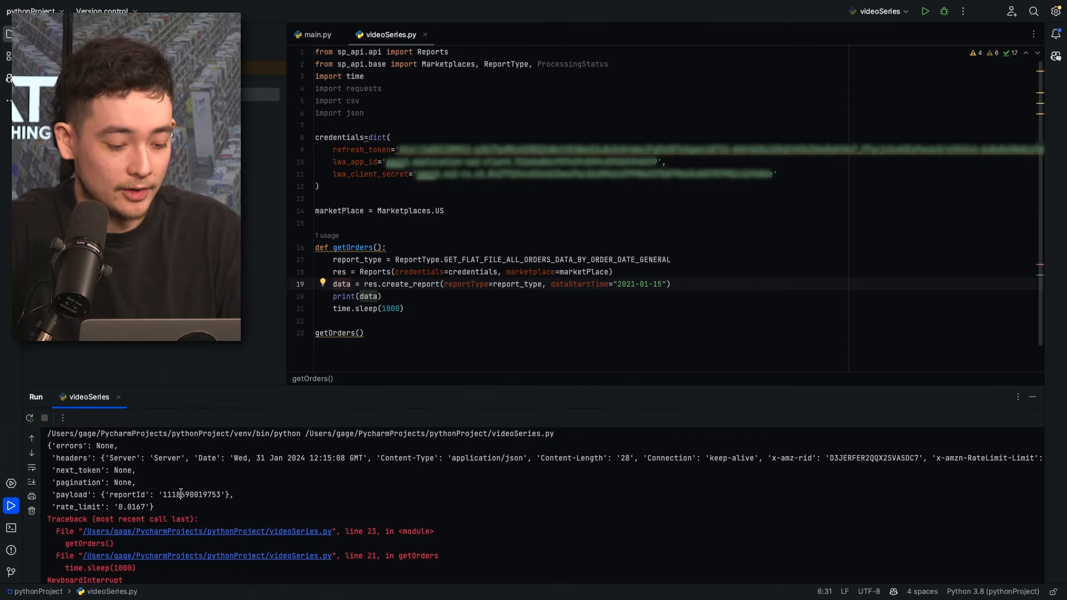
double_click(192, 495)
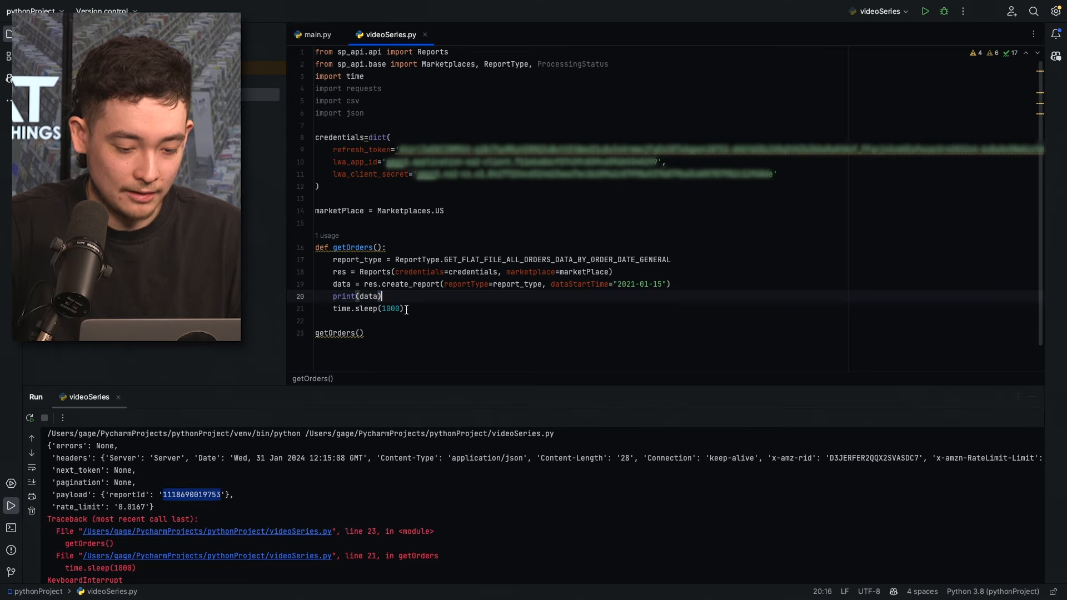
- Store data.payload['reportId'] in reportId, checking the key name against the console output
type("reportId")
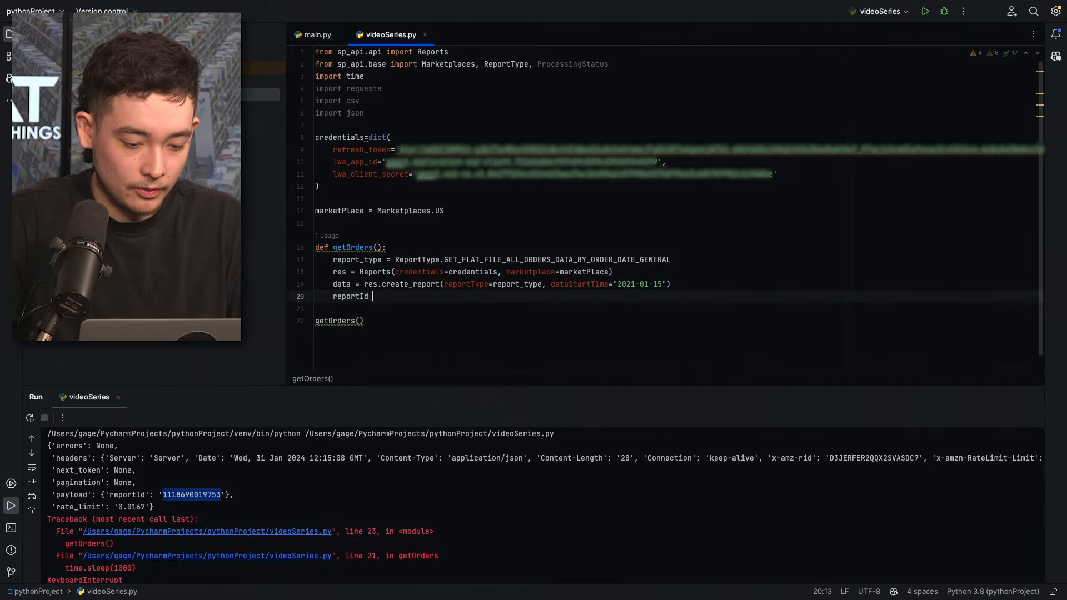
type("= data.payload['reportId']")
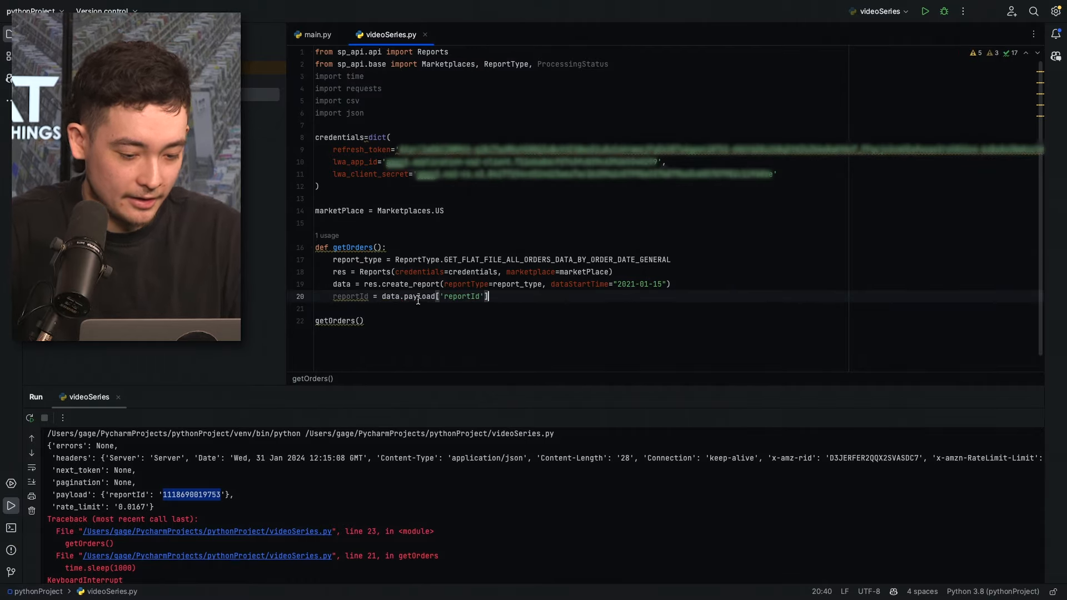
double_click(72, 495)
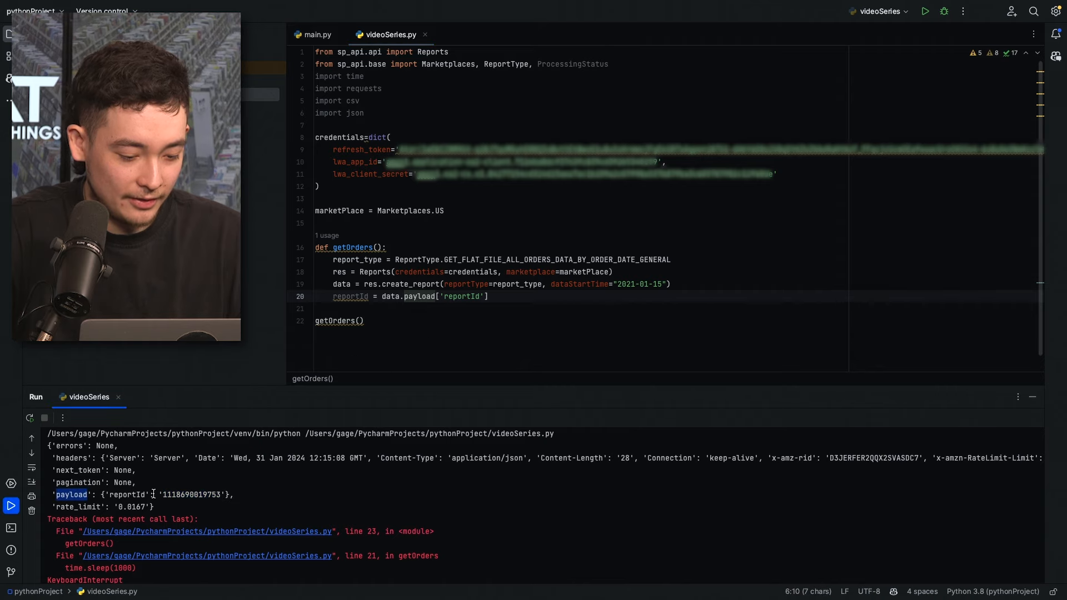
double_click(125, 494)
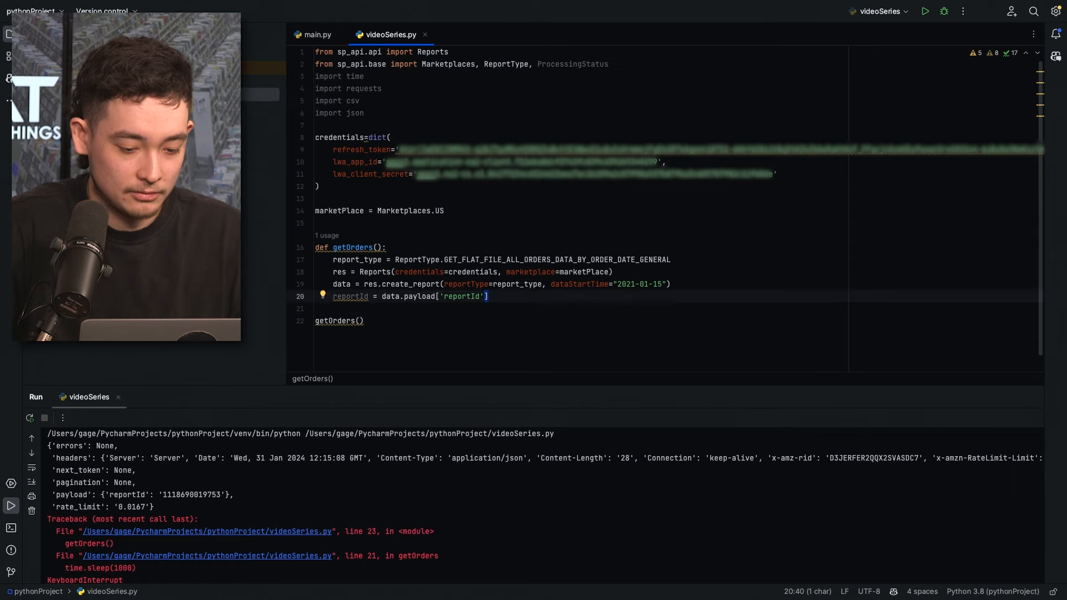
- Call res.get_report on the reportId and keep print(data) as a commented-out line
key("enter")
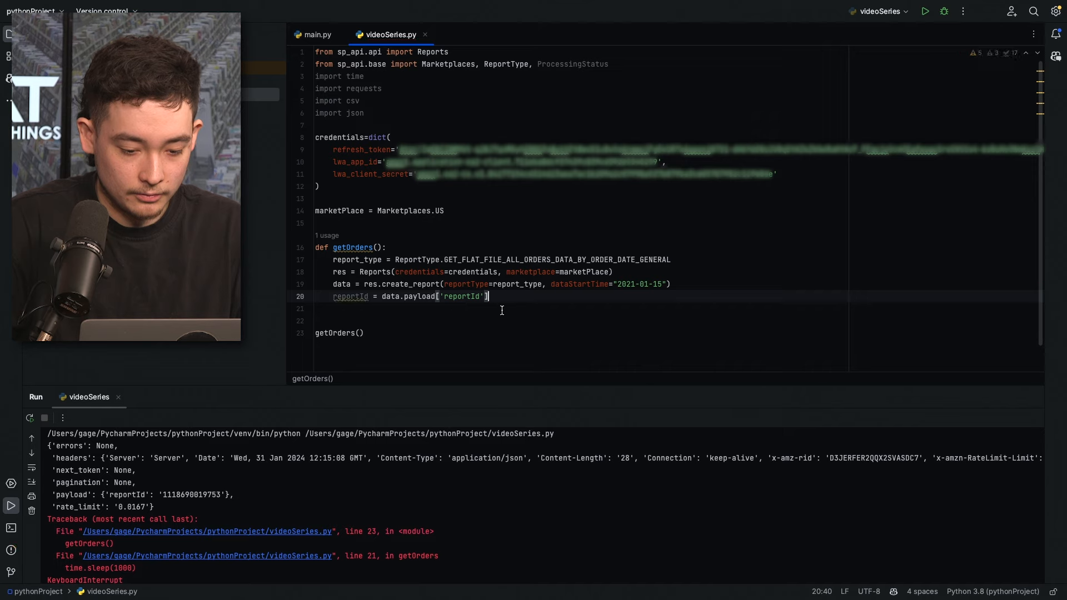
type("res")
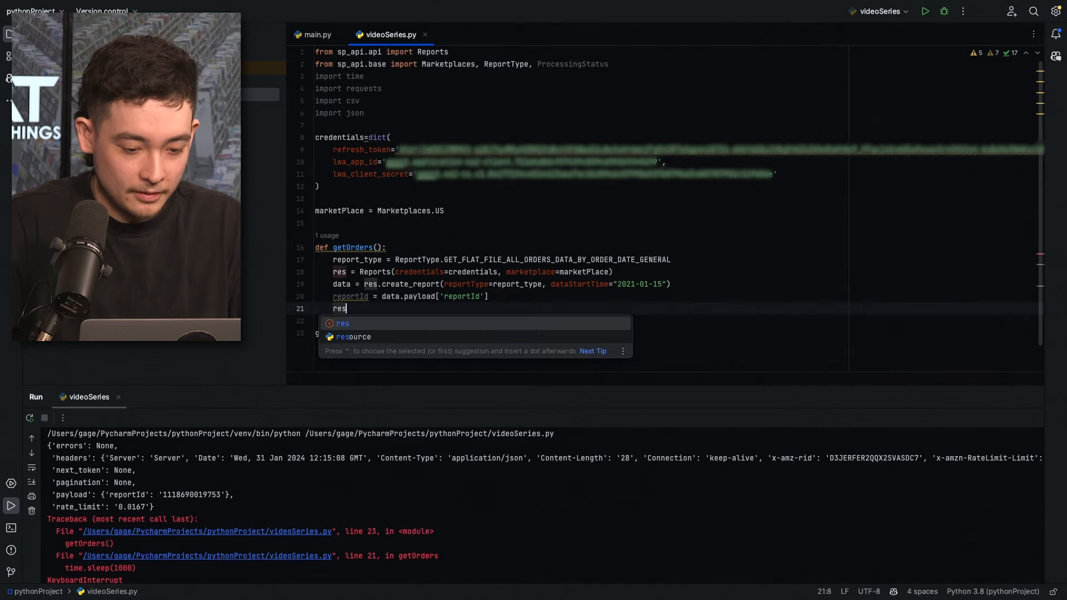
type(".get_report(reportId")
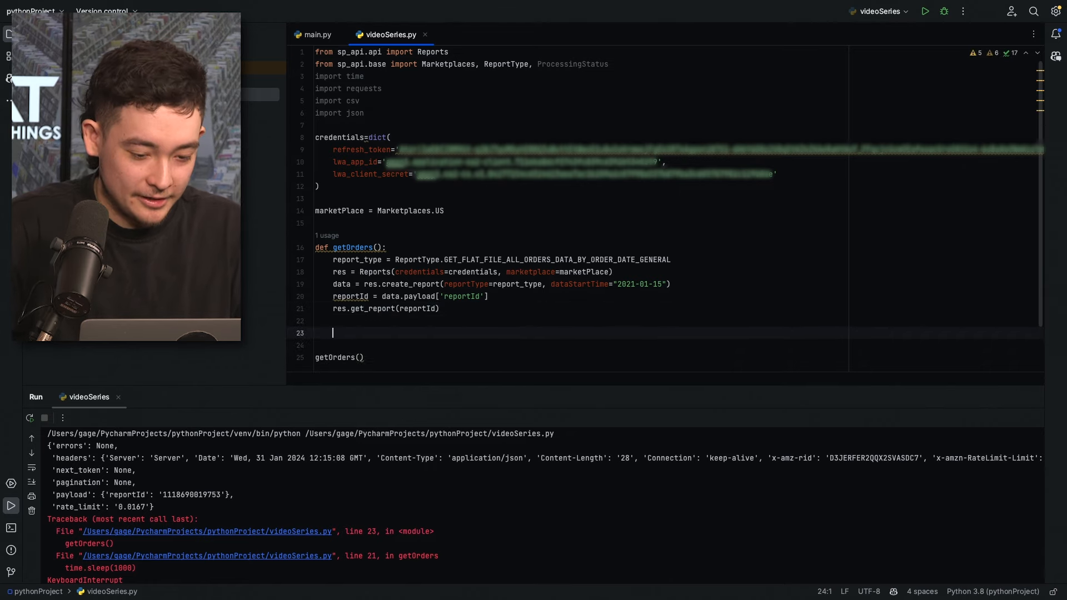
type("#print(data)")
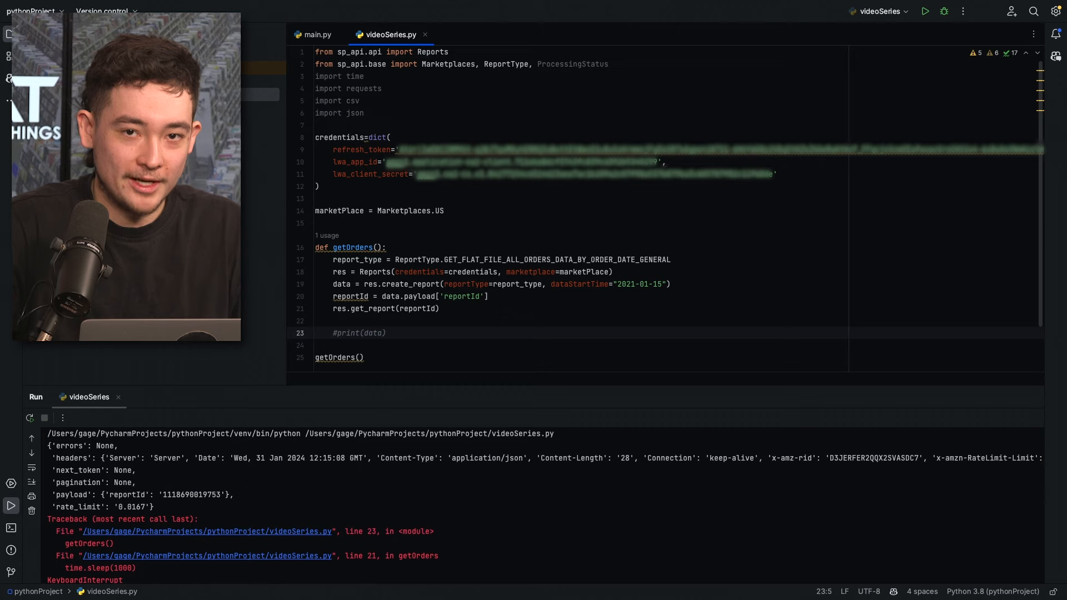
- Write a while loop polling while processingStatus is not DONE, printing the status each pass
type("while")
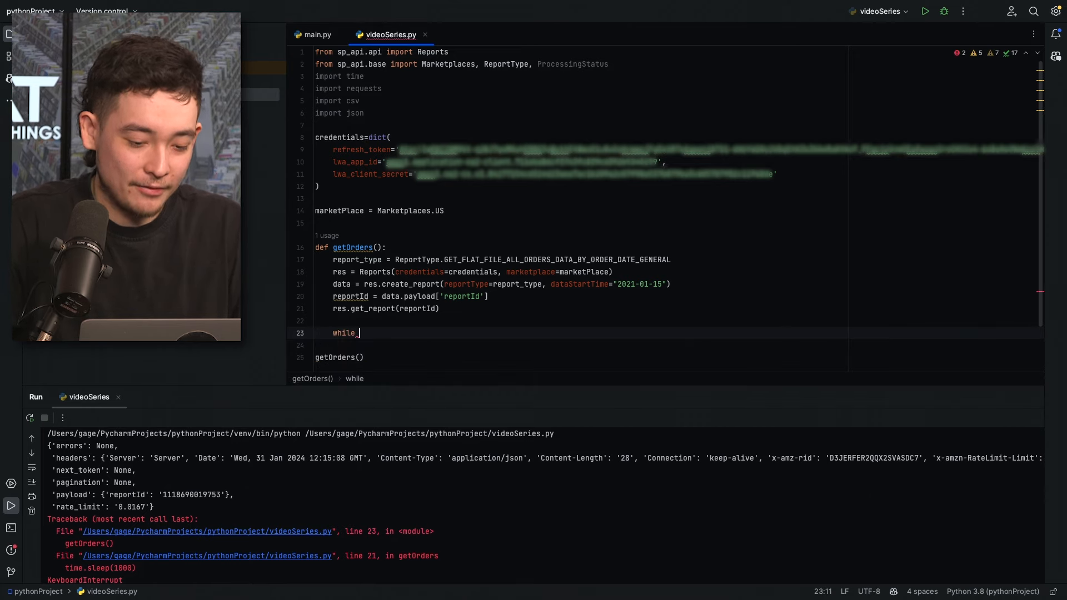
type("data.payload.get('processingStatus') not in [ProcessingStatus.DONE, ProcessingStatus.FATAL, ProcessingStatus.CANCELLED]:")
type("data = res.get_report(reportId")
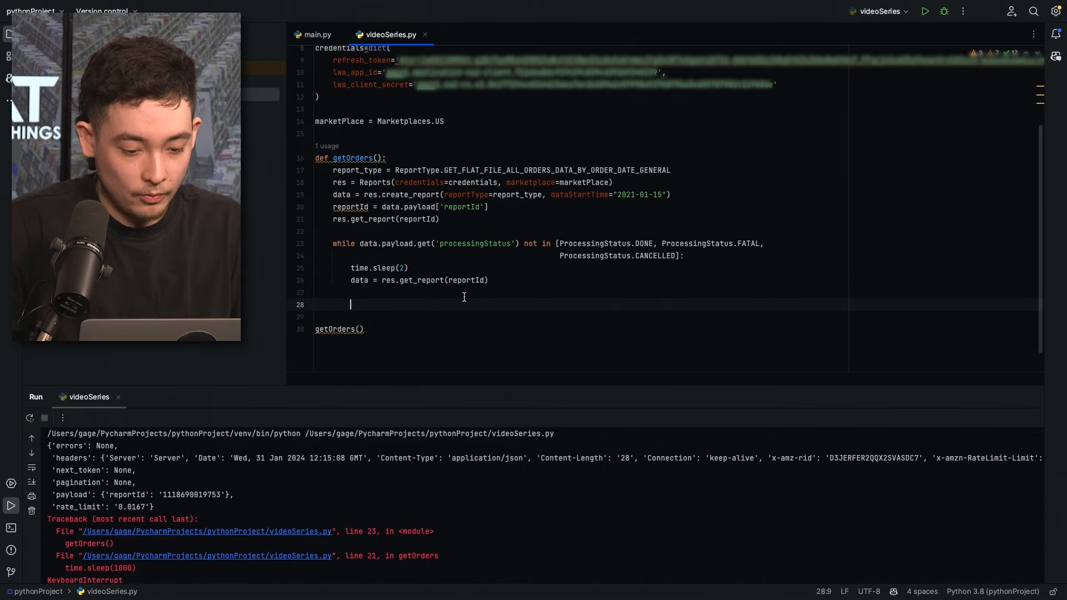
type("print(")
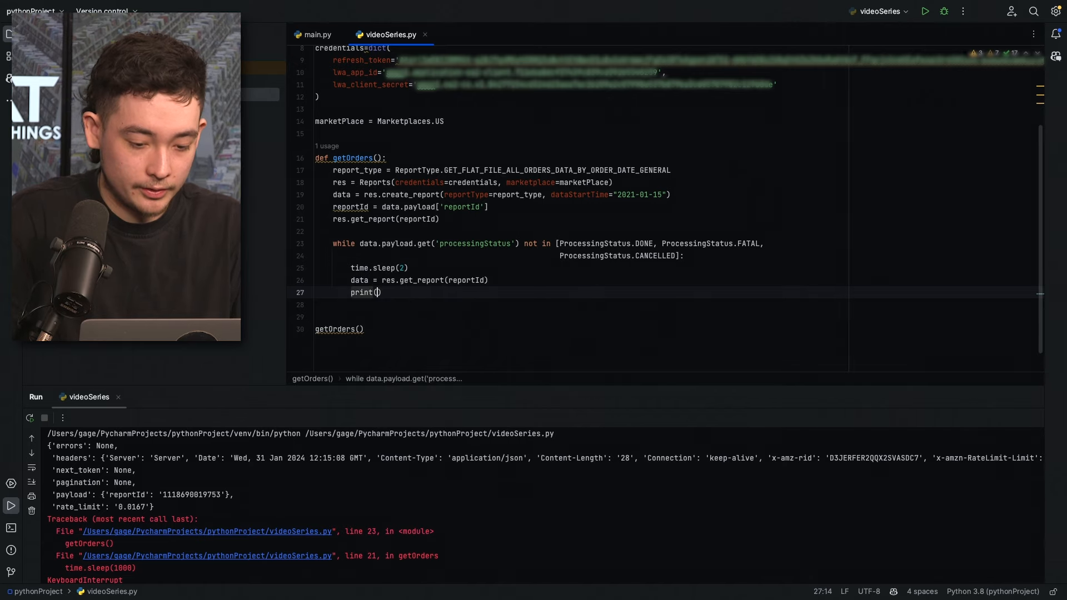
type("data.")
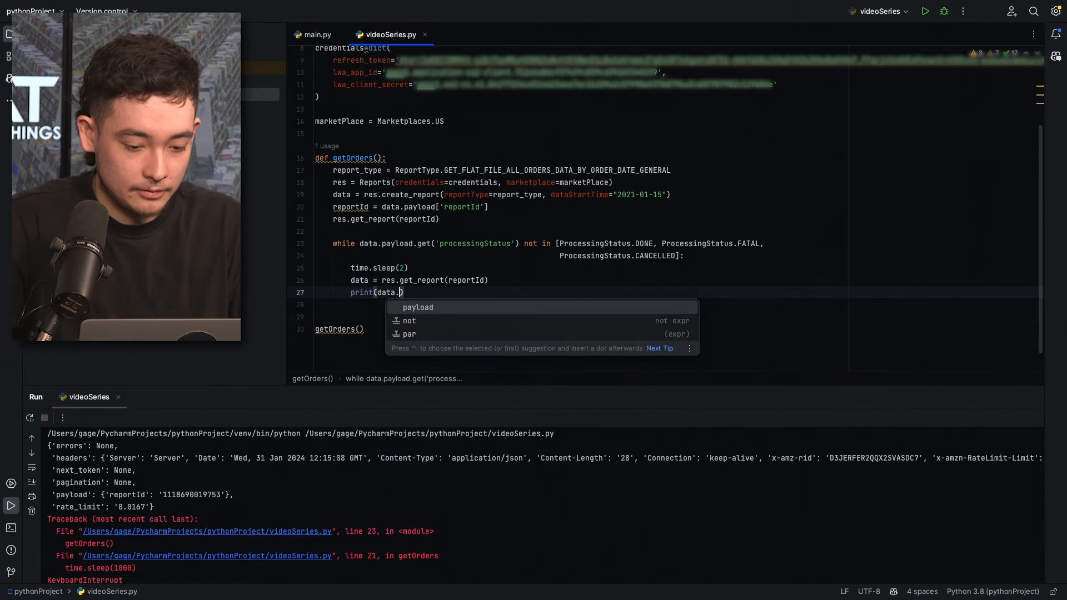
type("payload.get('processingStatus')")
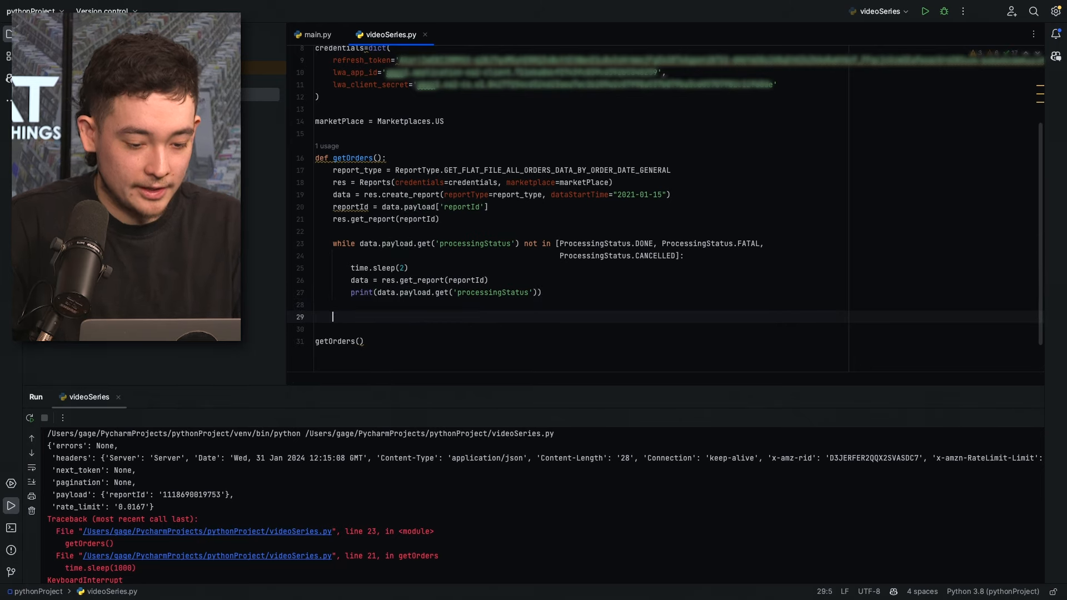
- Add an if printing Report Failed when status is FATAL or CANCELLED, else time.sleep
type("if data.payload.get('processingStatus') in [ProcessingStatus.FATAL, ProcessingStatus.CANCELLED]:")
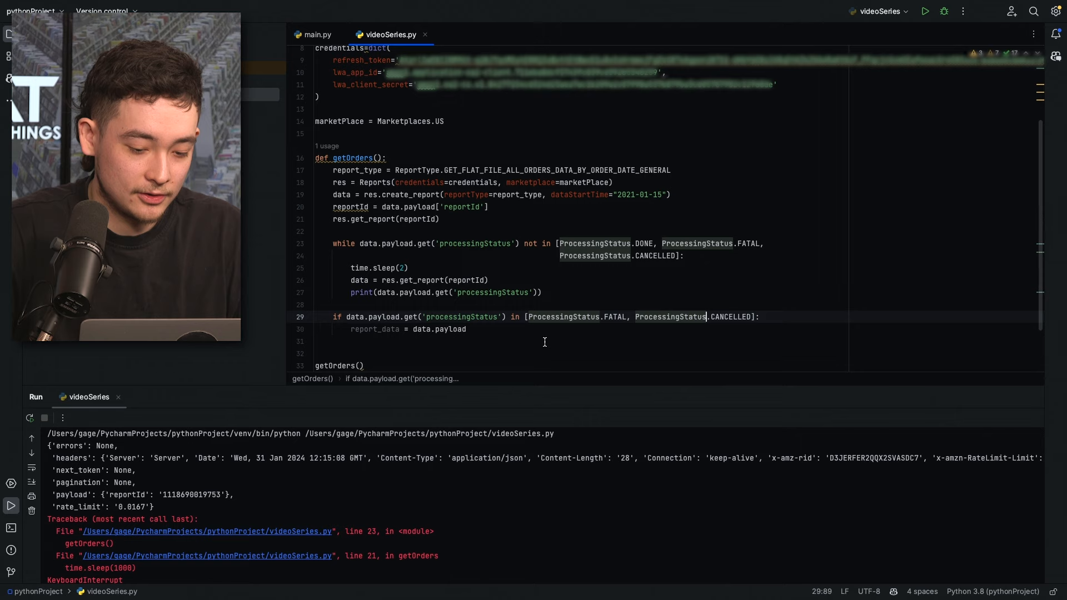
type("print(\"Report Failed")
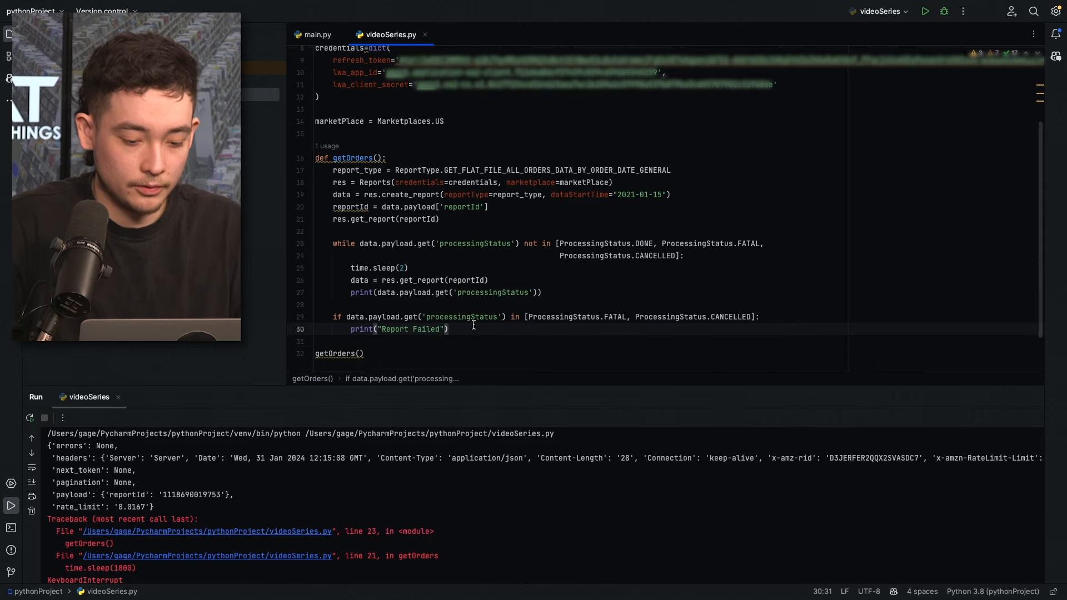
type("else:")
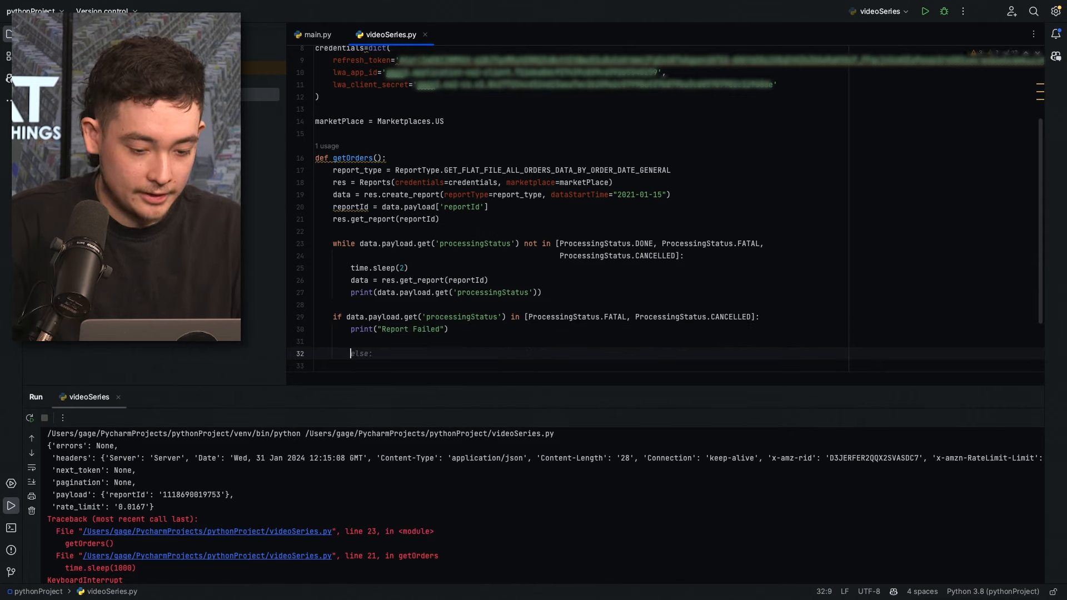
type("time.sleep(1000")
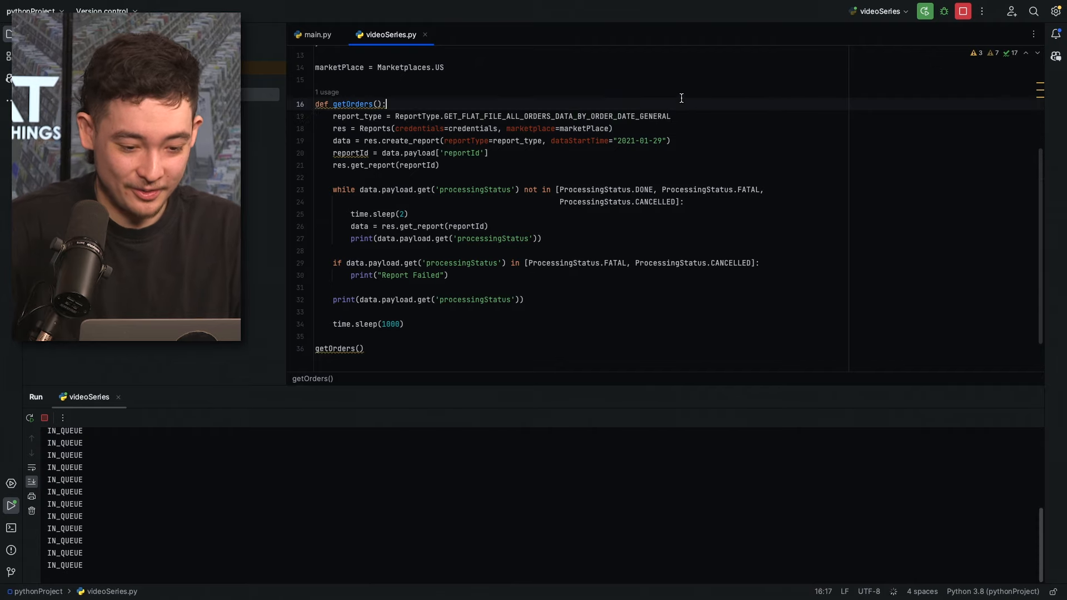
- Add a "Getting Orders" print, confirm the DONE status in the output and stop the script
type("print()")
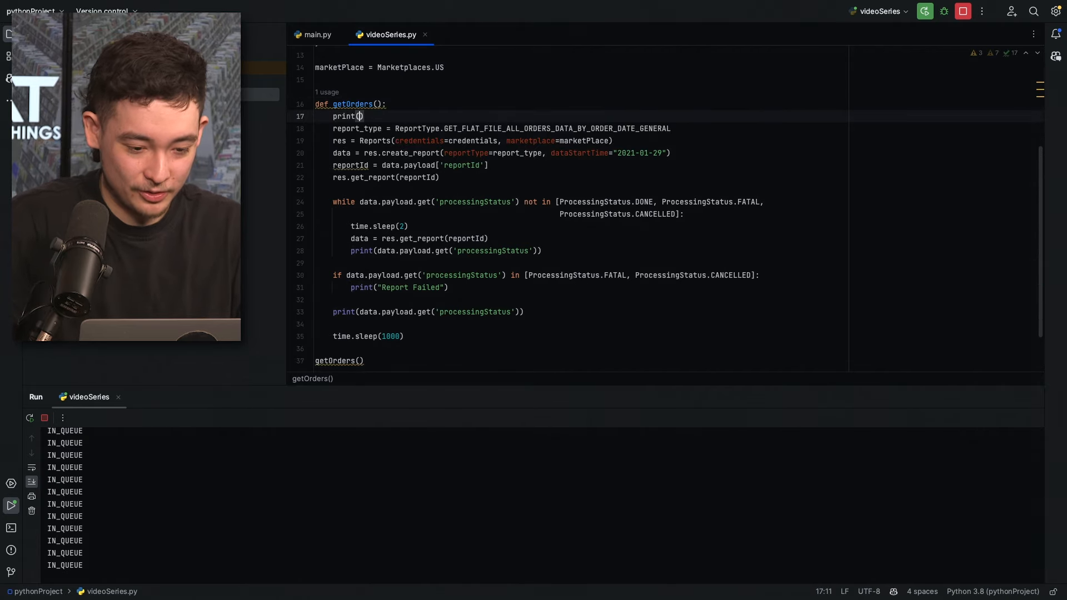
type("\"Getting Orders\"")
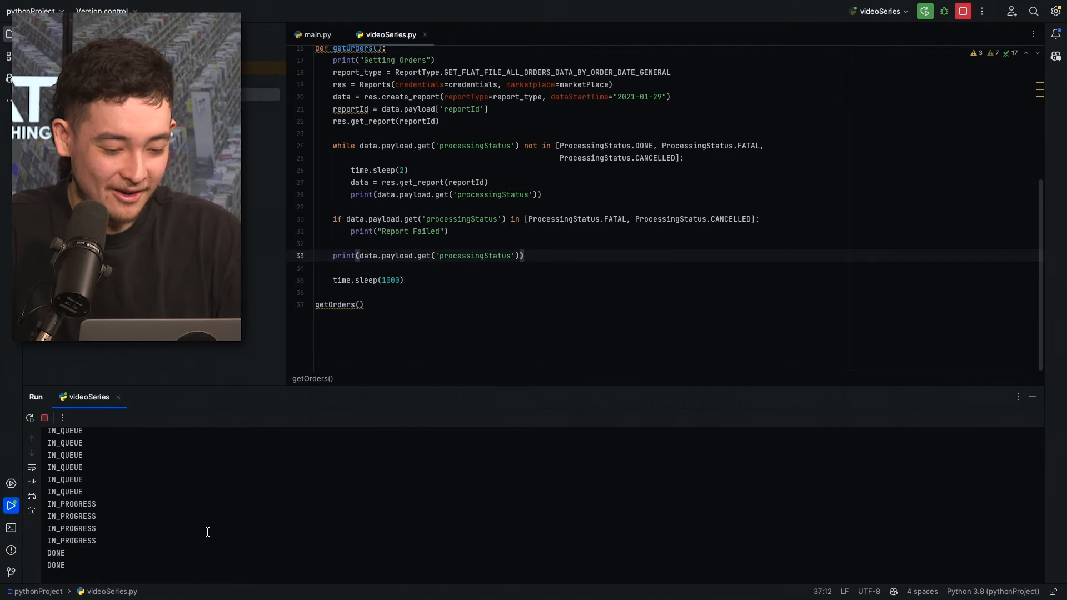
double_click(56, 553)
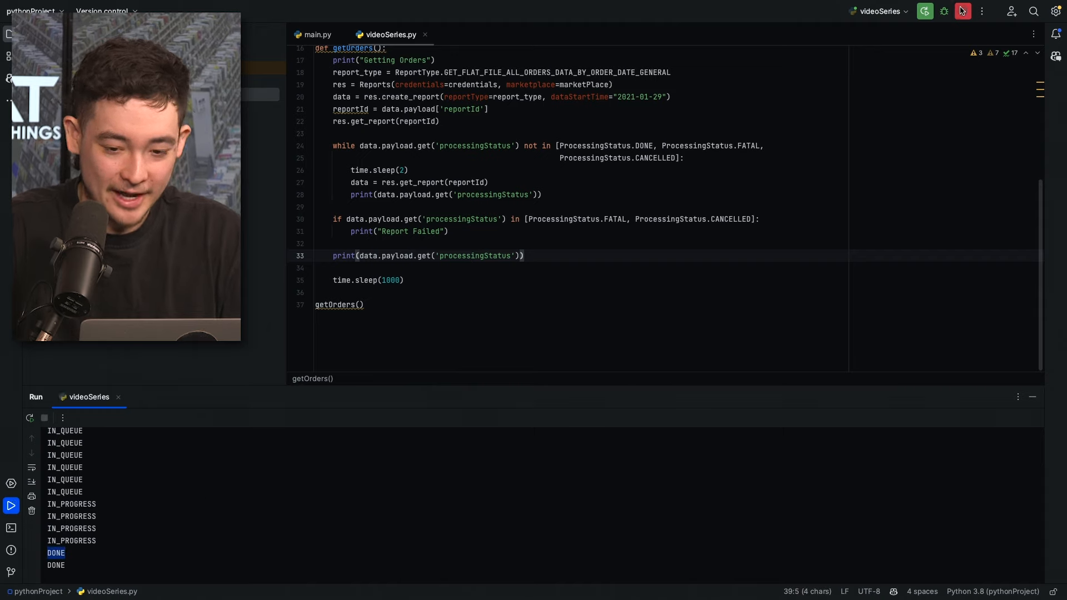
left_click(961, 11)
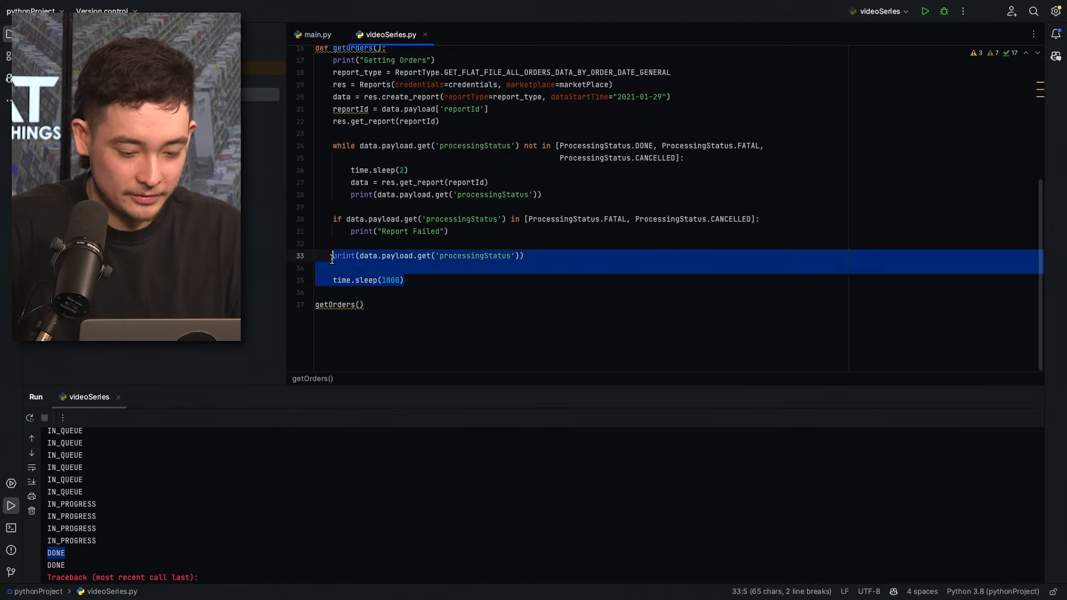
- Fetch the report document, read reportUrl from its payload 'url' and requests.get it
type("r")
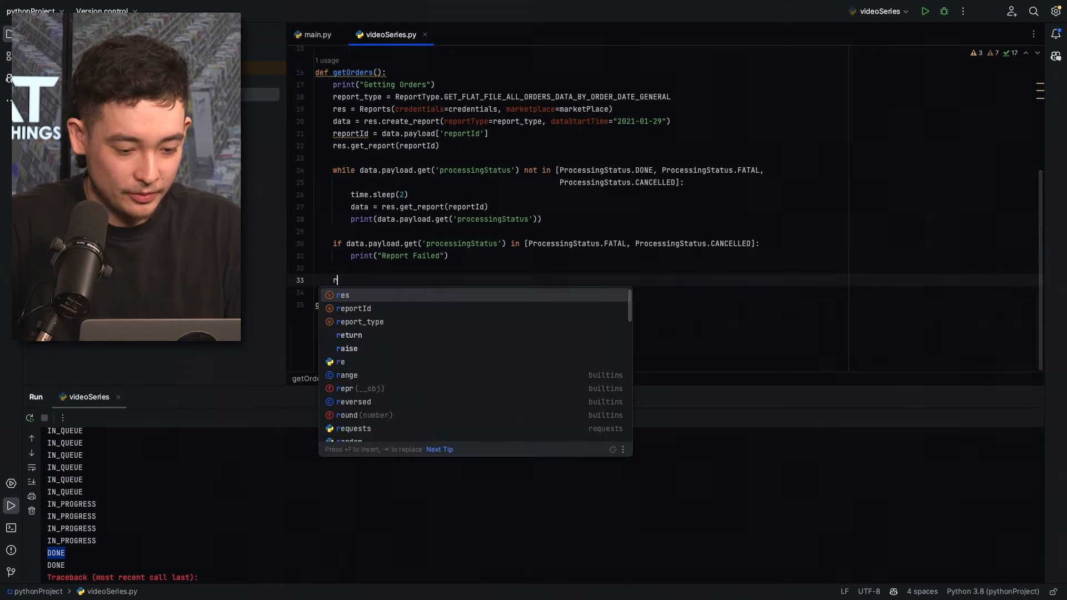
type("e")
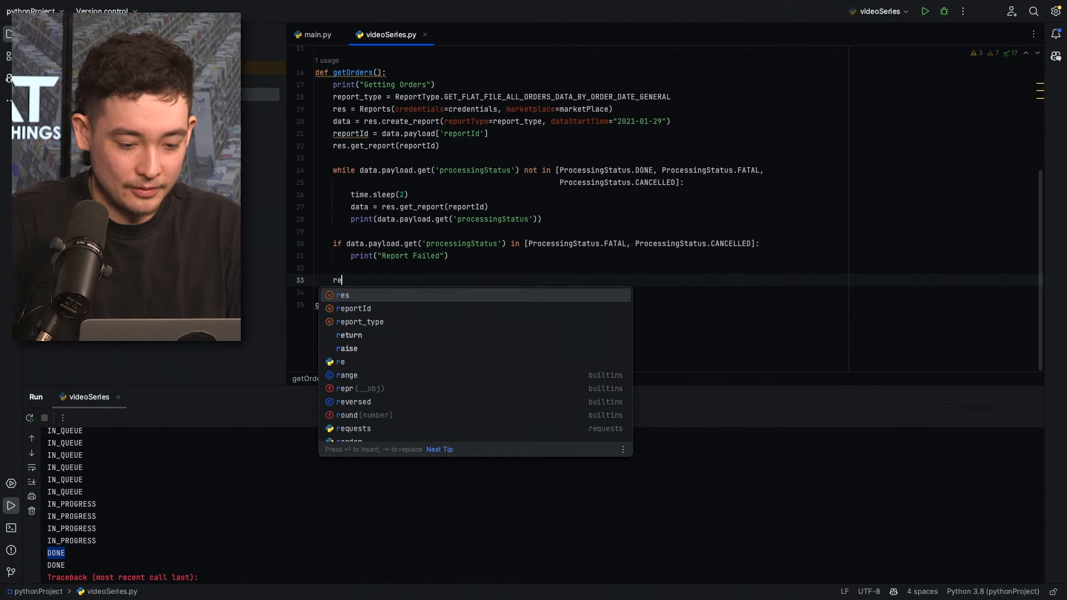
type("portData = res.get_report_document(data.payload['reportDocumentId'], decrypt=True")
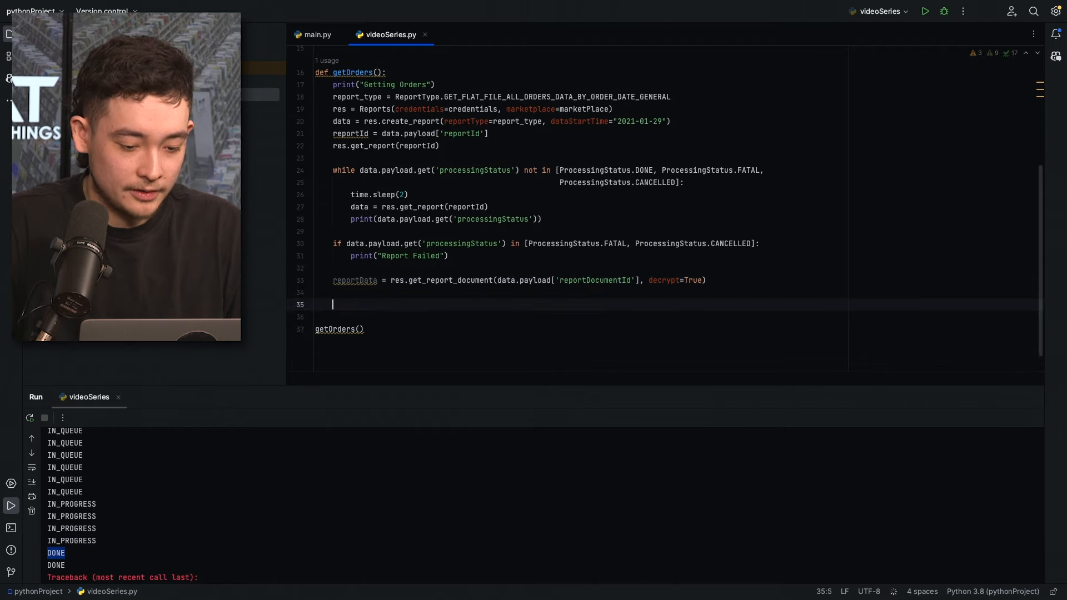
type("reportUrl = reportData.payload.get('url')")
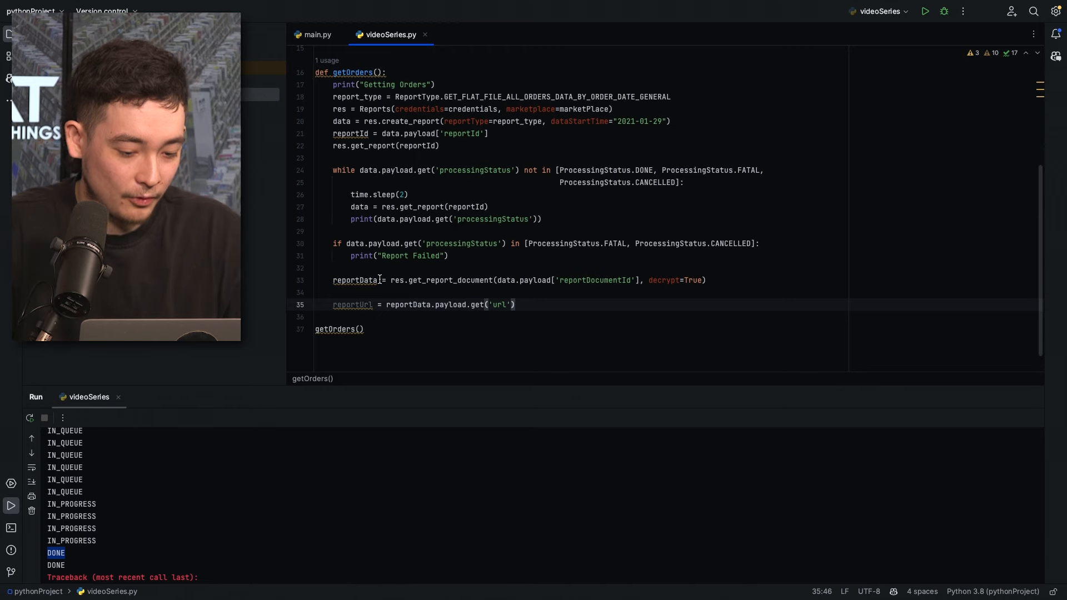
key("enter")
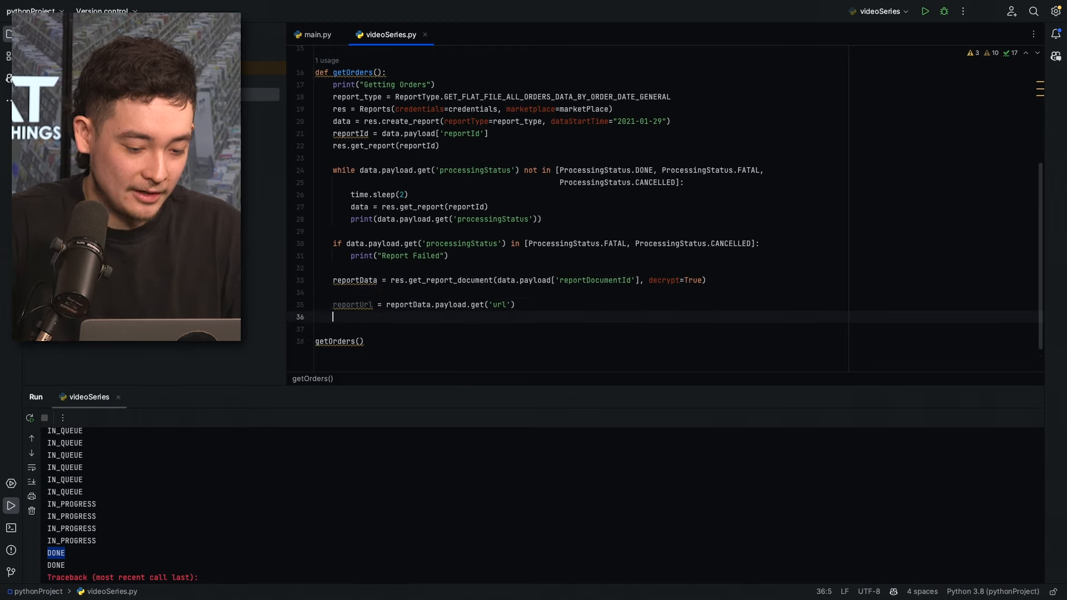
type("res = requests.get(reportUrl)")
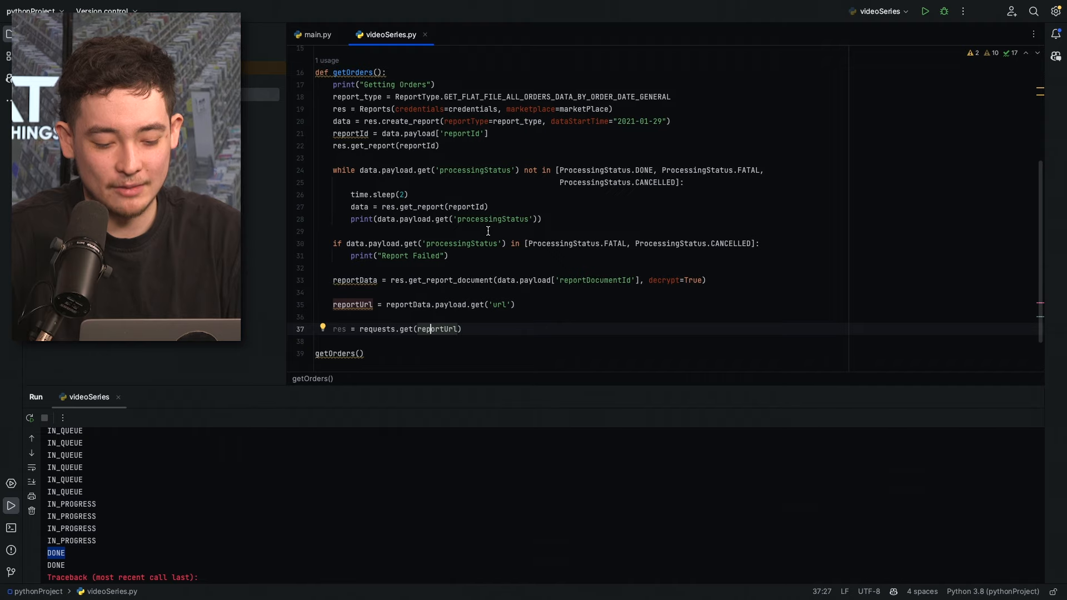
mouse_move(565, 271)
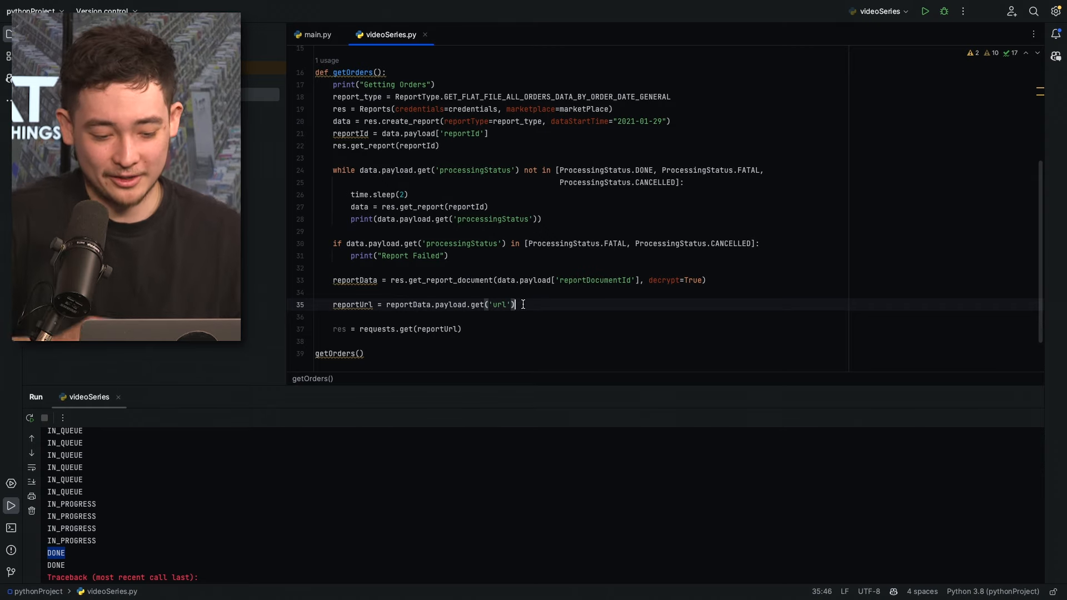
- Decode res.content as latin-1, print reportUrl, set the start day to 30 and rerun
double_click(436, 329)
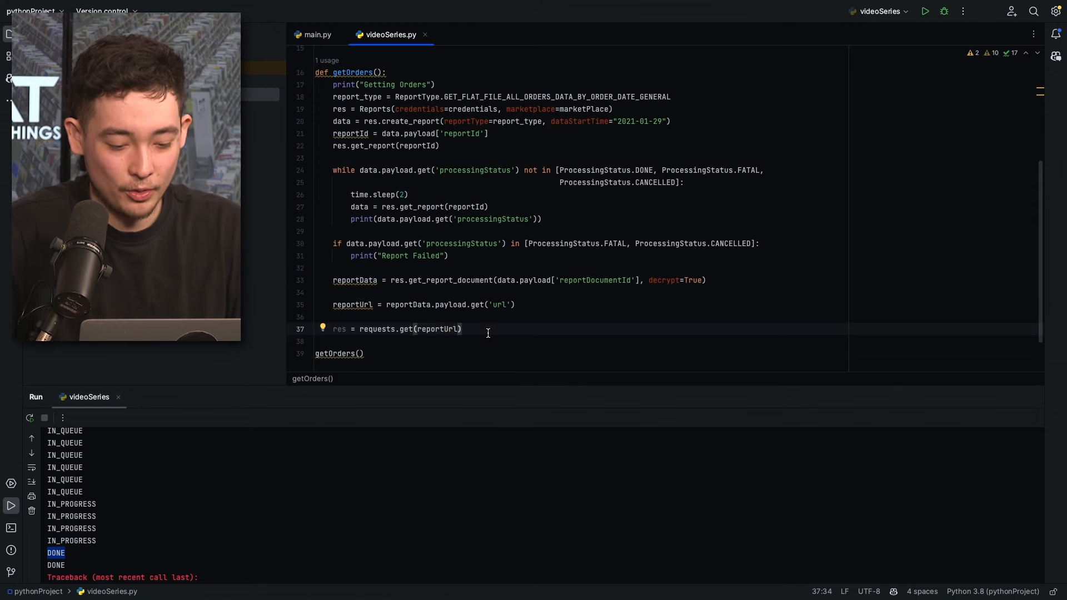
type("decodedContent = res.content.decode('latin-1')")
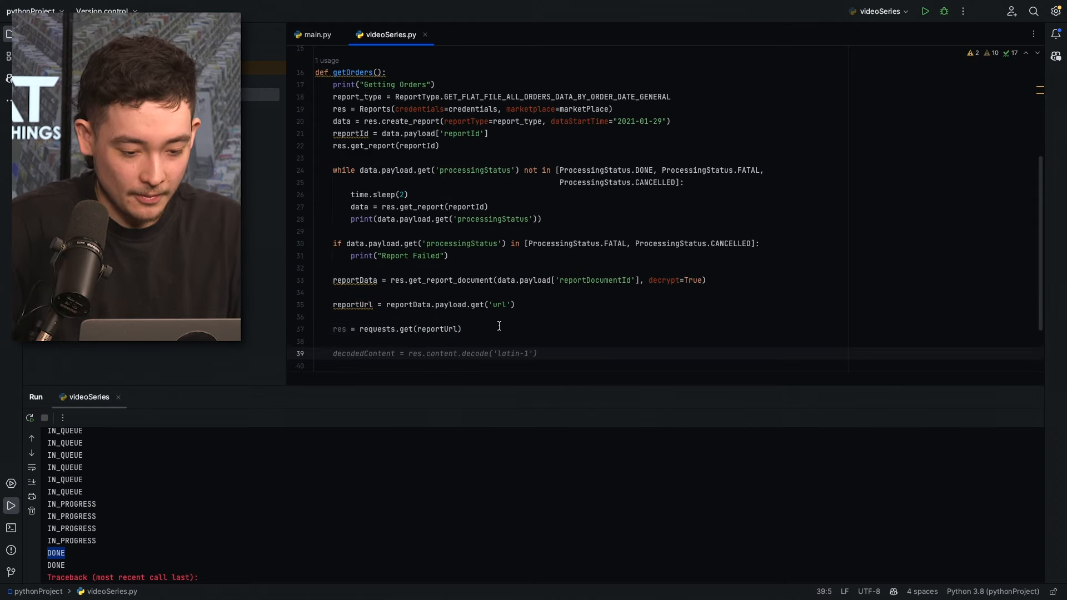
type("print")
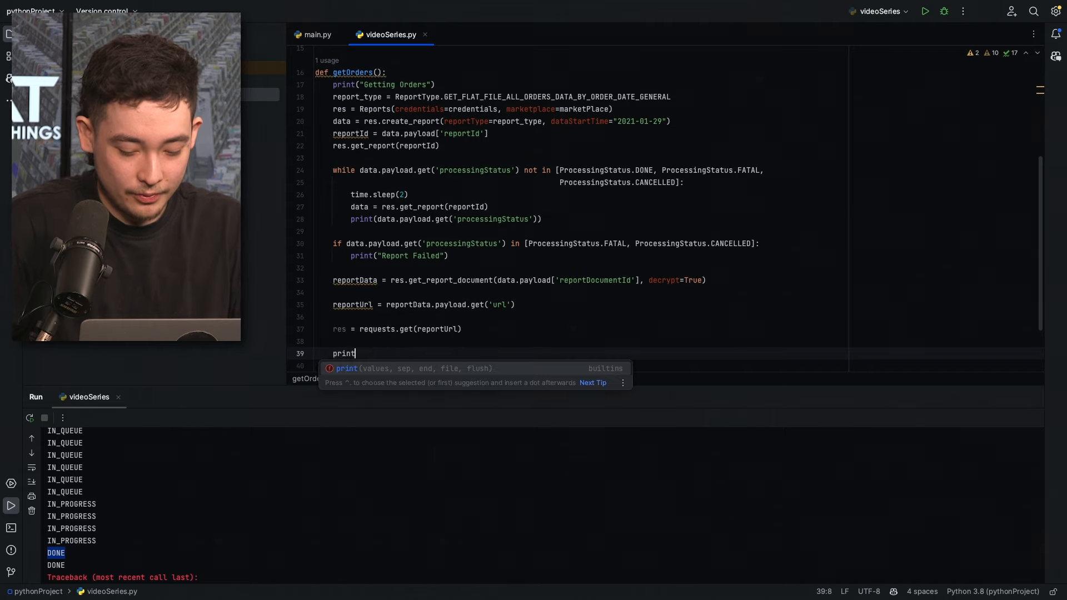
type("(reportUrl)")
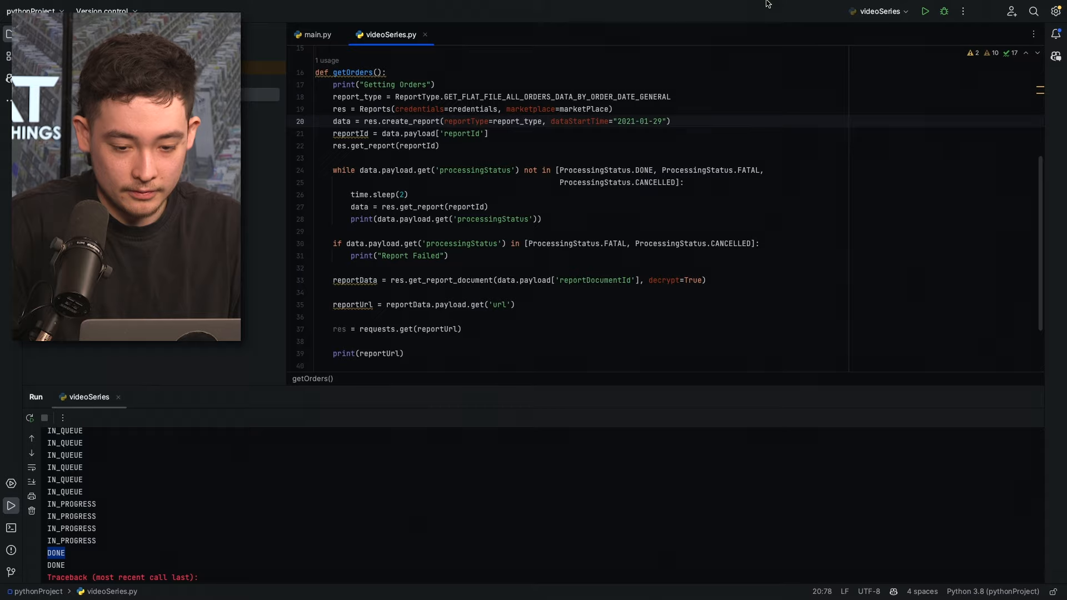
mouse_move(659, 124)
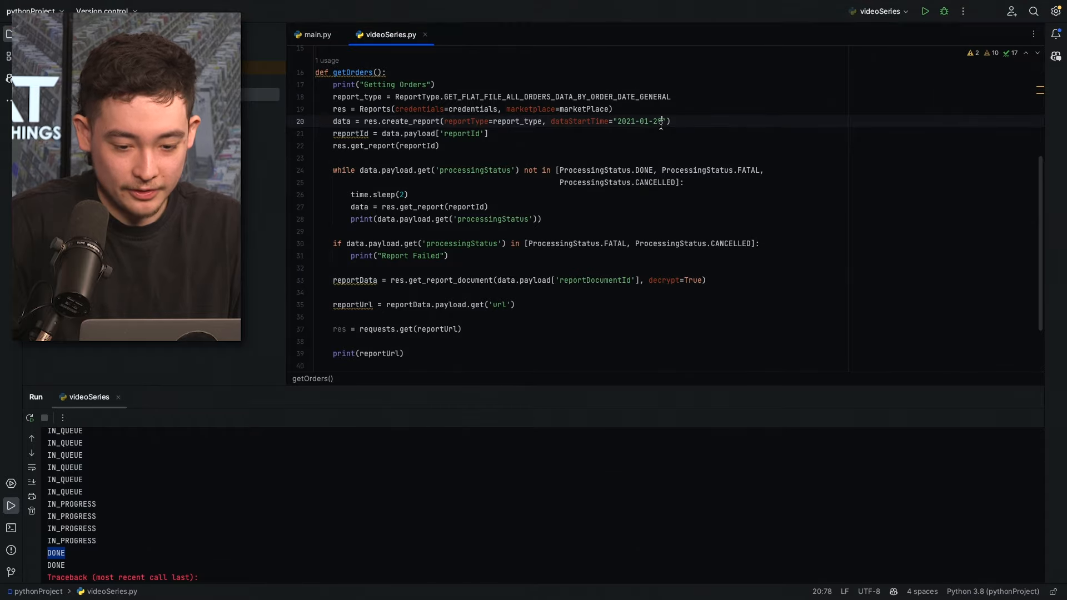
type("30")
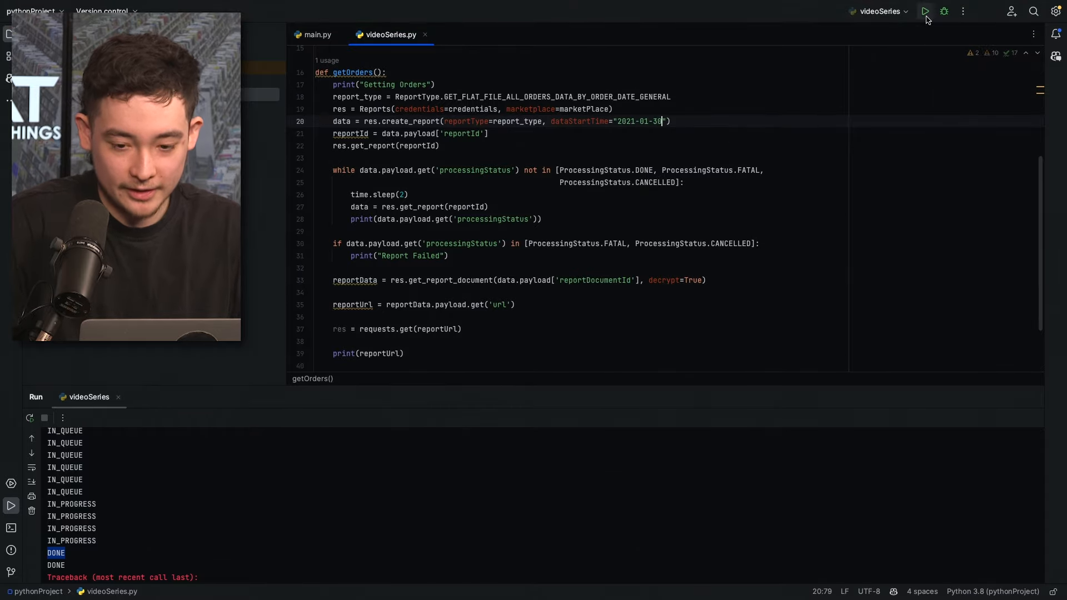
left_click(924, 11)
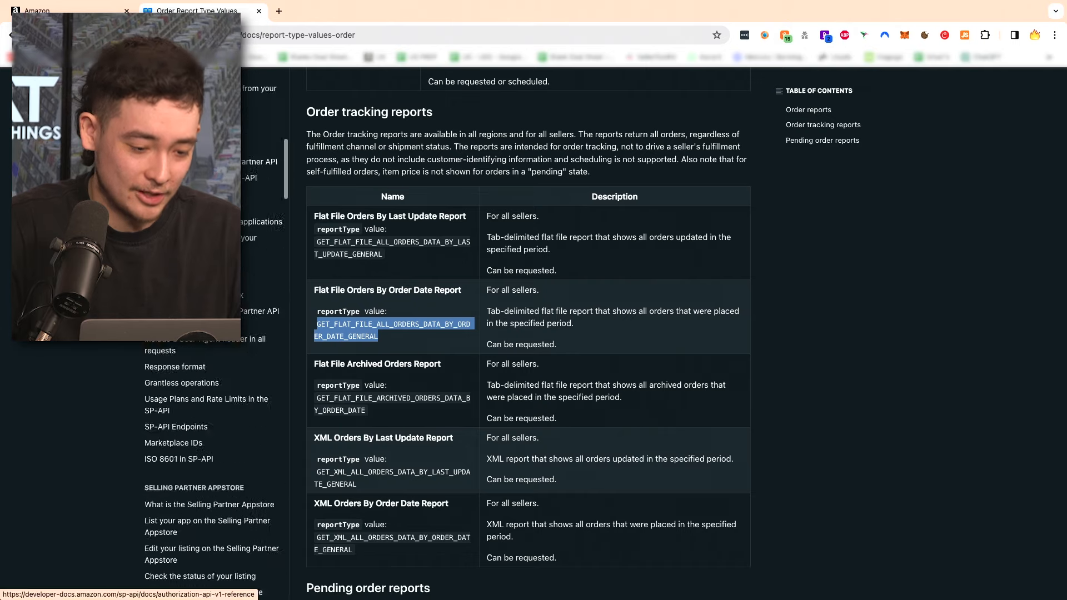
- Scroll the Order Report Type Values docs down to the Order tracking reports table
scroll("down", 3)
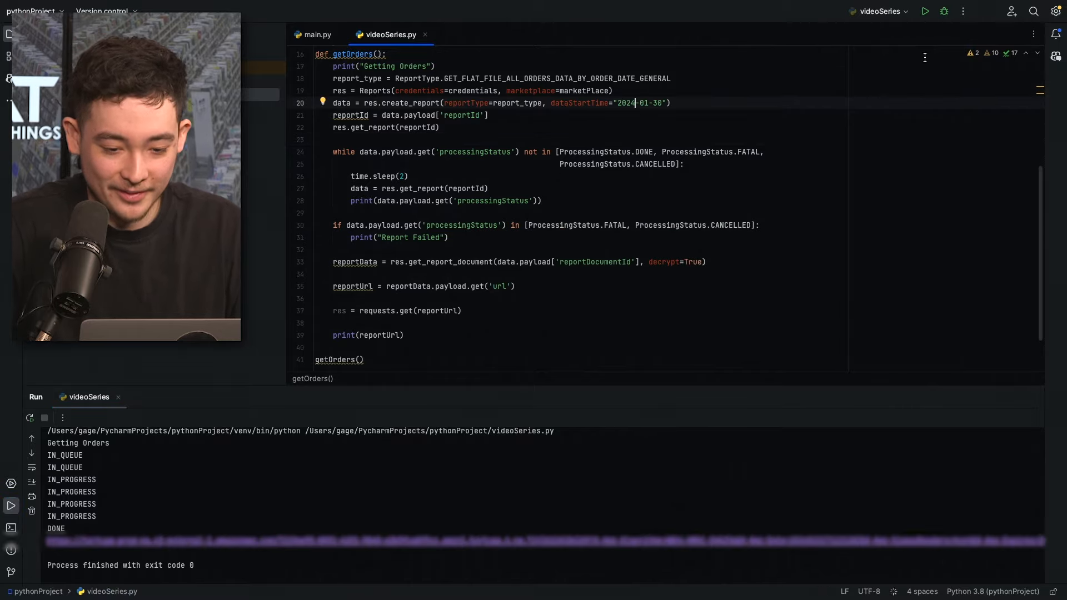
- Rerun the script and open the printed report document URL in Chrome
left_click(924, 11)
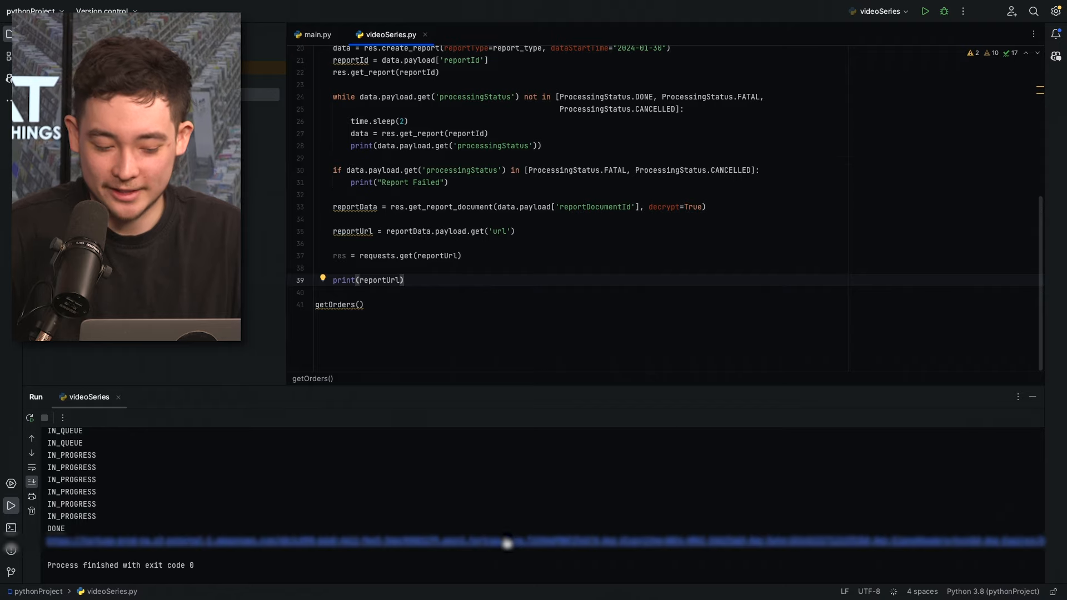
left_click(199, 11)
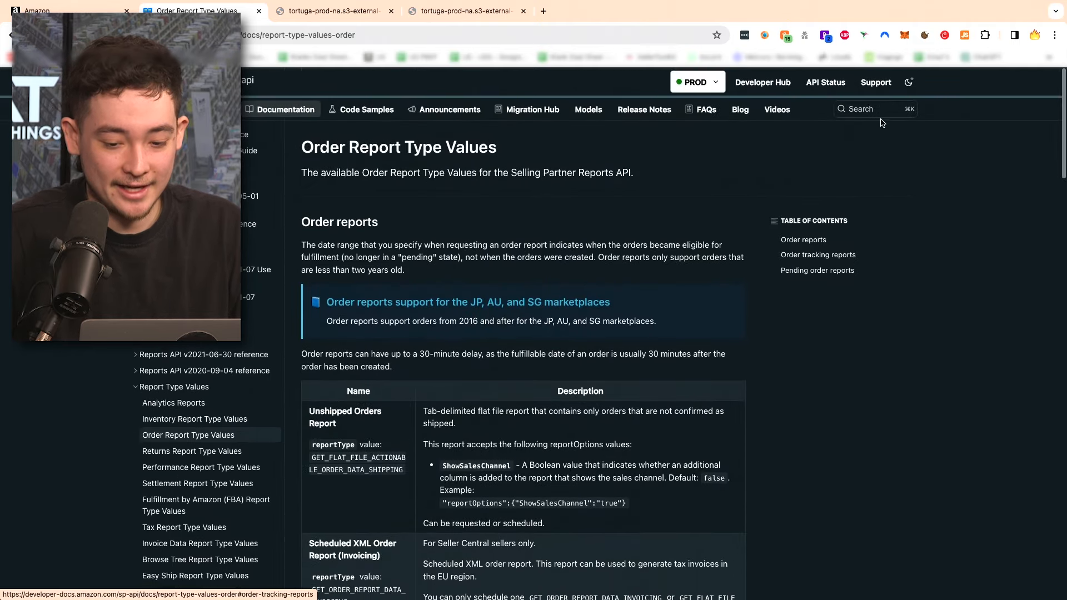
- Search the docs for GET_FLAT_FILE_ALL_ORDERS_DATA_BY_ORDER_DATE_GENERAL and open the Order Tracking reports attributes page
type("GET_FLAT_FILE_ALL_ORDERS_DATA_BY_ORDER_DATE_GENERAL")
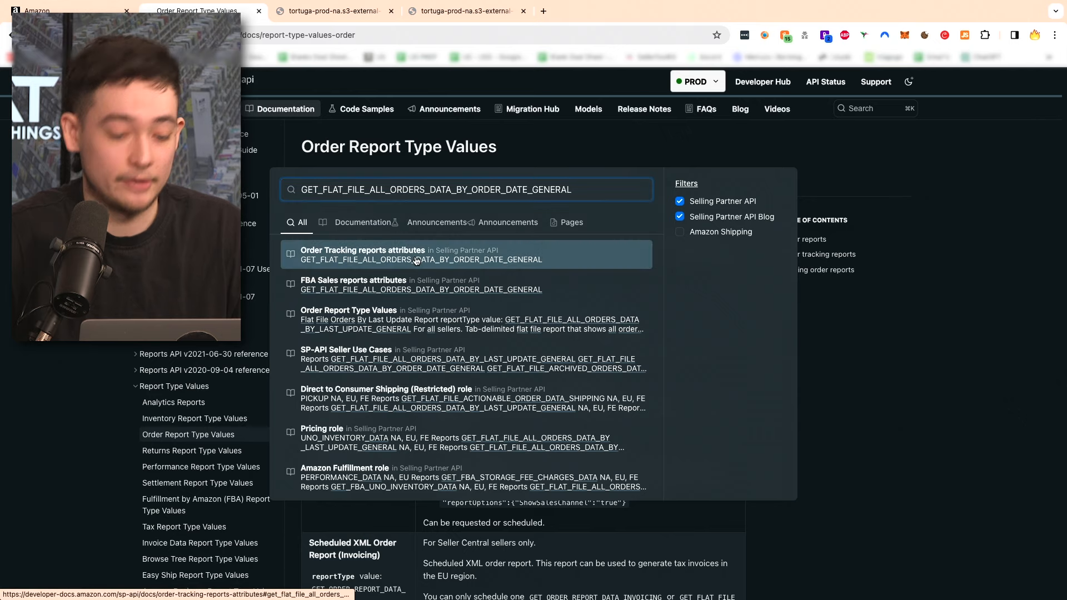
left_click(417, 259)
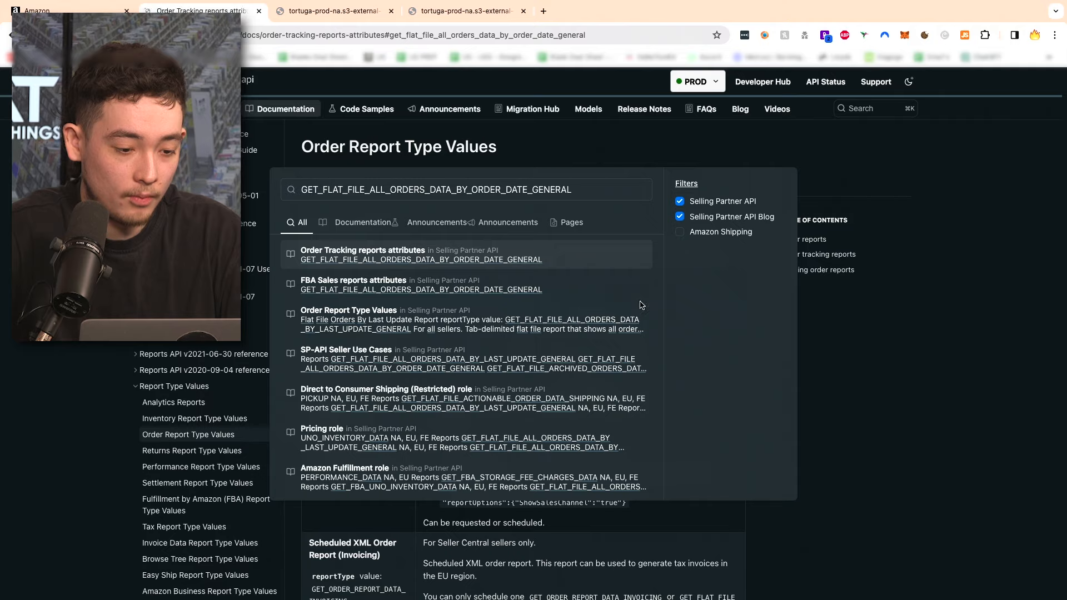
left_click(420, 255)
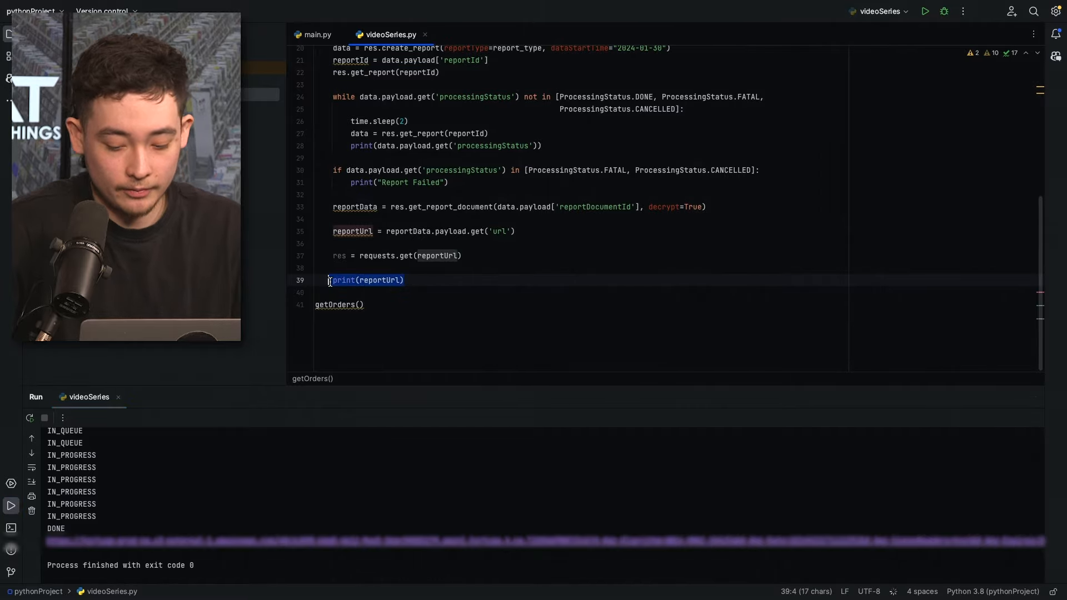
- Decode the report as latin-1, fix the '£' symbol, and read it with a tab-delimited csv.DictReader
type("decoded_content = res.content.decode('latin-1')")
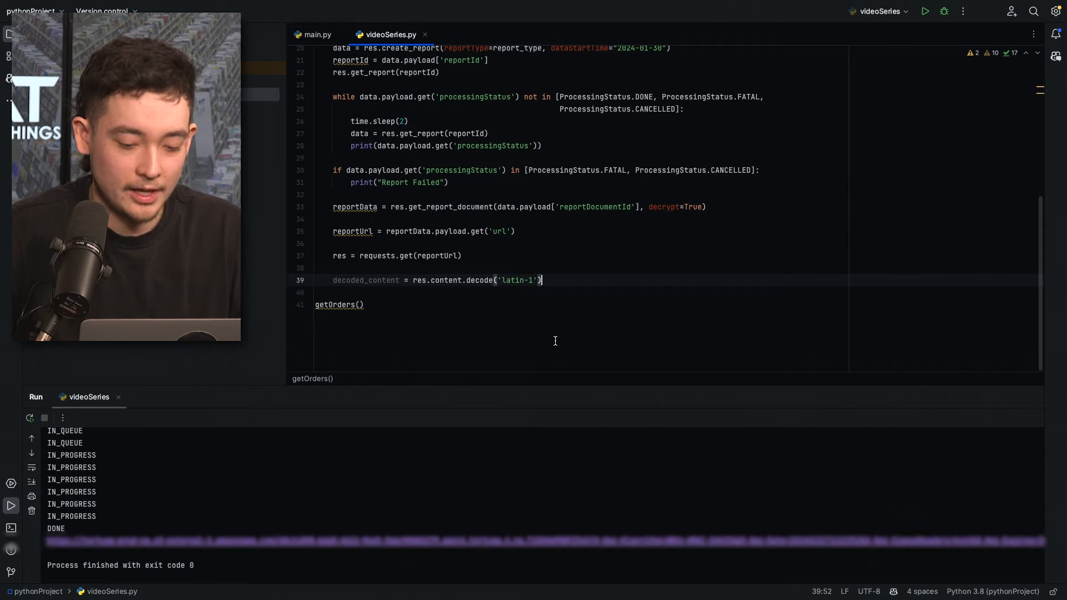
mouse_move(809, 171)
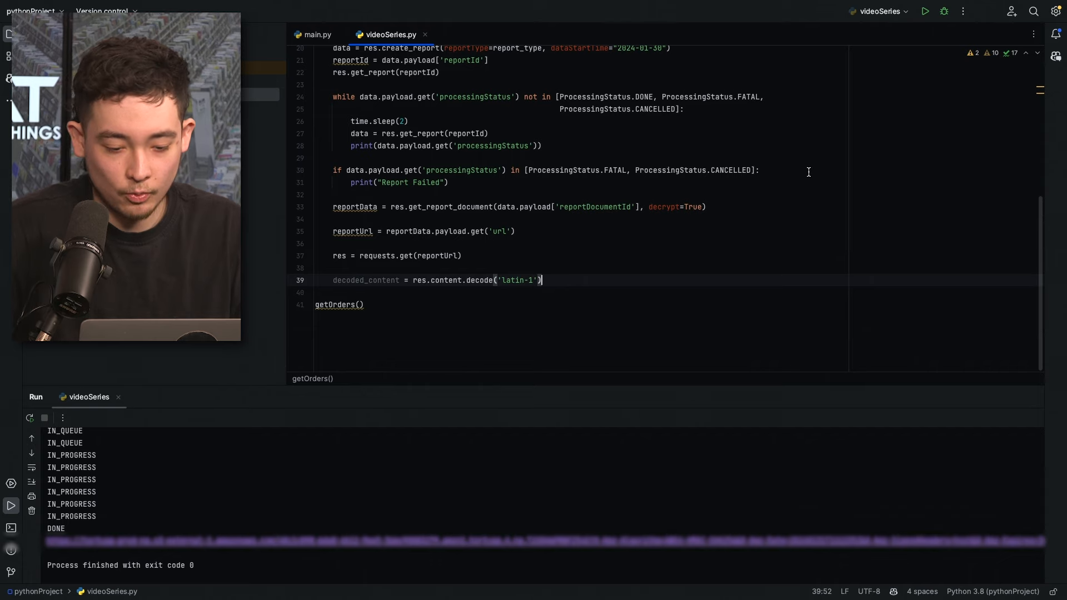
mouse_move(1042, 438)
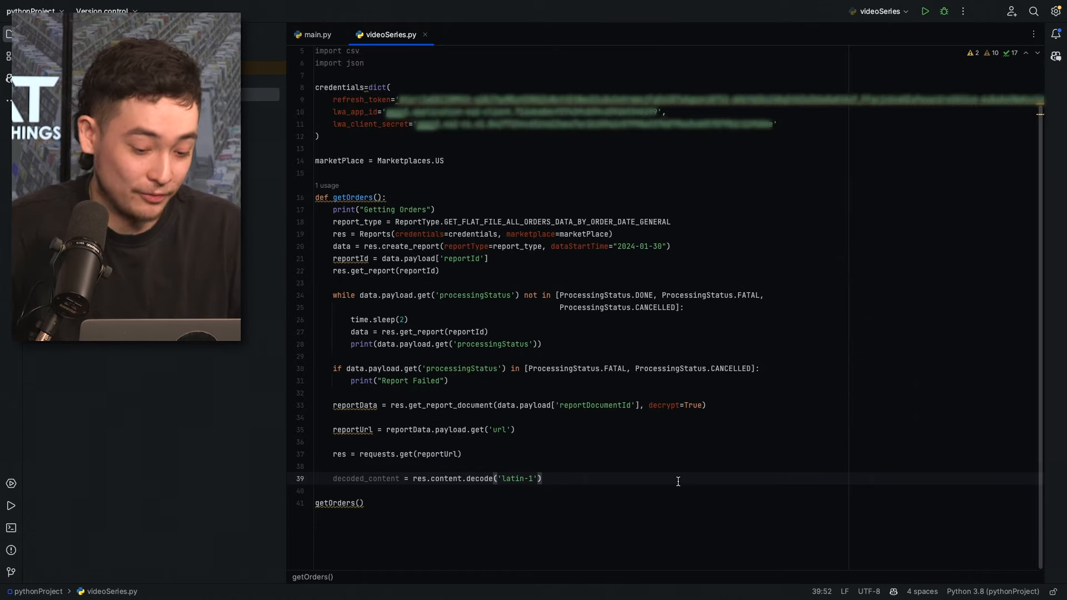
type("decoded_content = decoded_content.replace('Â£', '£')")
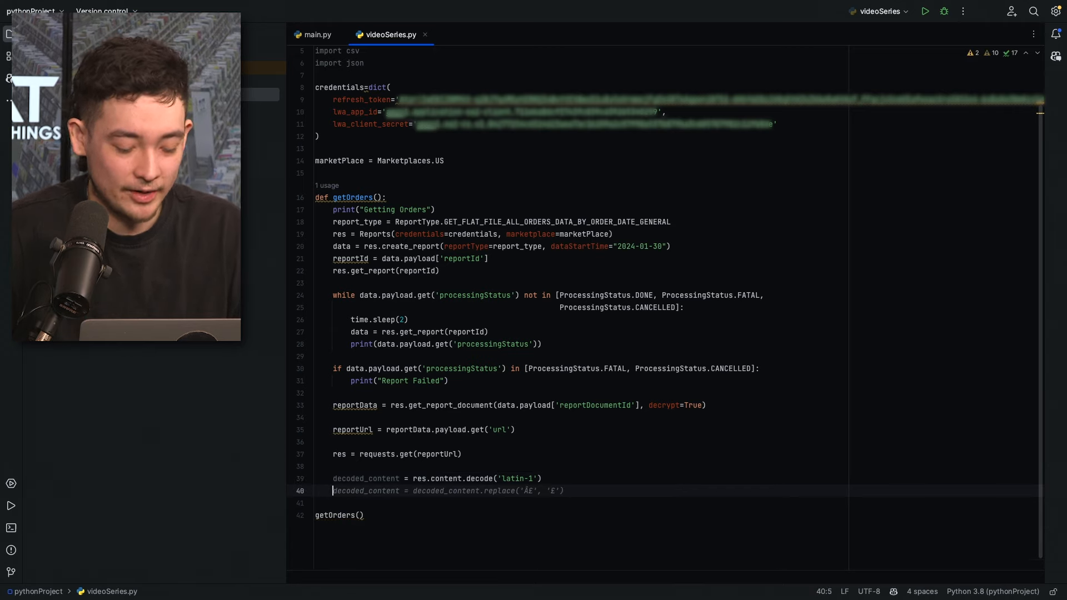
type("reader")
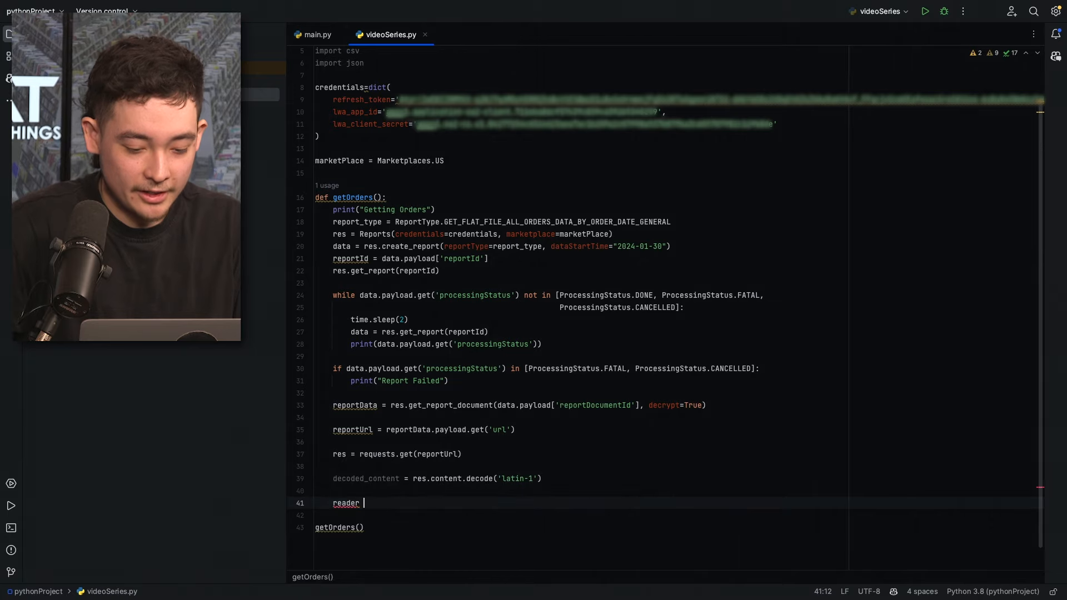
type("= csv.DictReader(decoded_content.splitlines(), delimiter='\\t')")
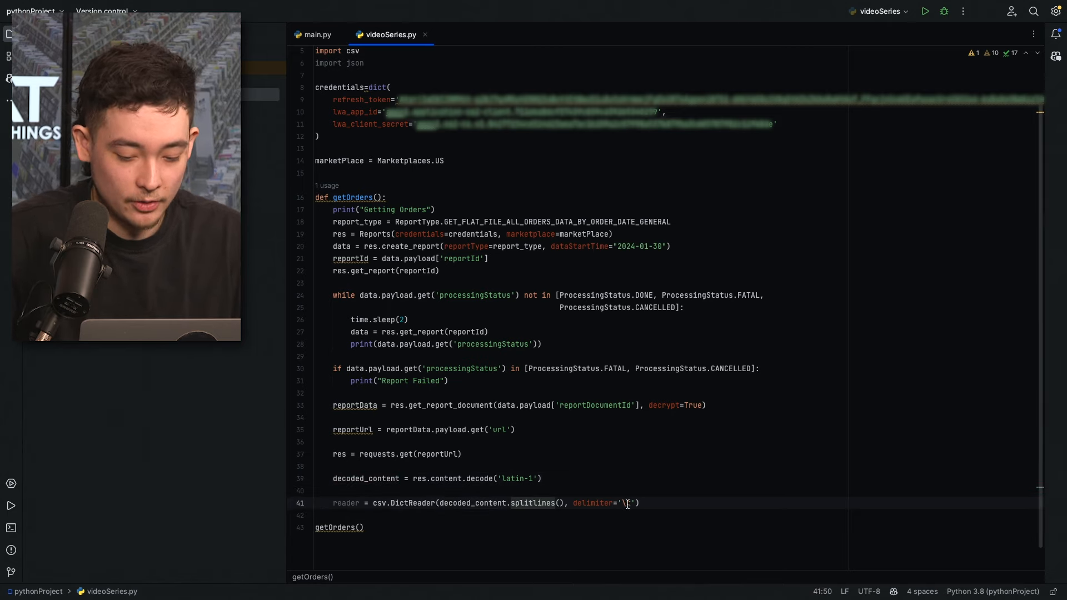
type("\\t")
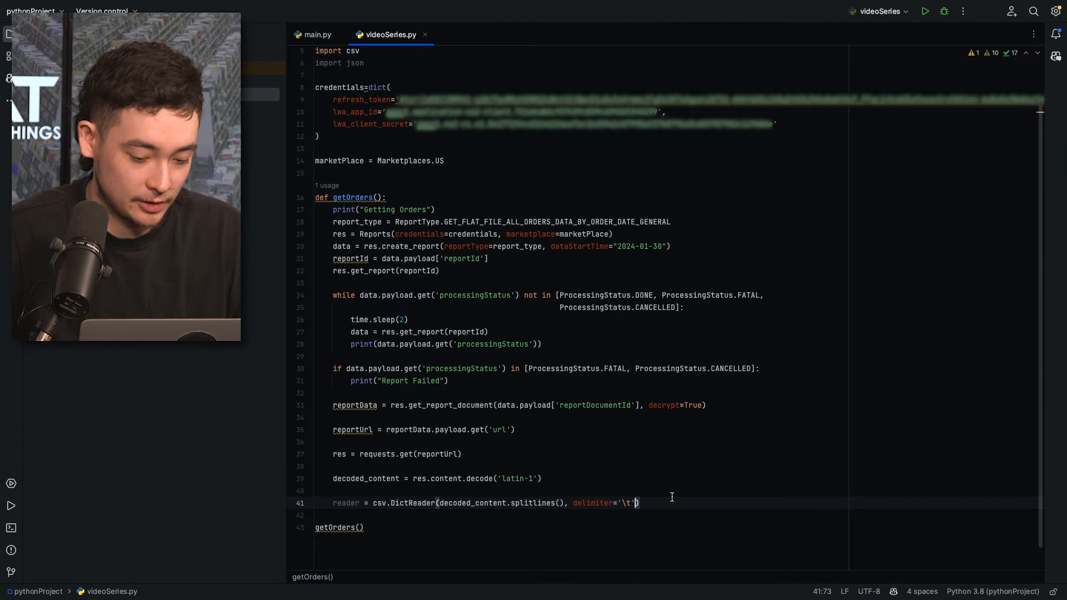
- Create data_list = [] and begin the loop 'for row in reader:'
key("enter")
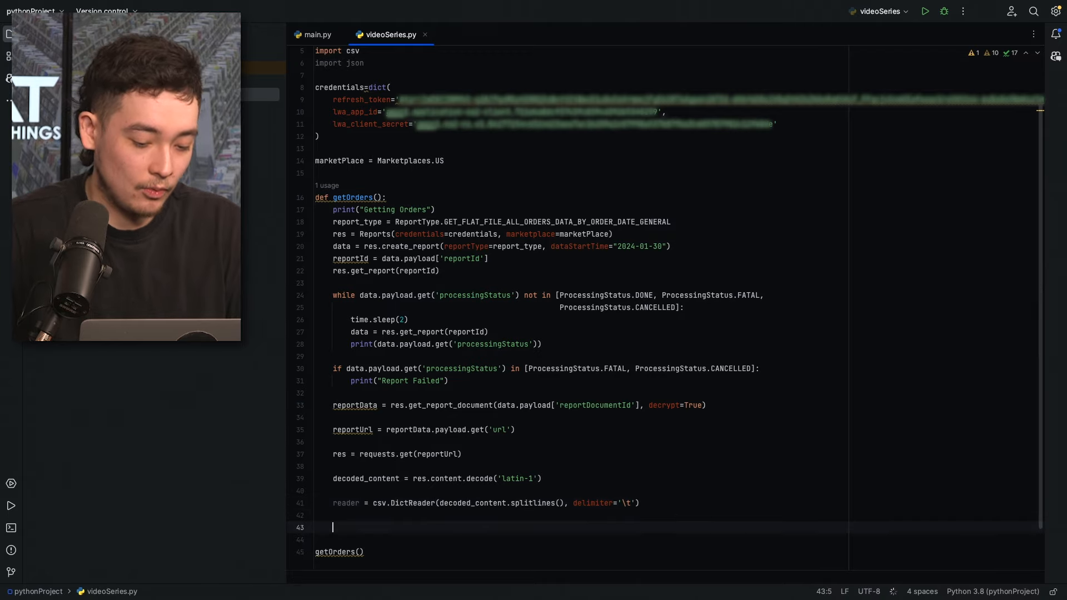
type("data_list = []")
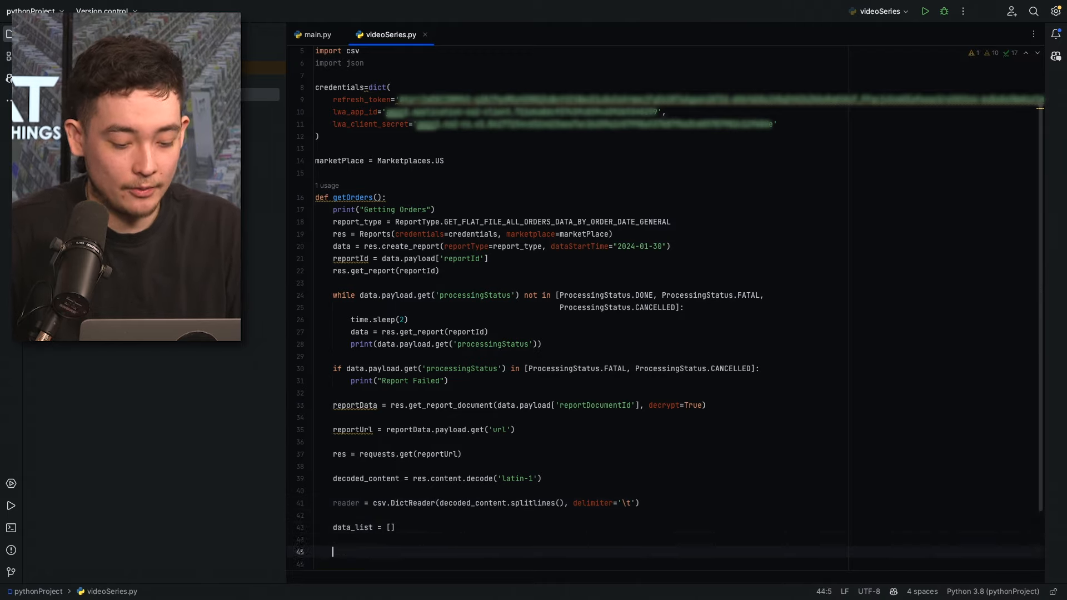
type("for row in reader:")
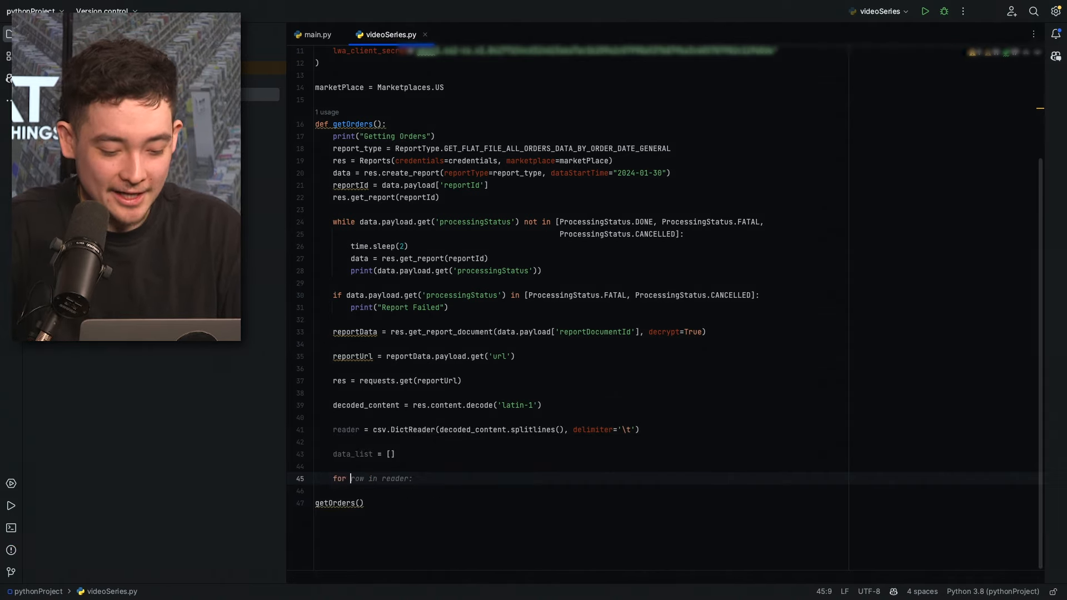
- Start the per-row data dict inside the loop, checking the order-status column name in the docs
type("row in")
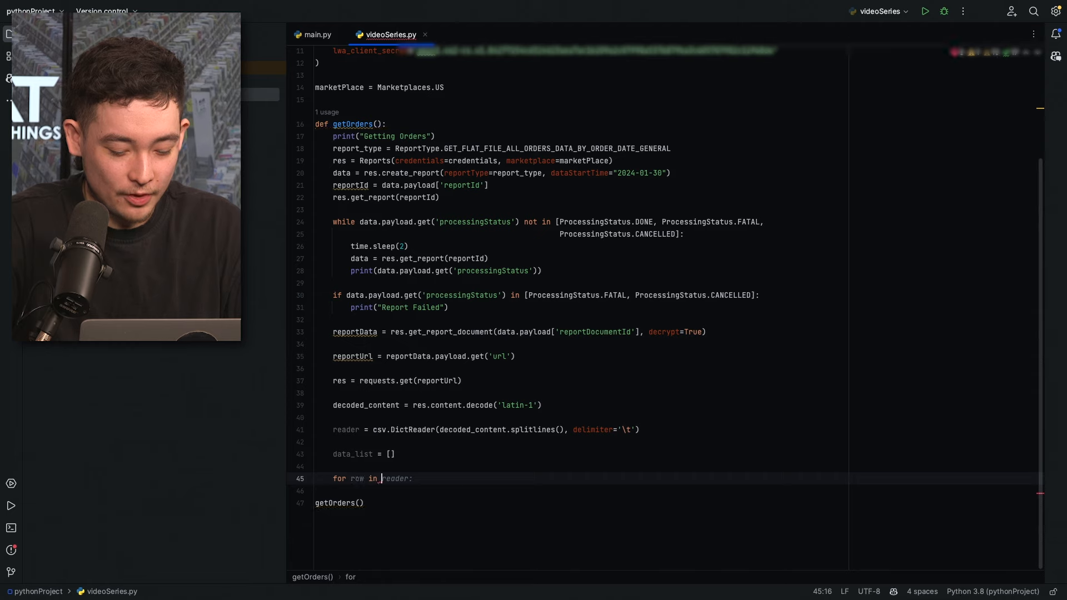
key("enter")
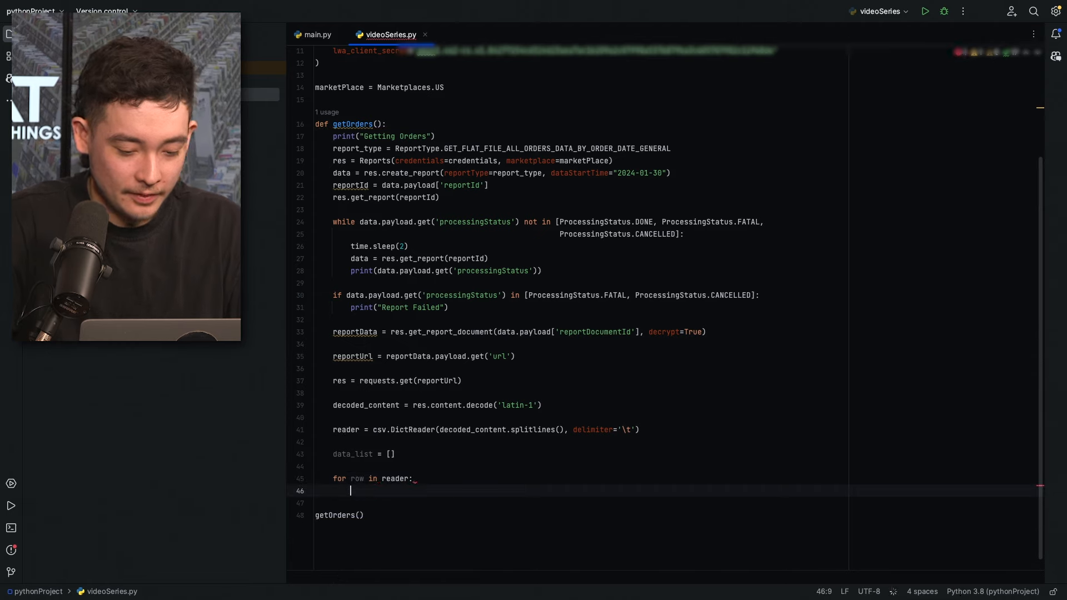
type("data")
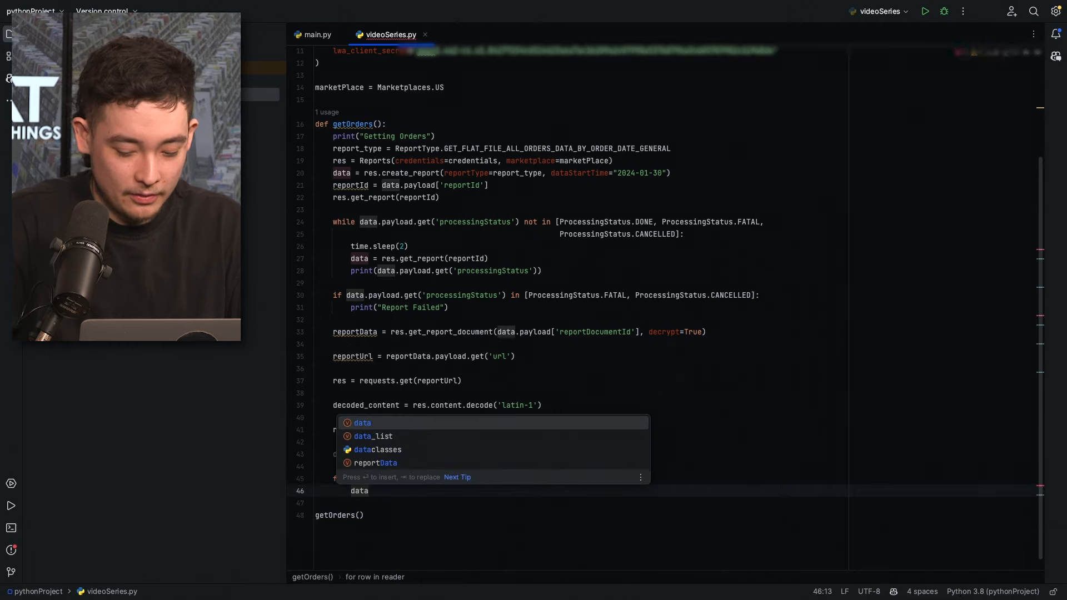
type("data {")
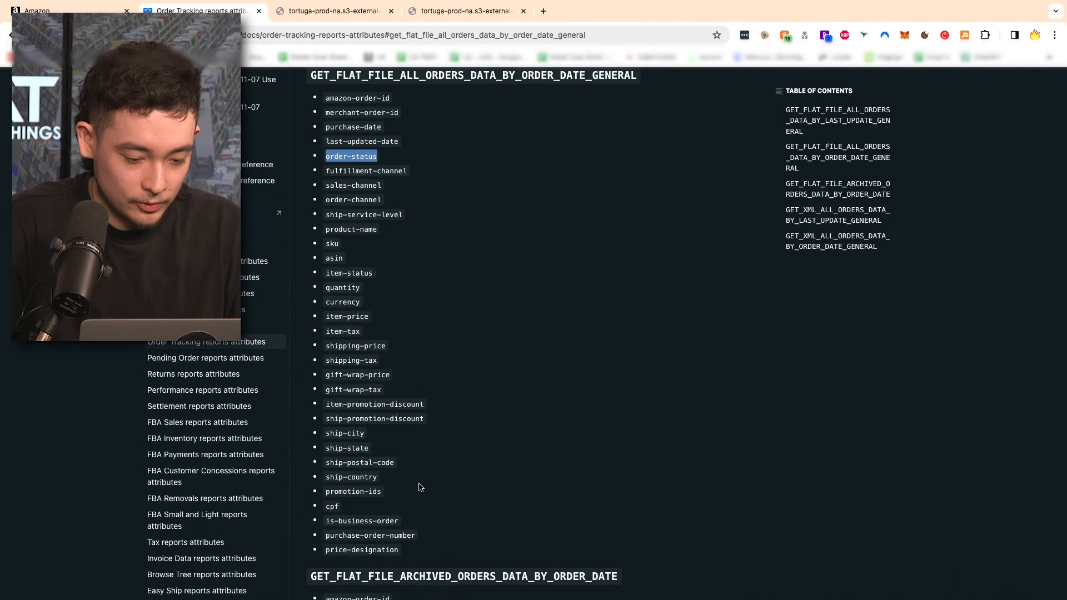
double_click(332, 244)
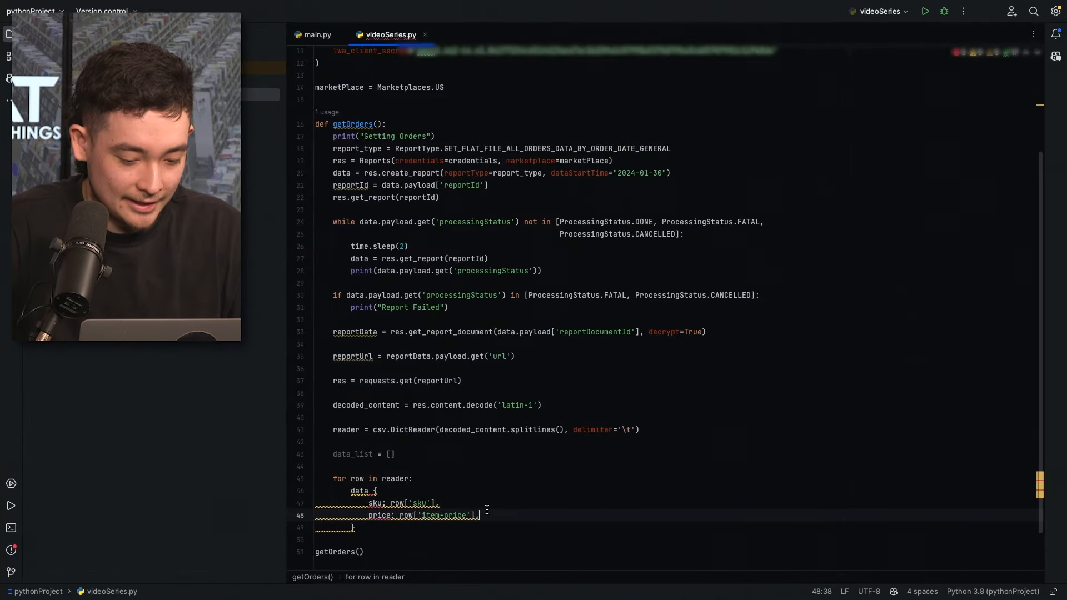
- Fill the dict with currency, quantity, orderStatus from row['order-status'], and begin the title entry
type("currency:")
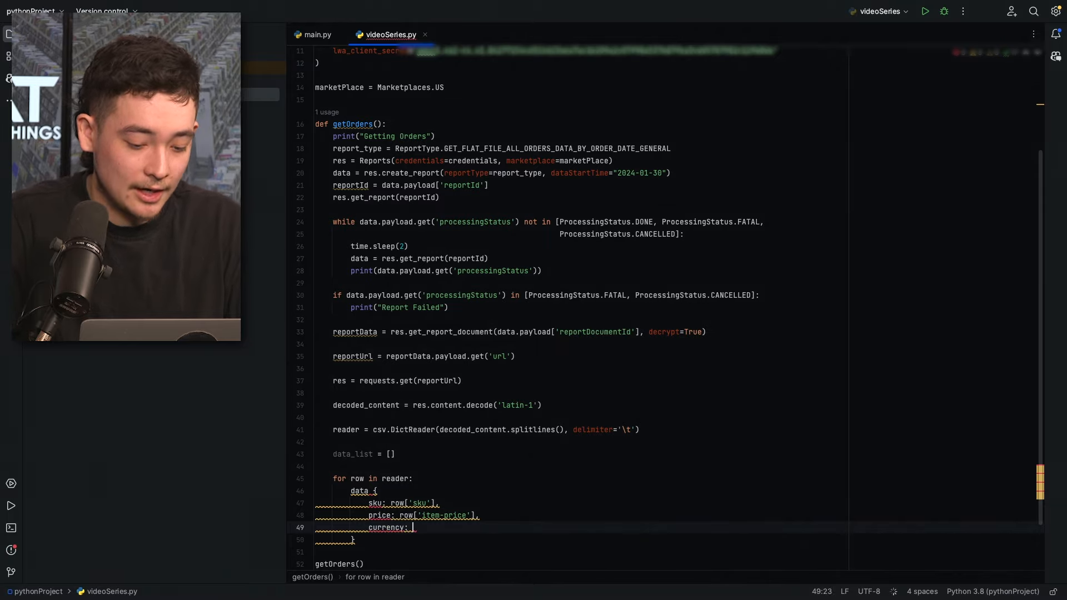
type("row['currency'],")
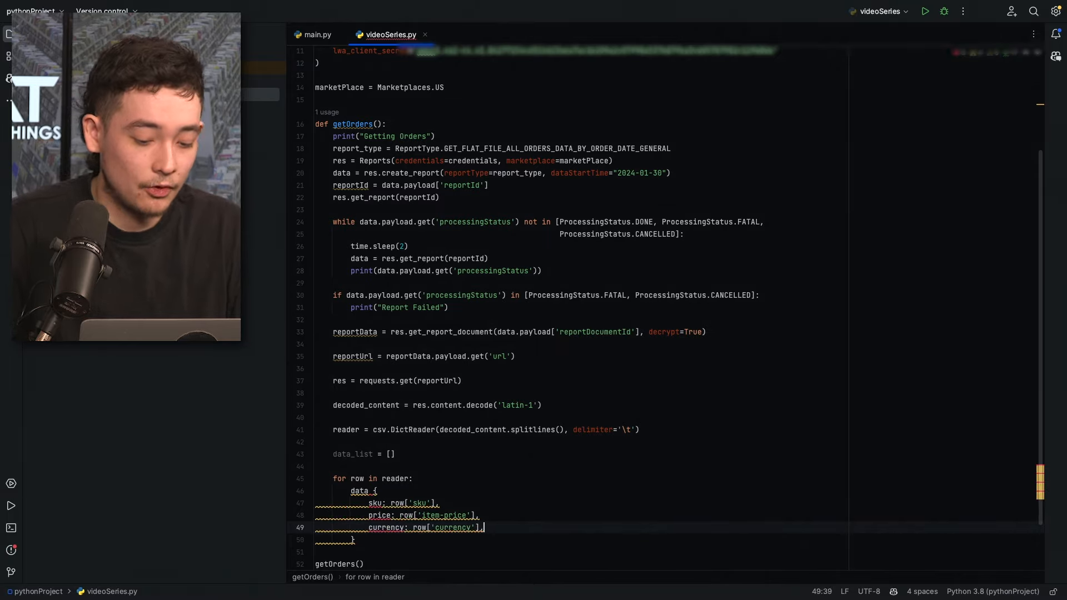
type("quantity: row['quantity'],")
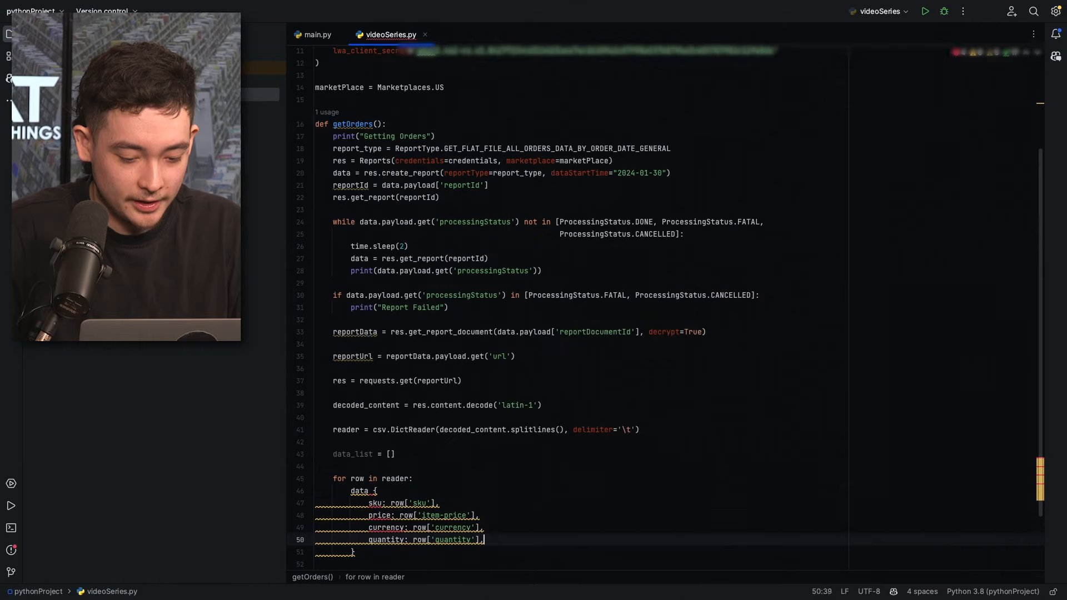
type("orderStatus: row['order-status'],")
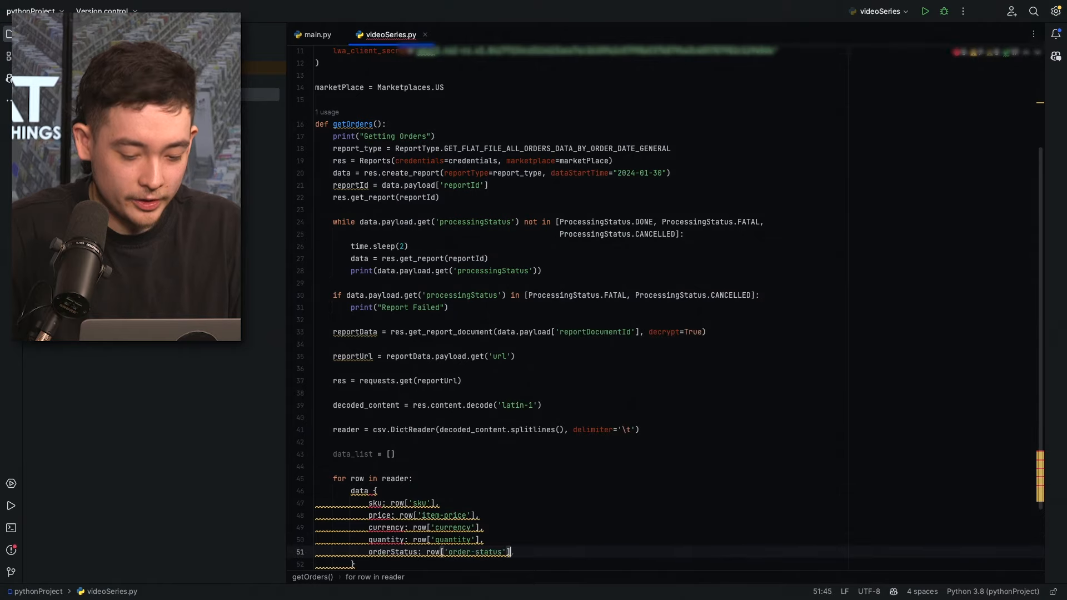
type("title\": row['product-name")
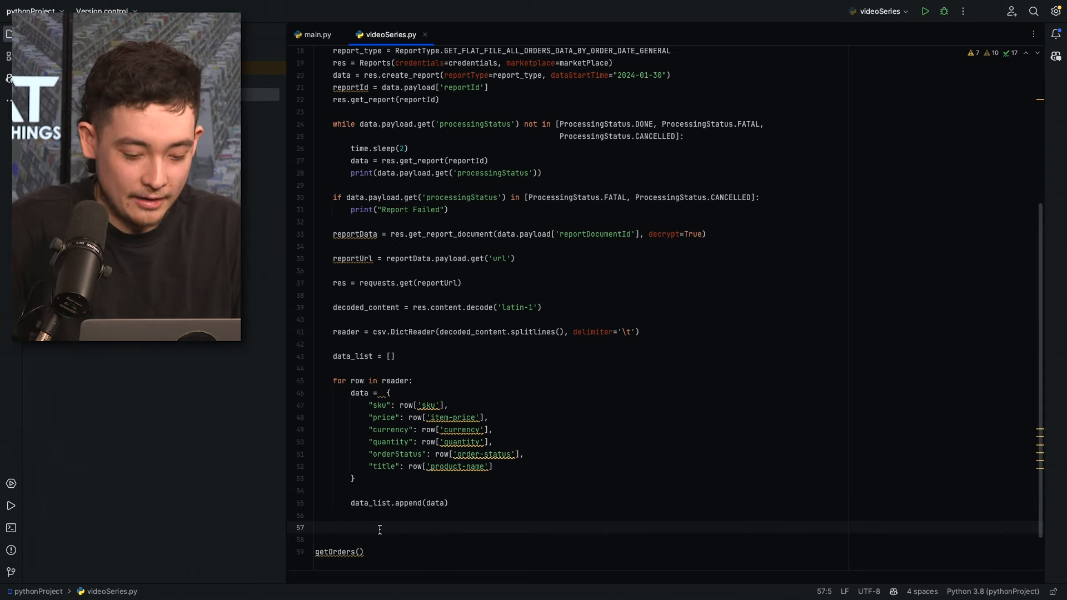
- Write data_list to orders.json with json.dump, close the file, and print 'Orders Saved'
type("f =")
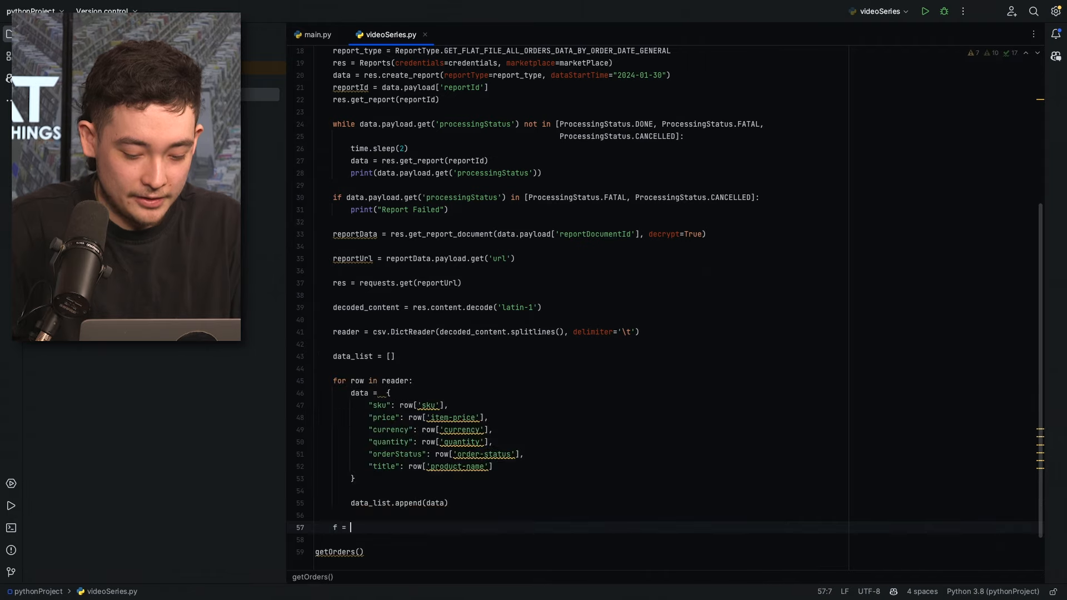
type("open('orders.json', 'w')")
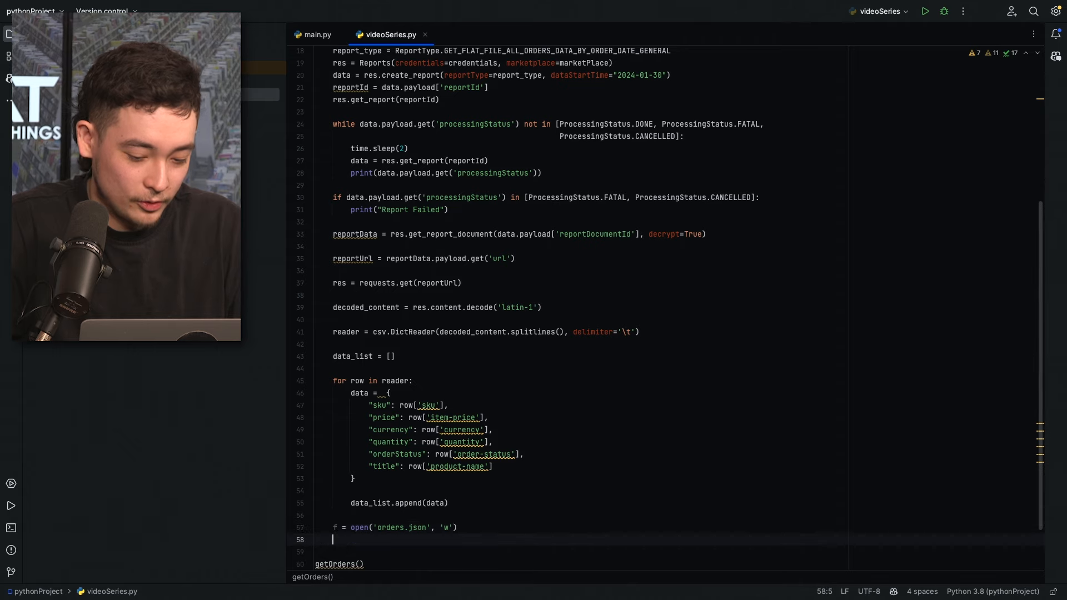
type("json.dump(data_list, f)")
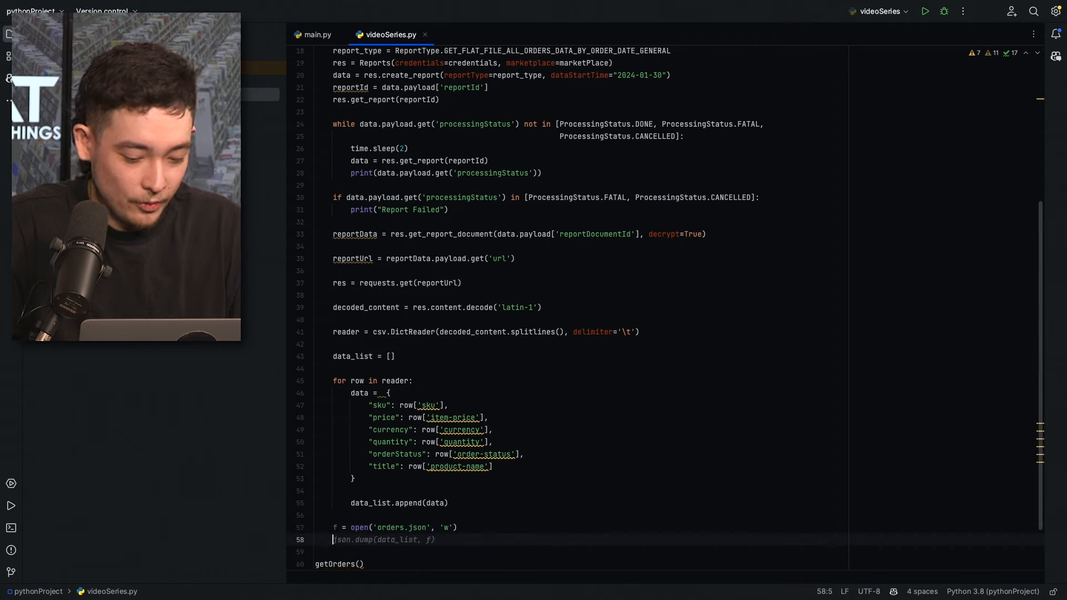
key("enter")
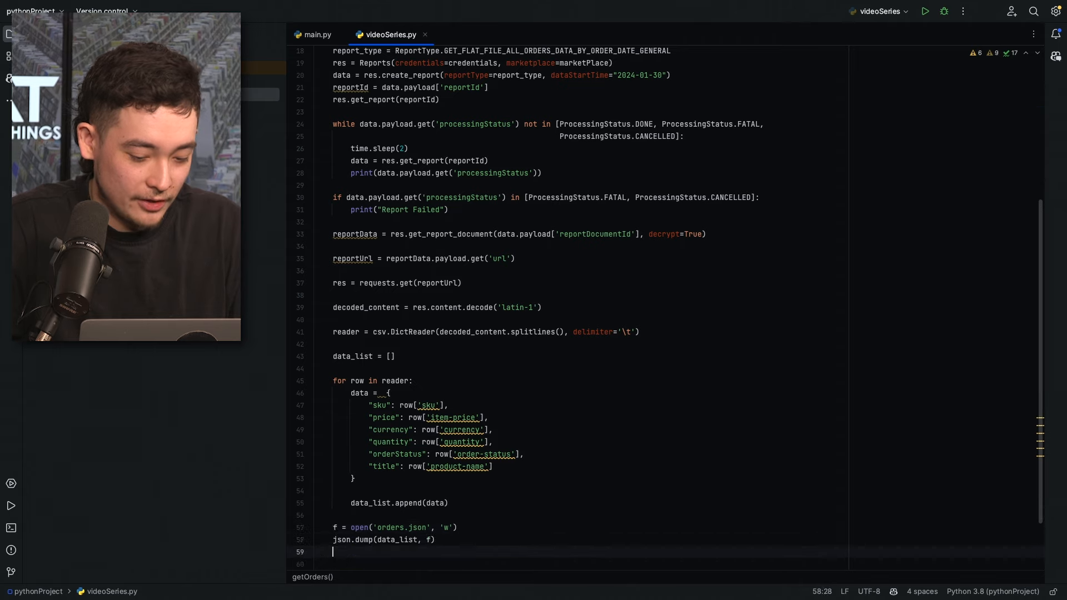
type("f.close()")
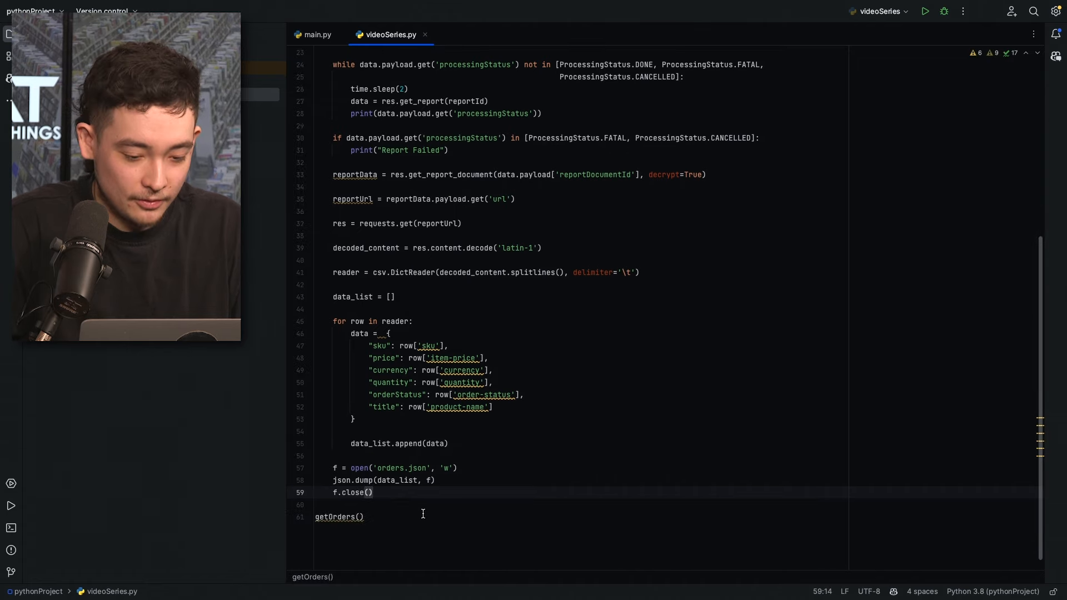
type("prin t")
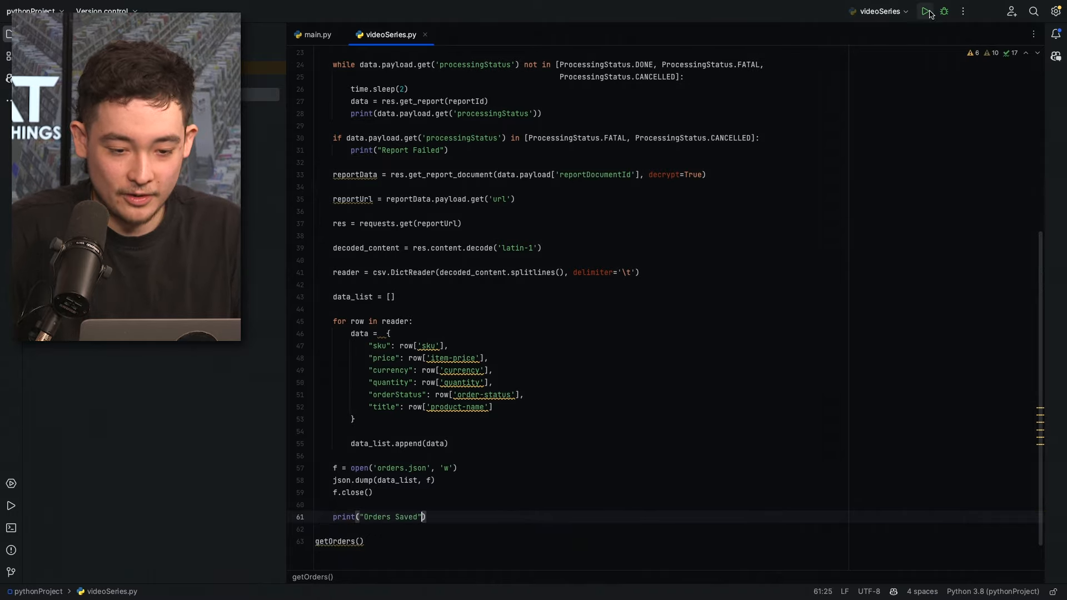
- Run videoSeries.py until 'Orders Saved', then open orders.json from the Project panel
left_click(927, 11)
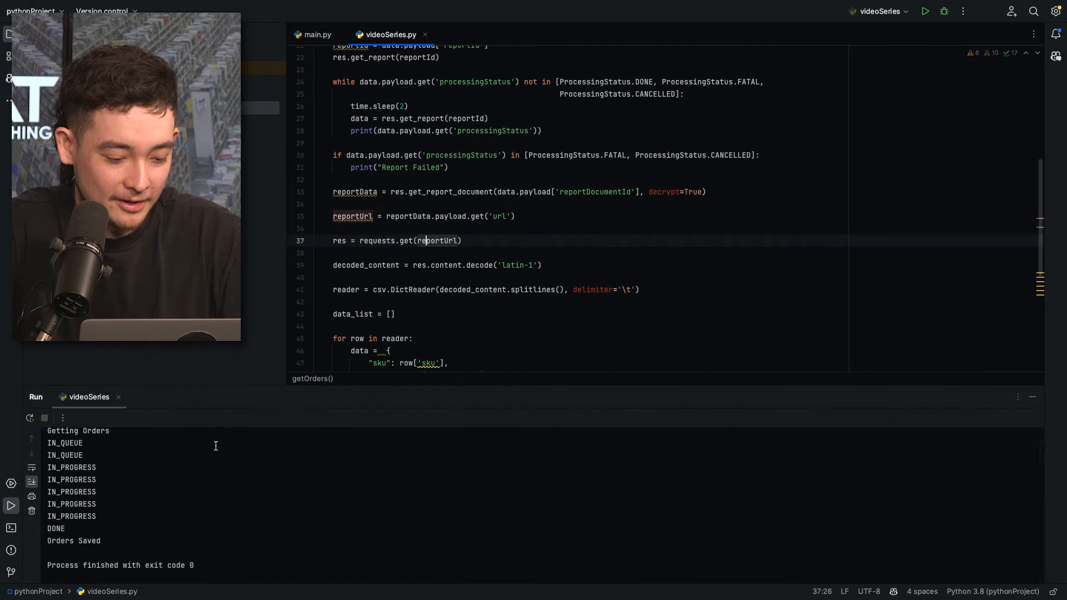
left_click(10, 33)
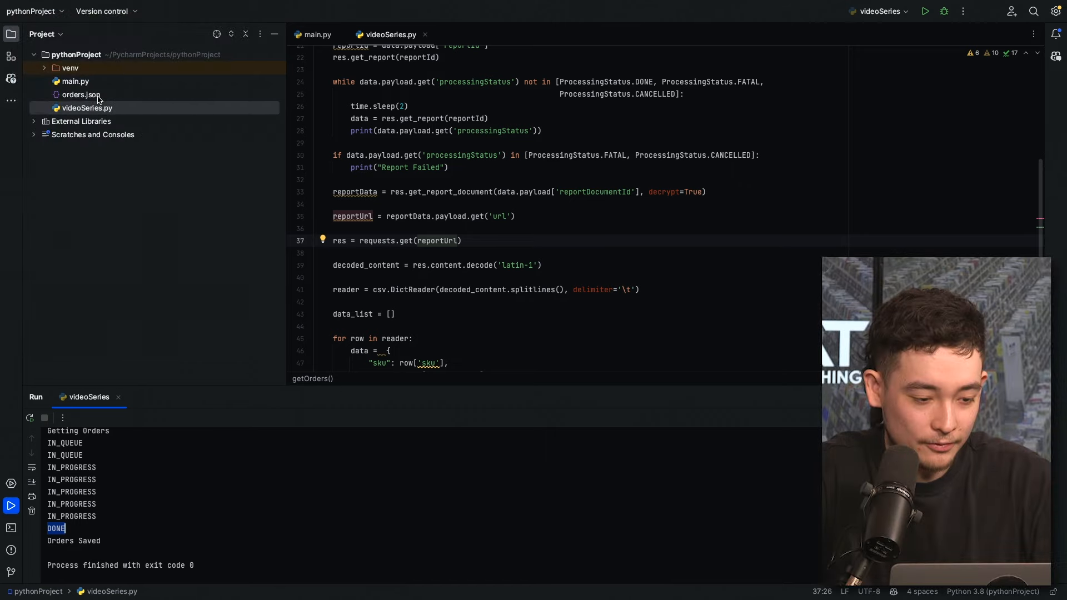
left_click(82, 94)
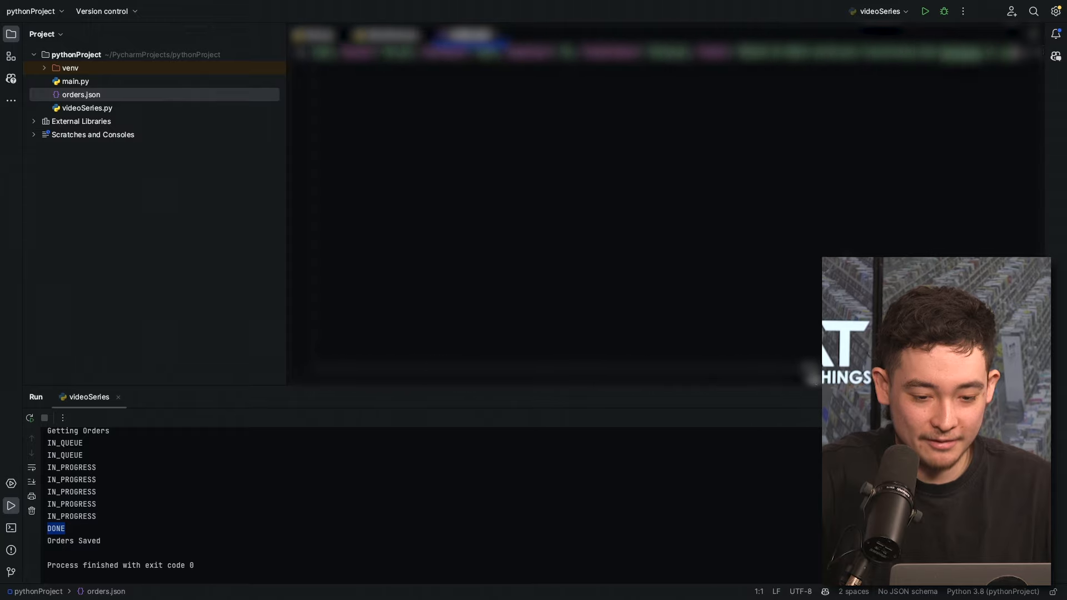
mouse_move(677, 414)
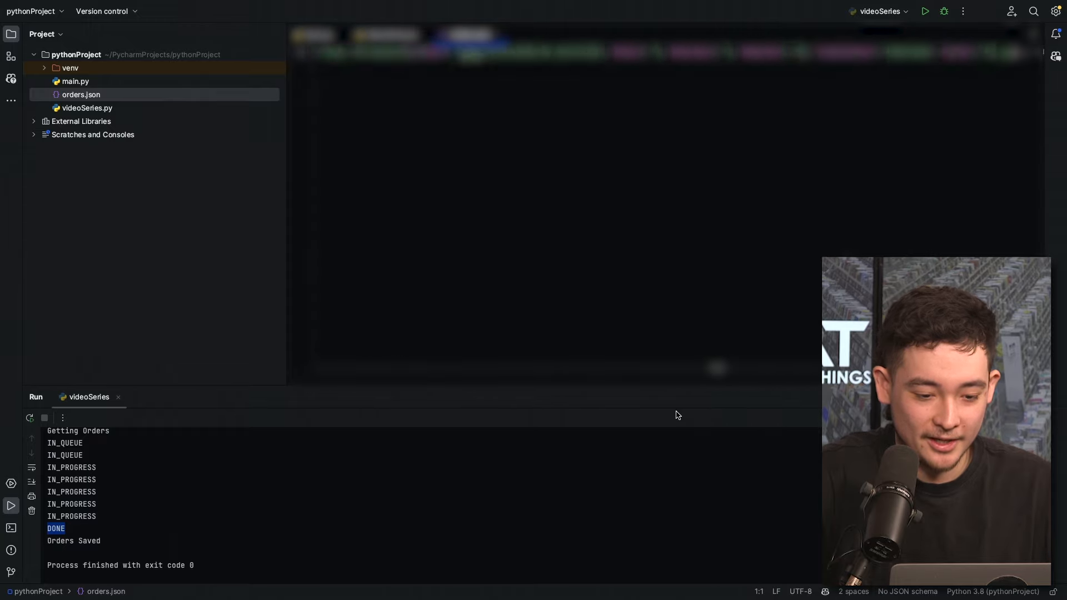